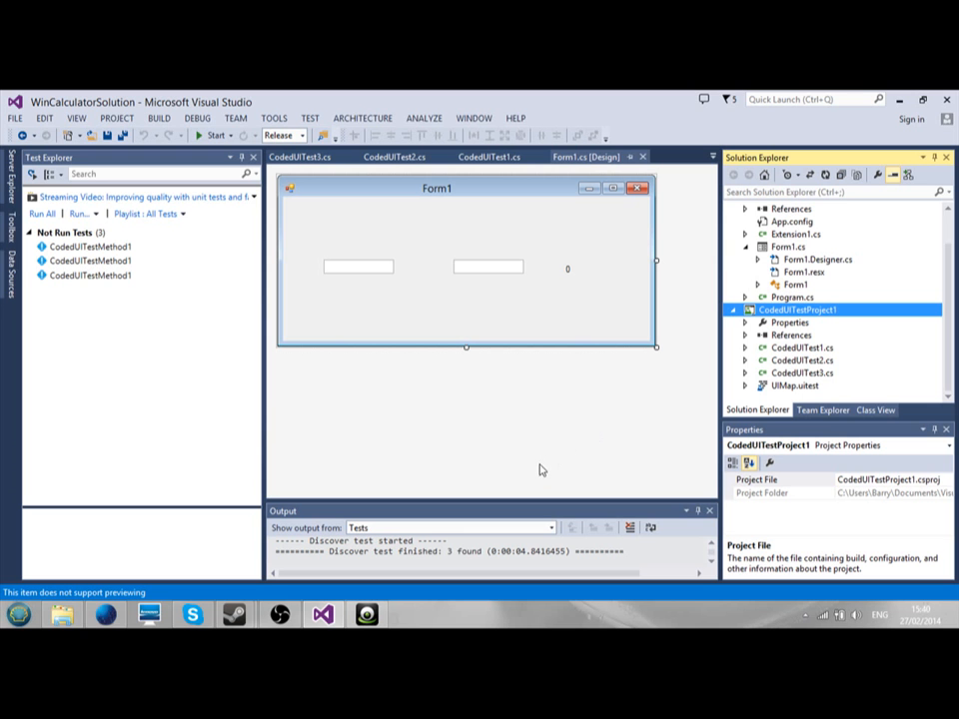
mouse_move(390, 330)
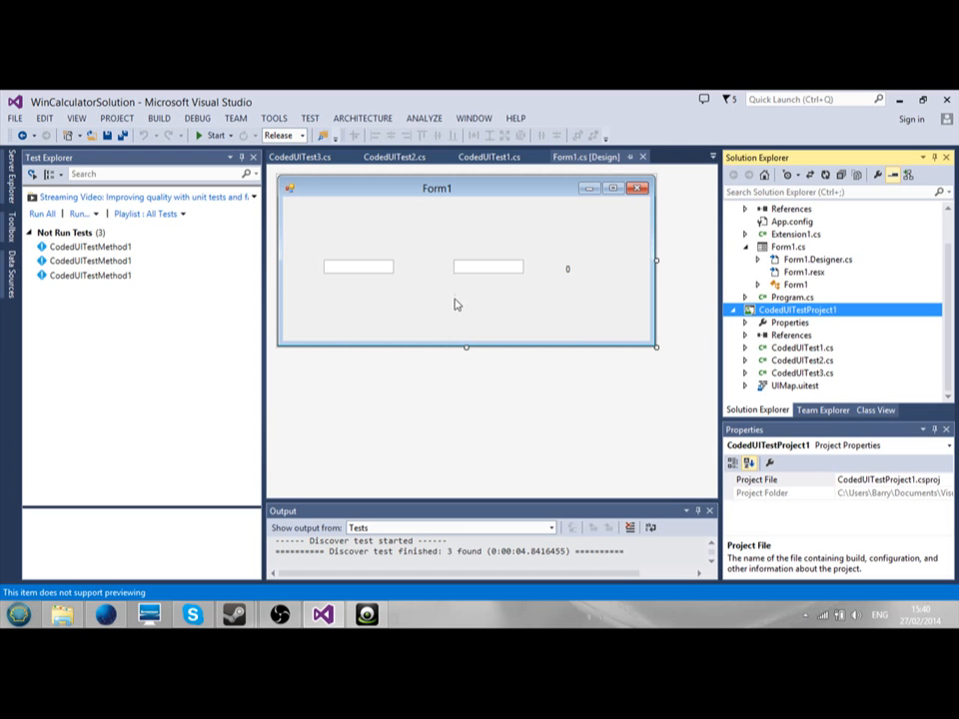
mouse_move(438, 320)
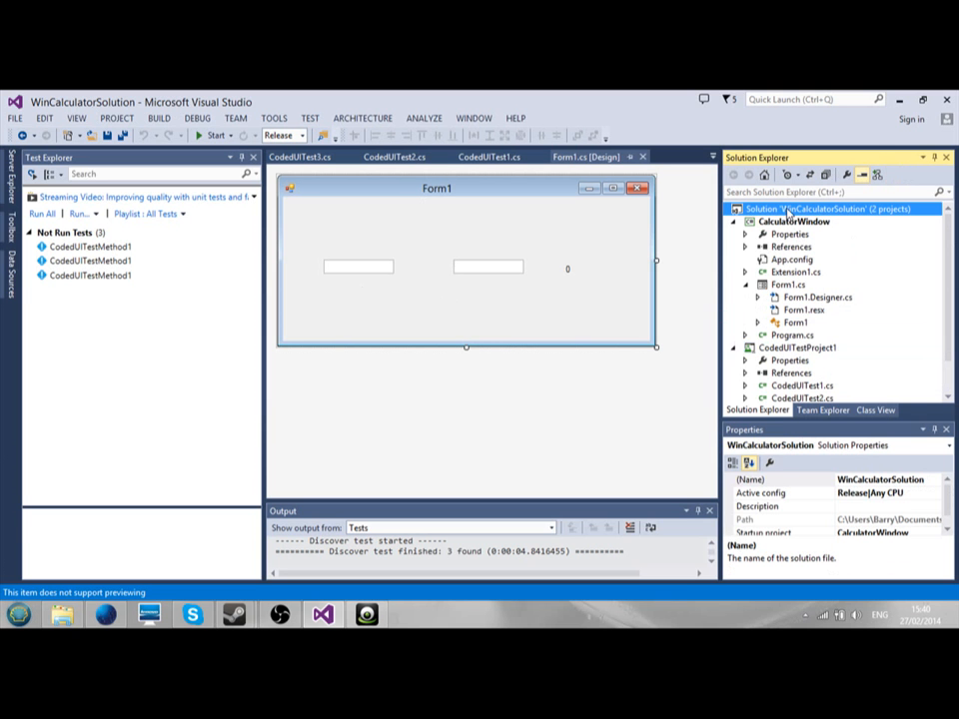
- Start adding a new project from the solution's context menu, then abandon it
right_click(814, 207)
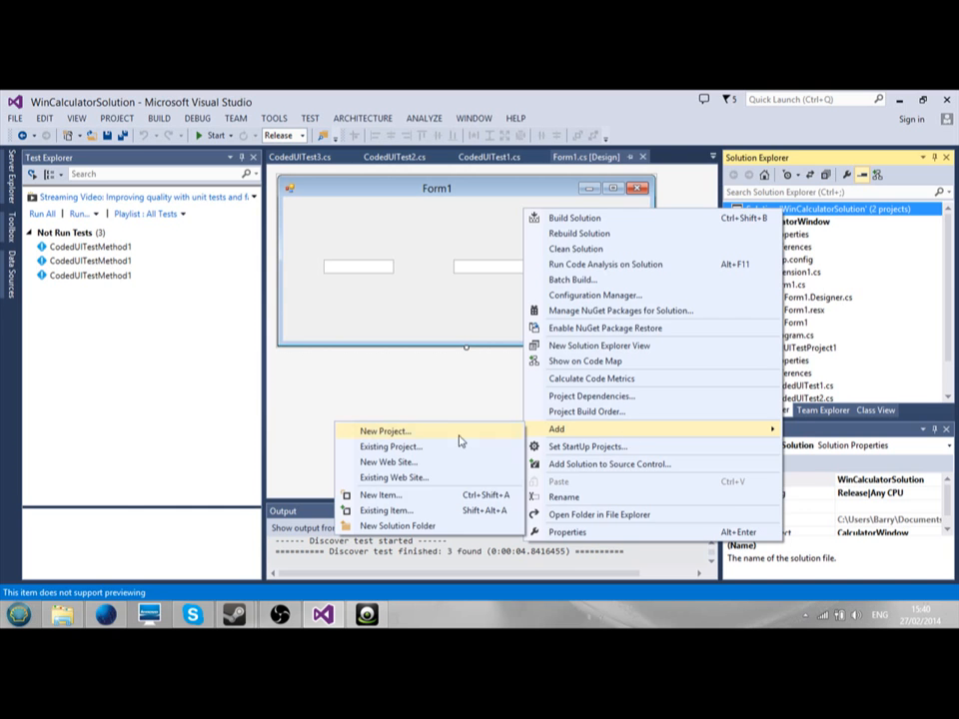
left_click(382, 431)
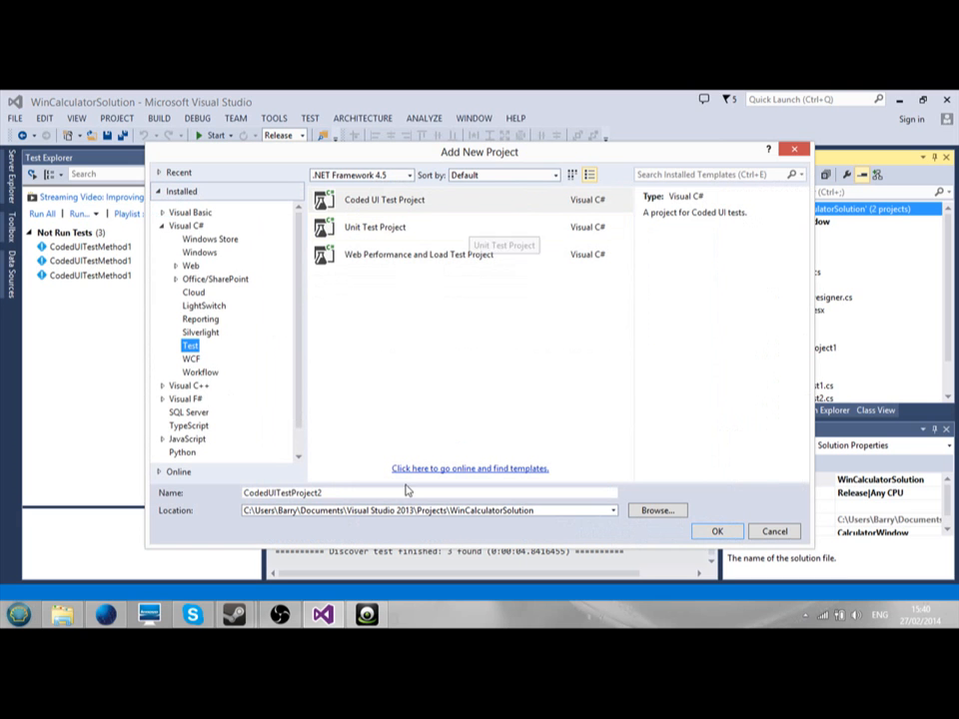
mouse_move(381, 526)
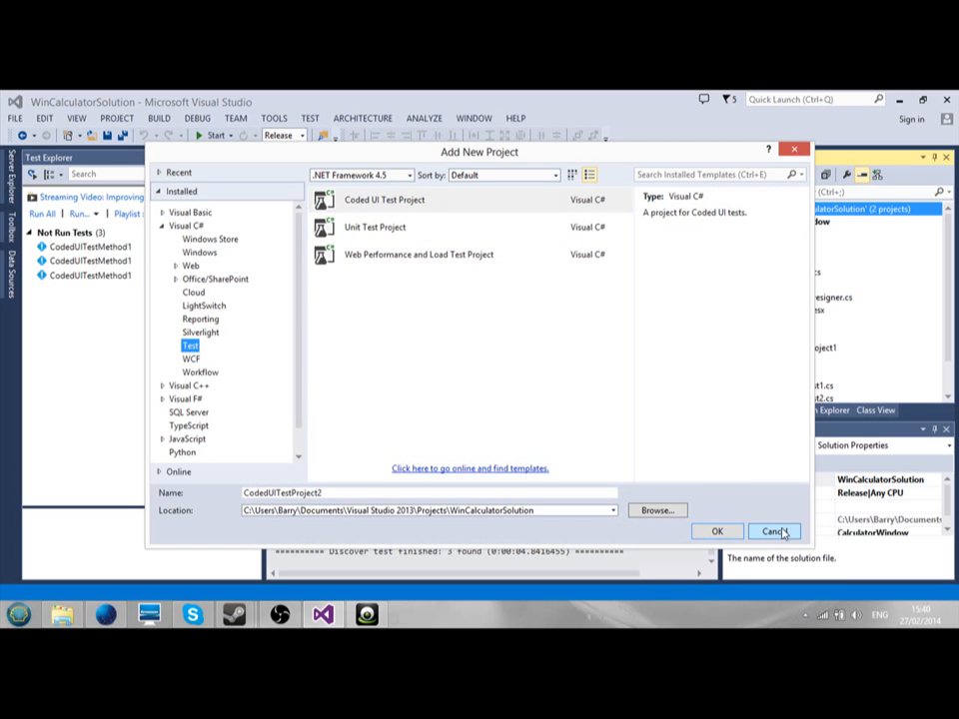
left_click(773, 531)
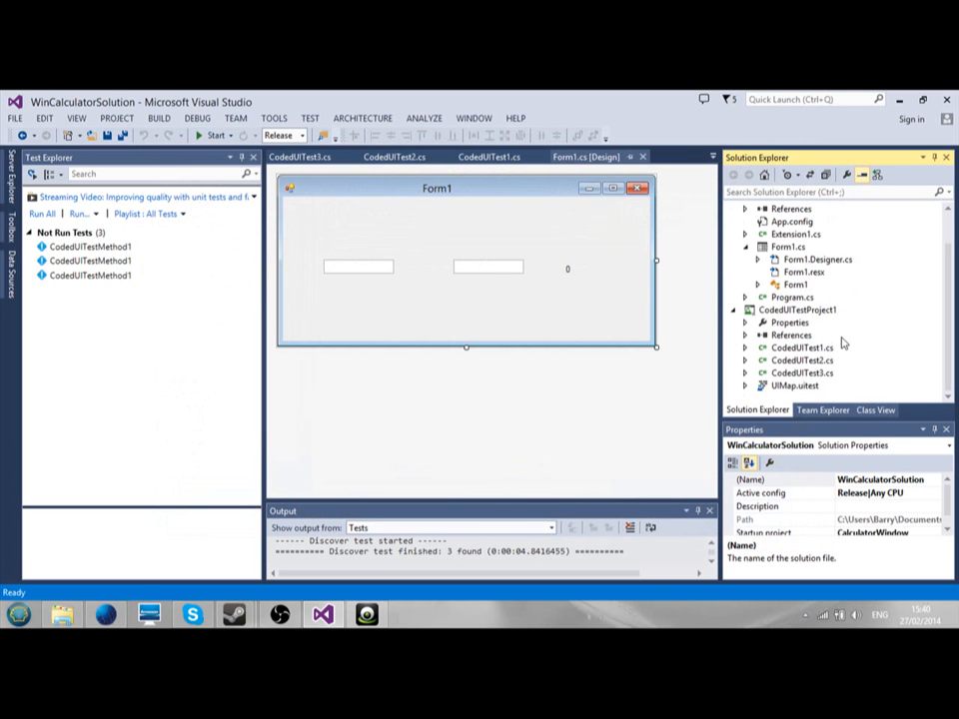
- Add a new Coded UI Test to CodedUITestProject1 from the PROJECT menu
left_click(798, 309)
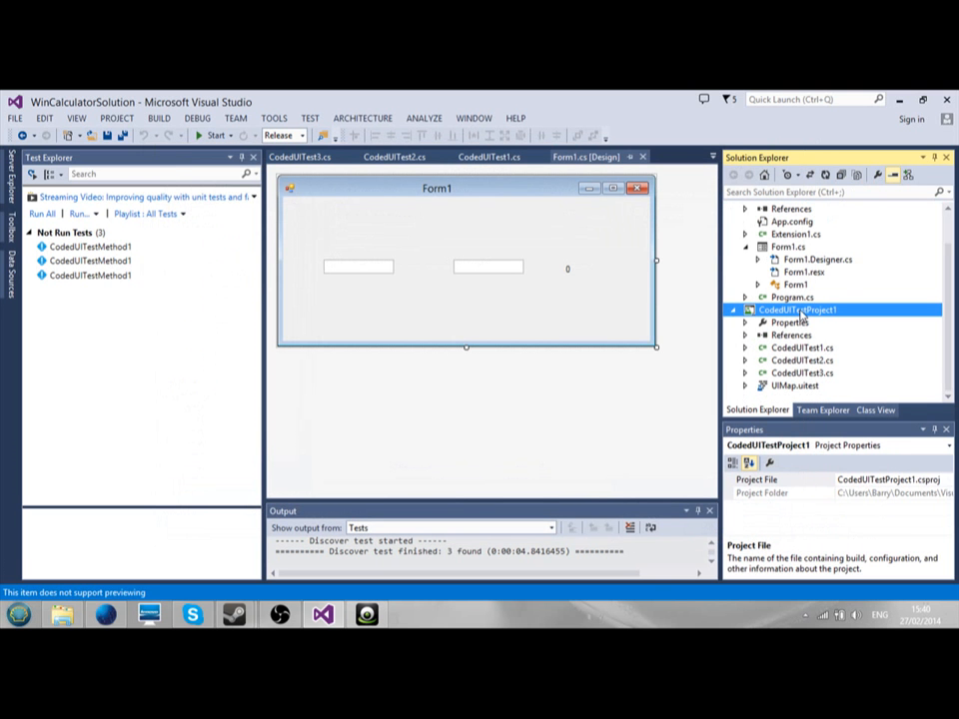
left_click(126, 117)
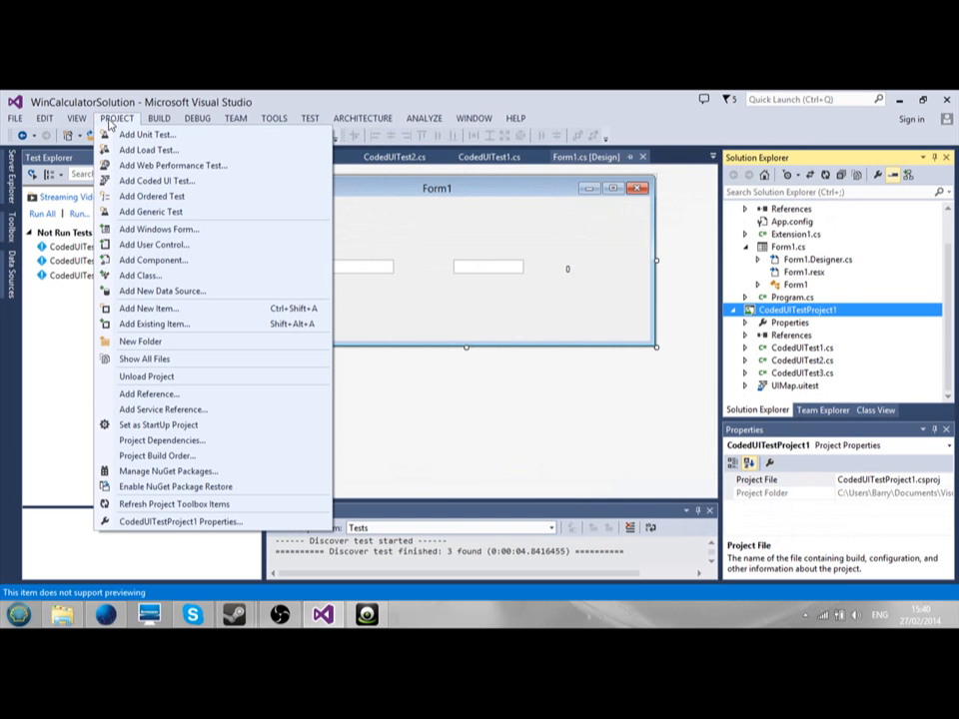
mouse_move(160, 181)
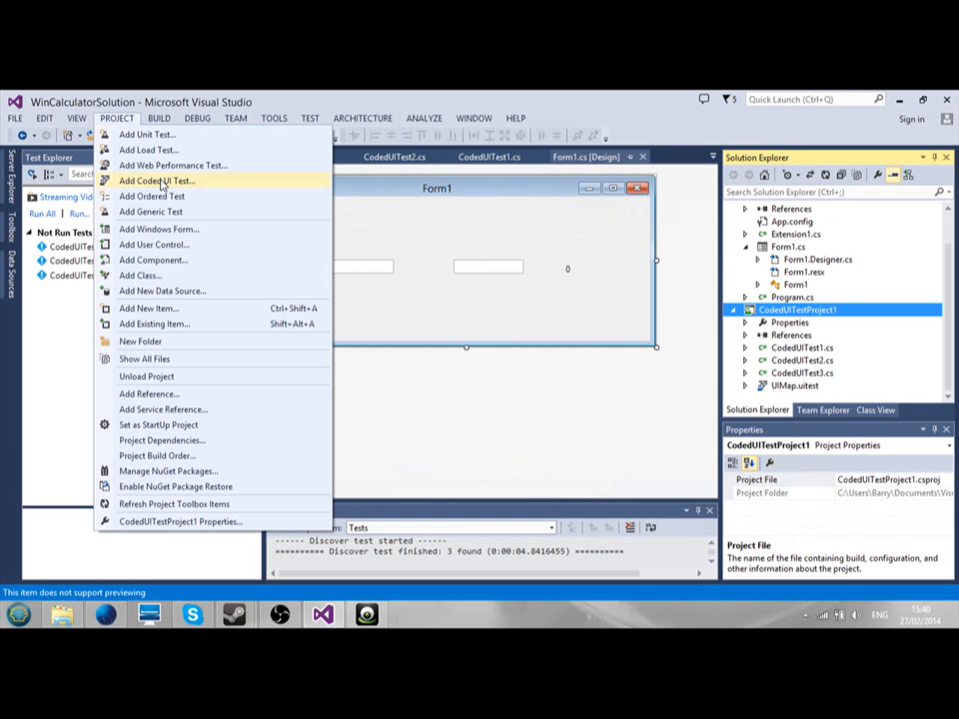
left_click(155, 180)
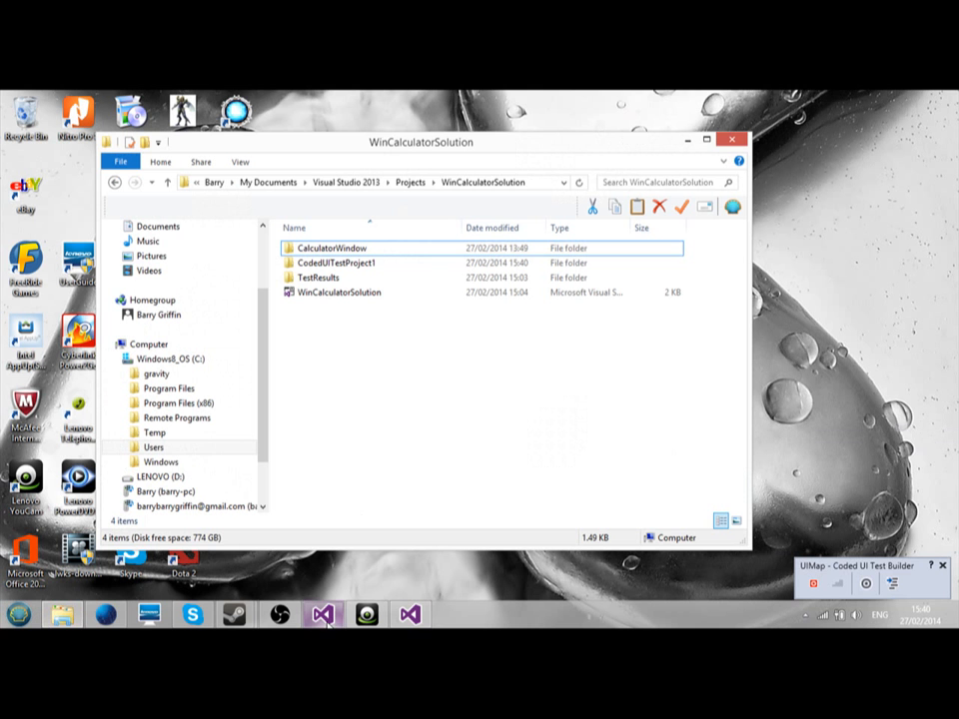
mouse_move(398, 391)
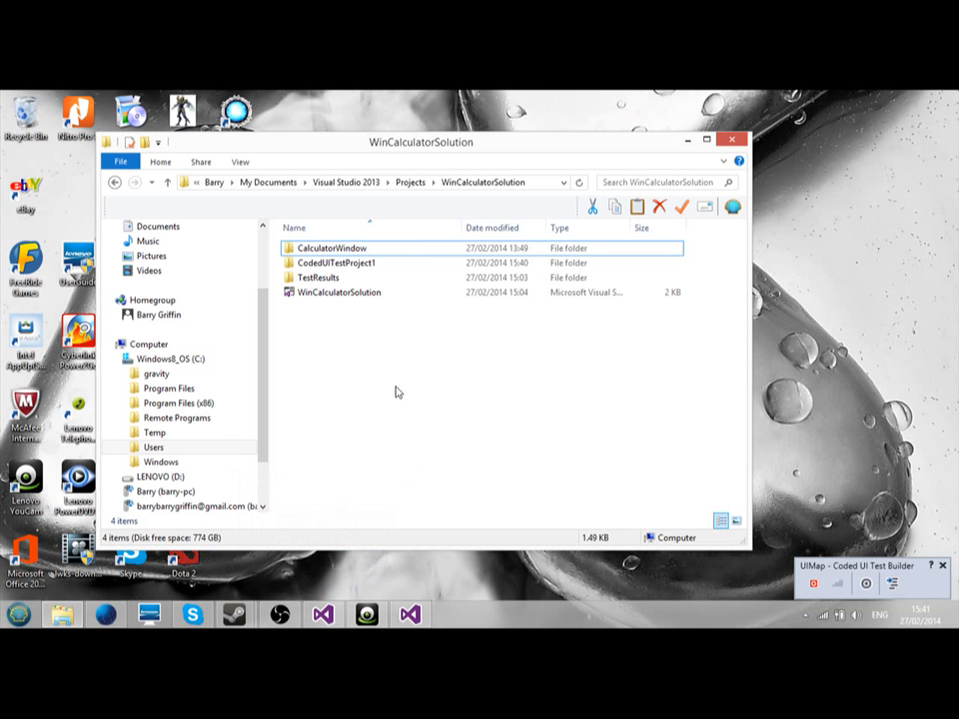
- Navigate into CalculatorWindow, then bin, reaching the Release folder with the built executable
left_click(329, 247)
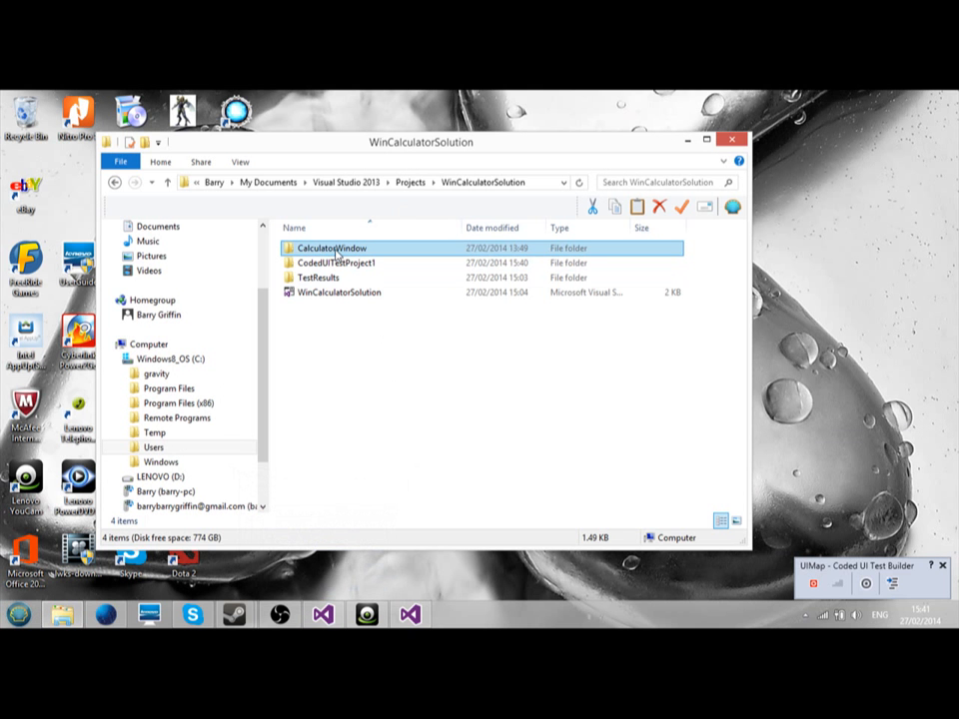
mouse_move(335, 250)
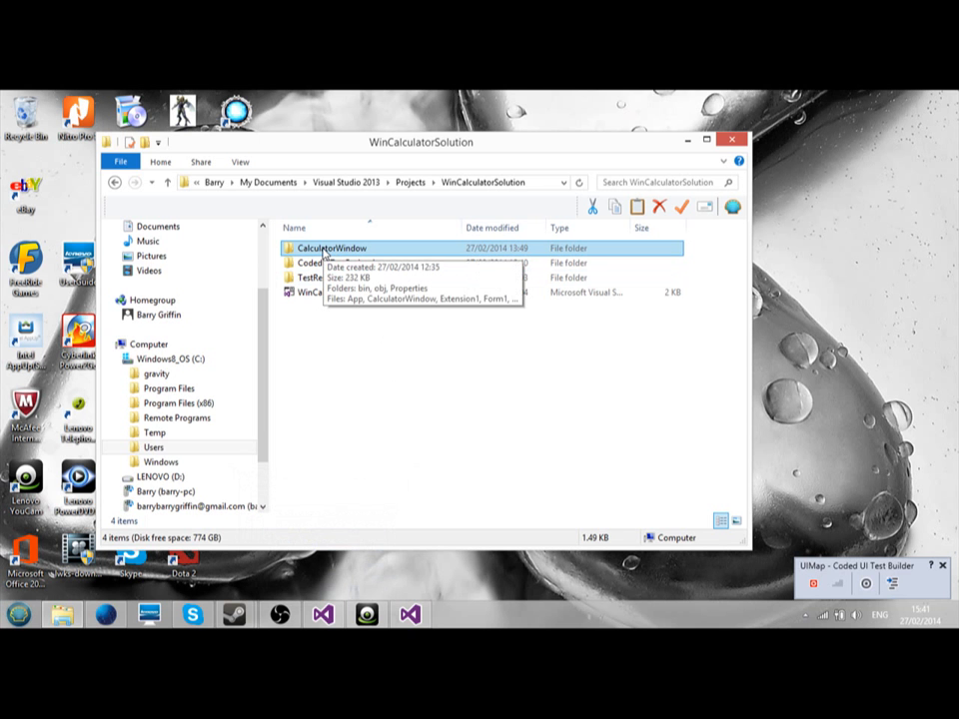
left_click(333, 262)
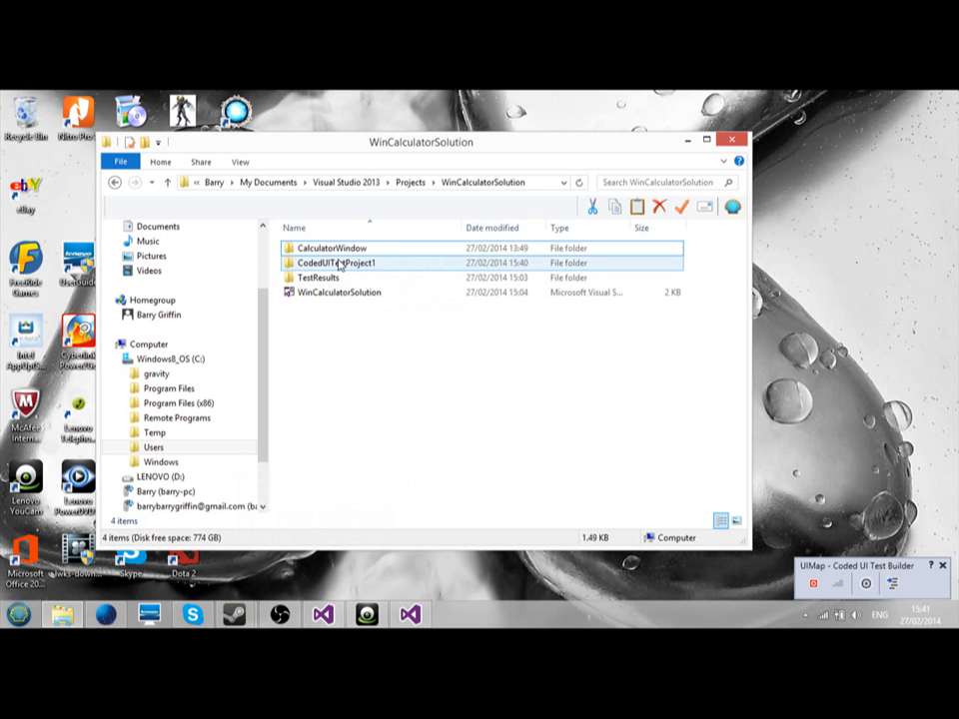
left_click(328, 248)
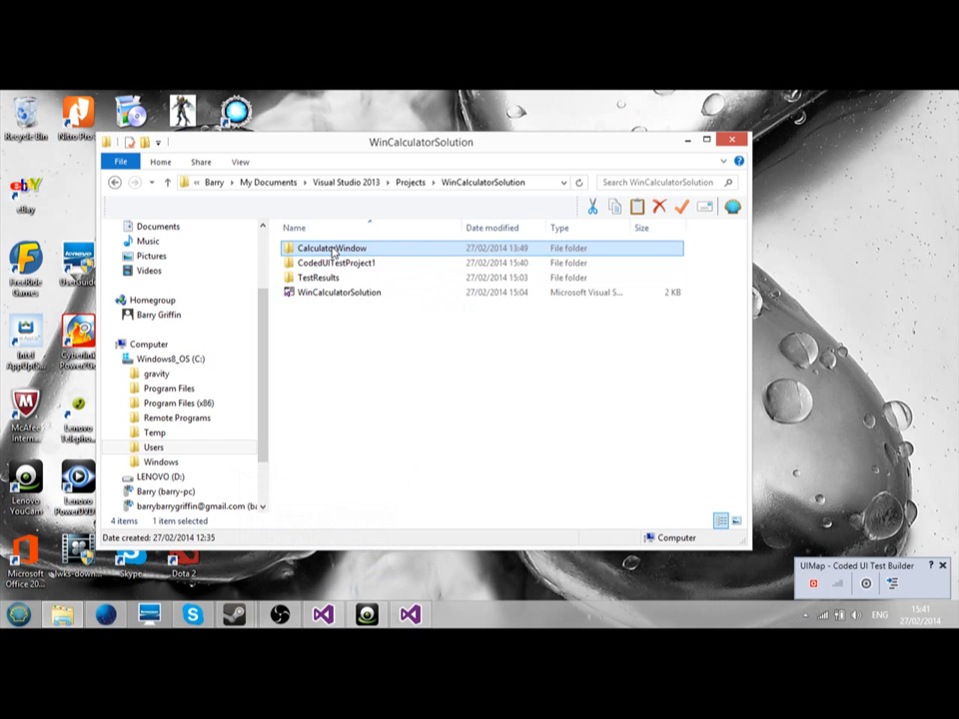
double_click(331, 247)
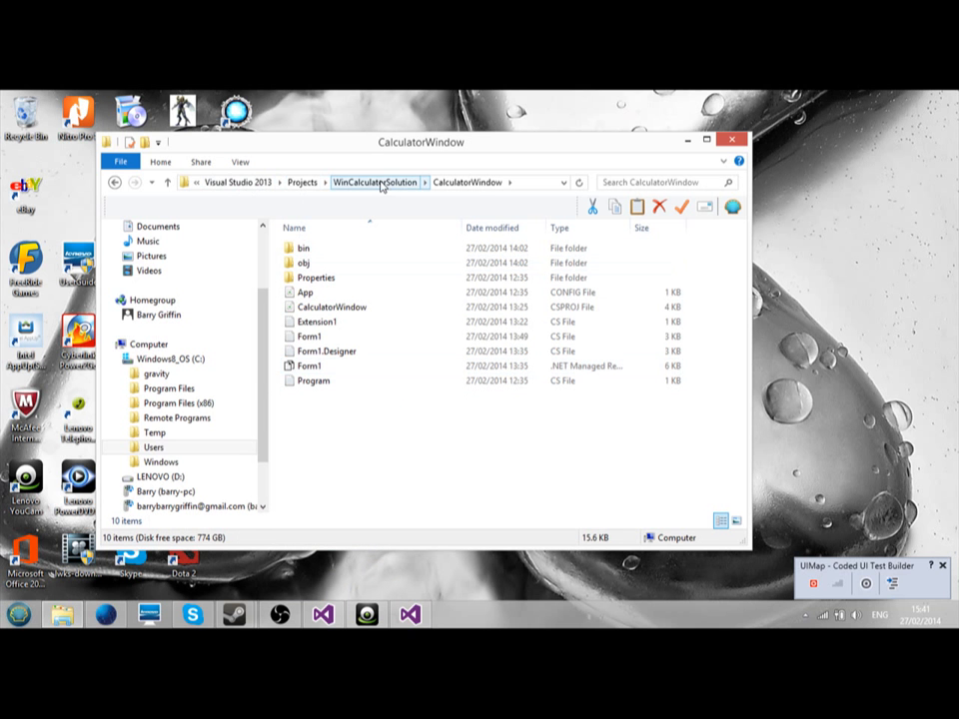
left_click(302, 247)
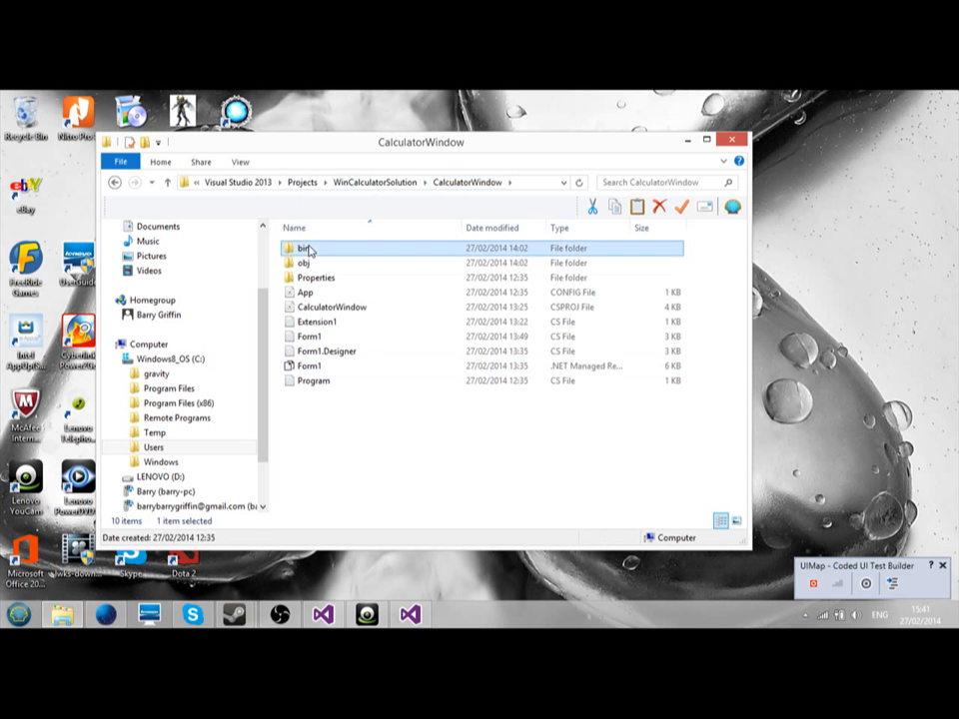
double_click(301, 248)
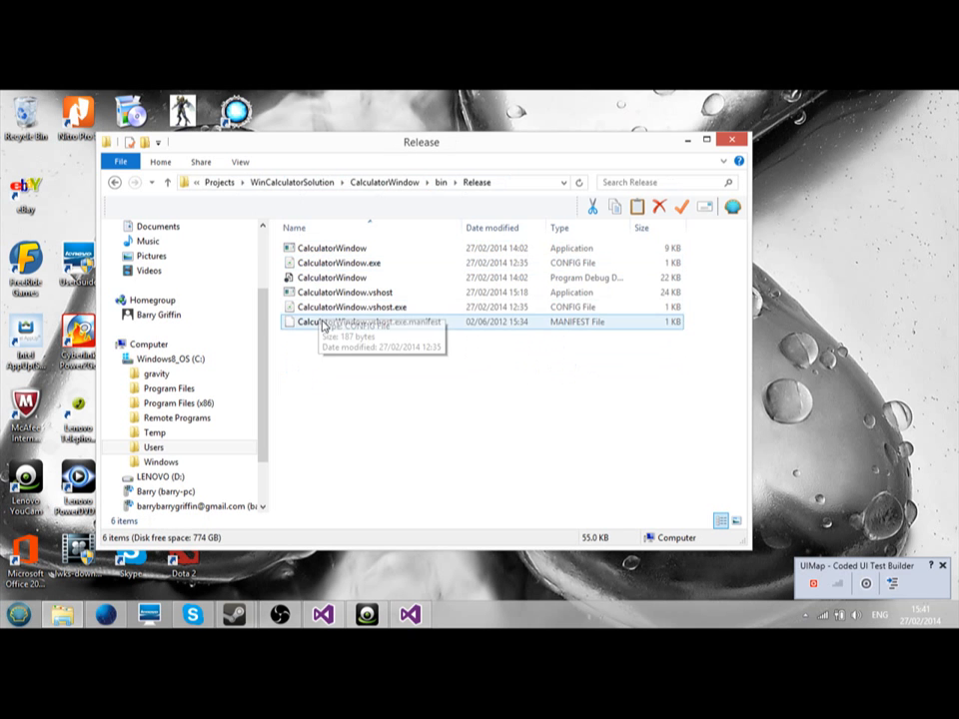
left_click(330, 248)
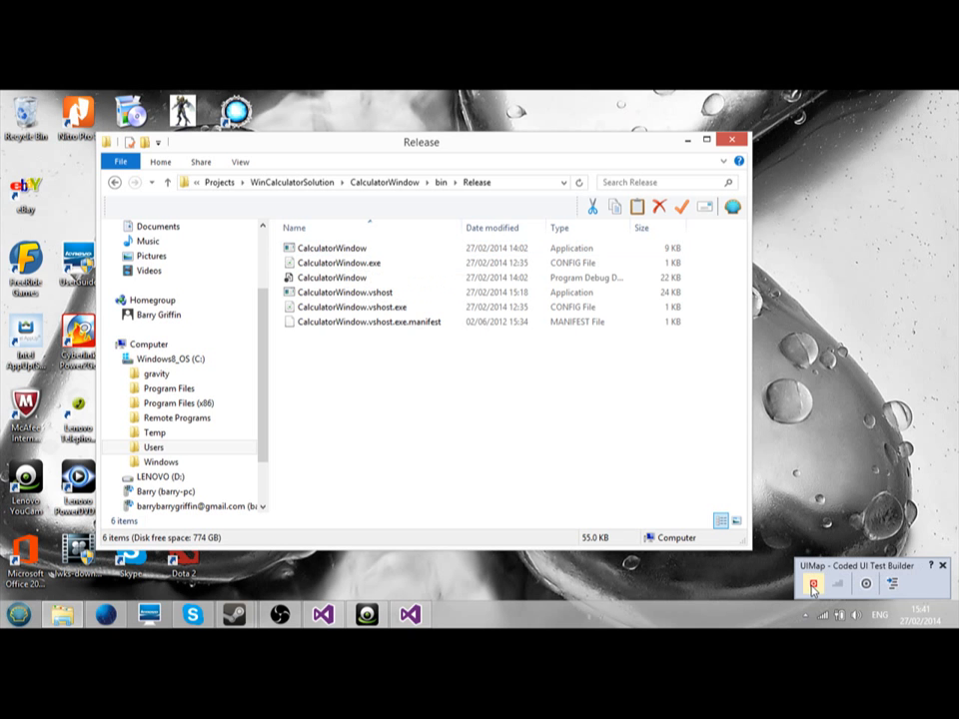
- Start recording, launch CalculatorWindow.exe and move its window to the screen centre
left_click(810, 584)
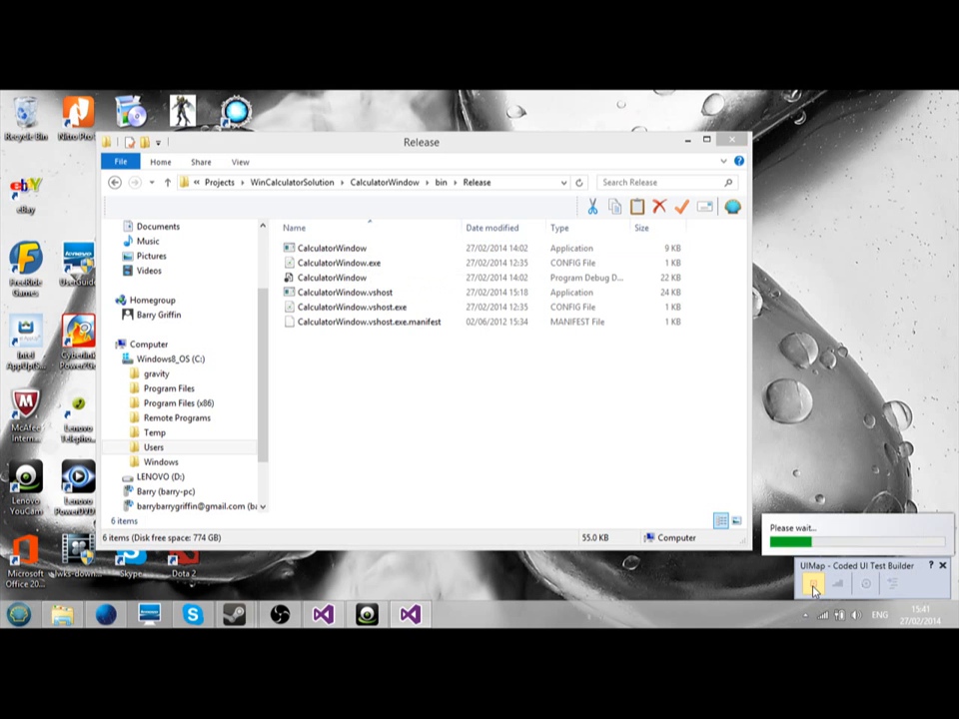
left_click(331, 248)
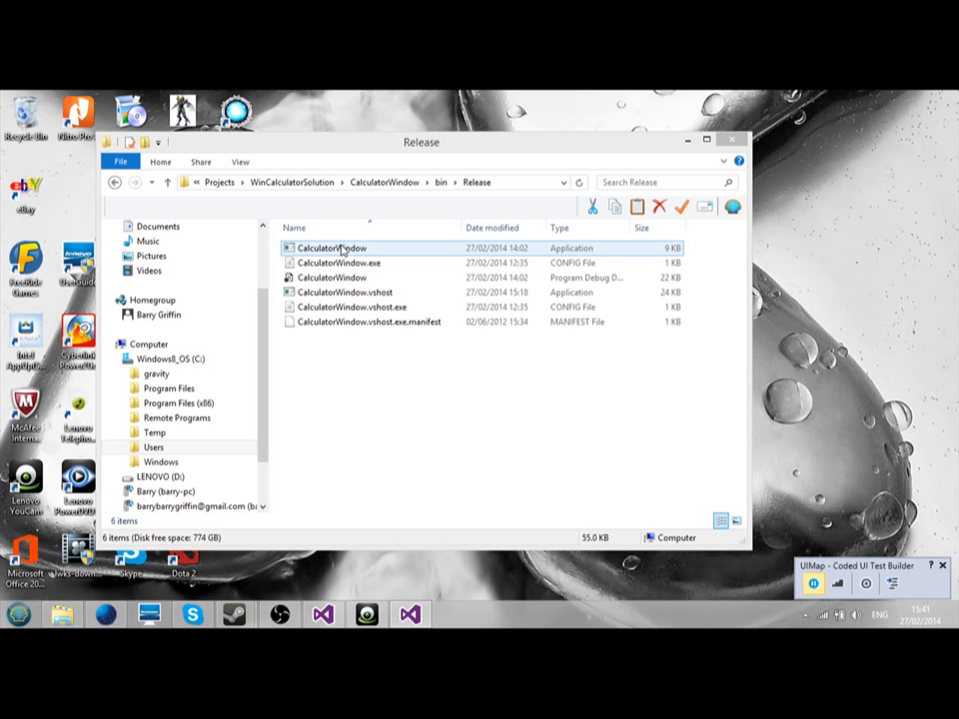
double_click(333, 248)
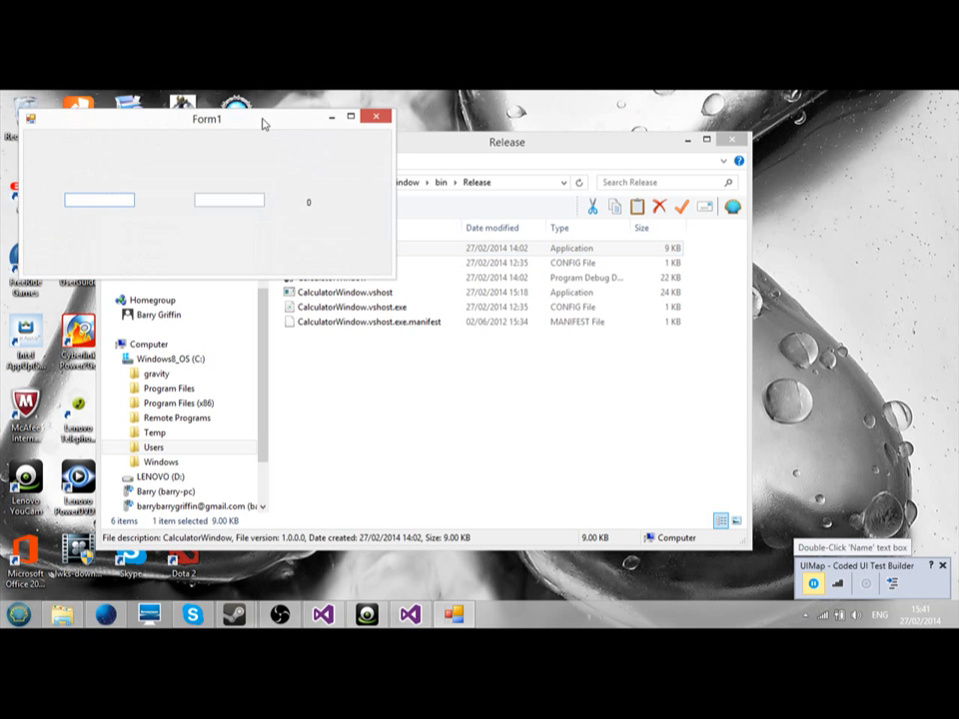
left_click_drag(207, 119, 517, 264)
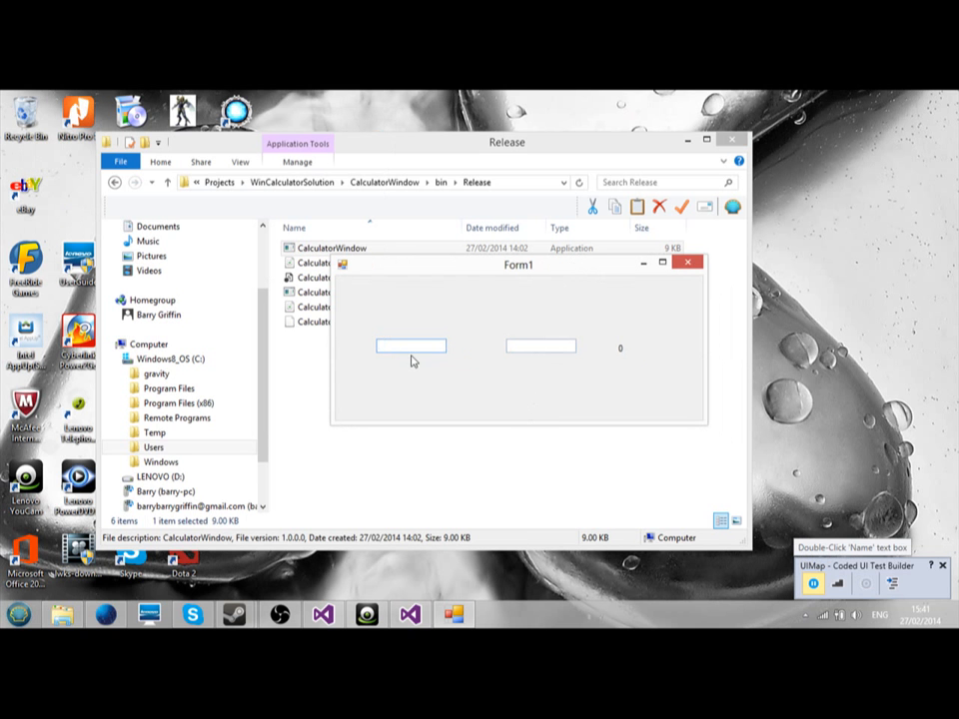
- Enter 7 and a letter into the calculator fields to trigger the number-only warning
left_click(409, 345)
type("4")
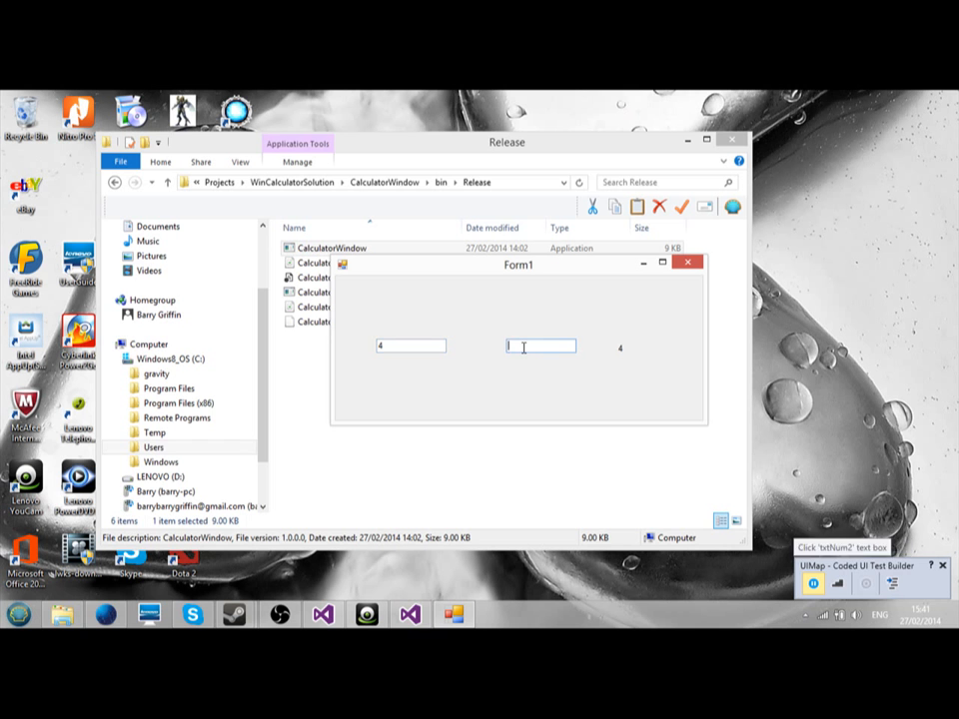
type("7")
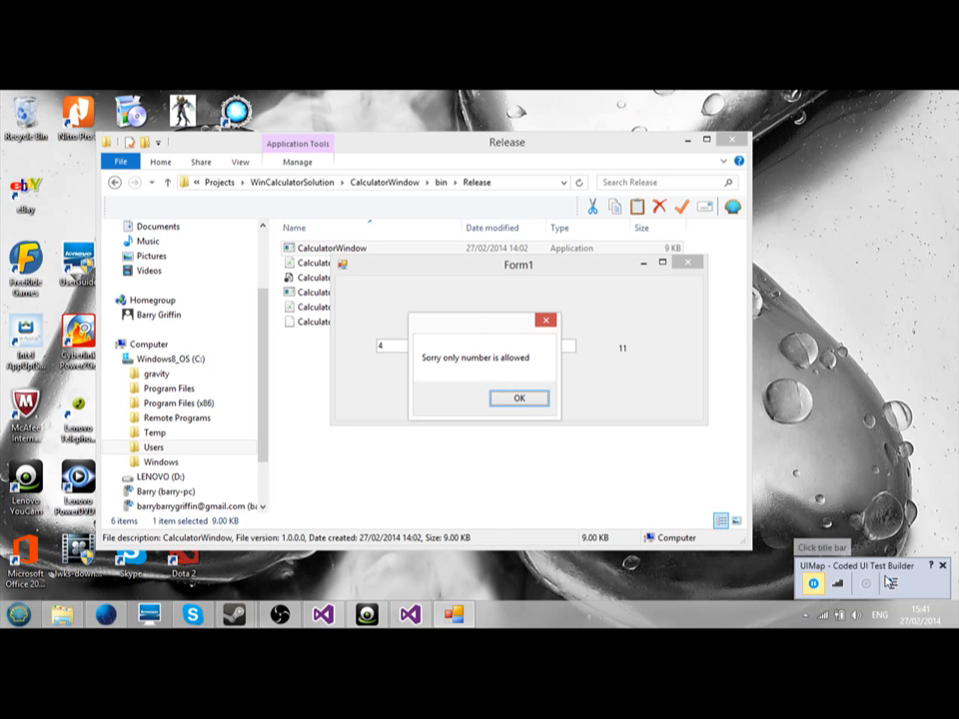
- Generate the recording as method EnterLetterb2 after the hyphenated name is rejected
left_click(837, 581)
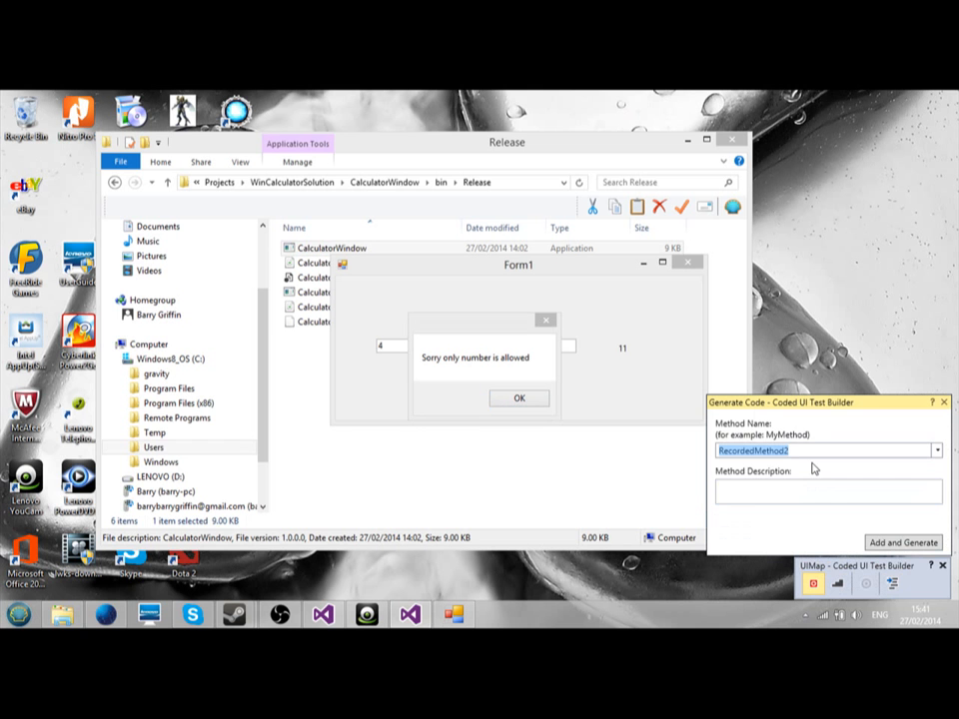
type("EnterLetterb-2")
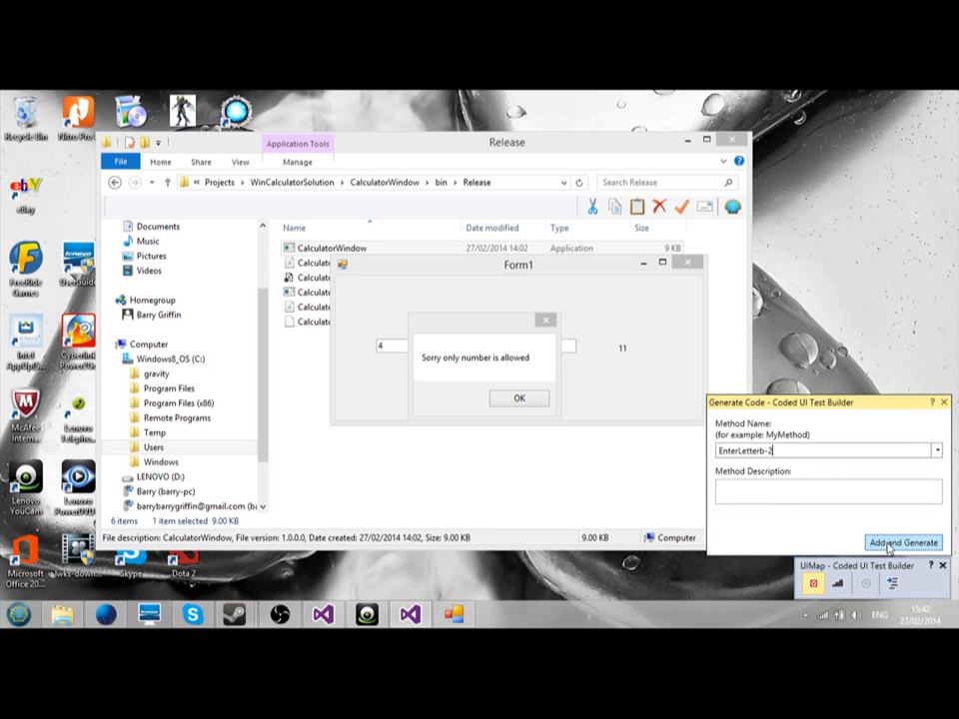
left_click(901, 542)
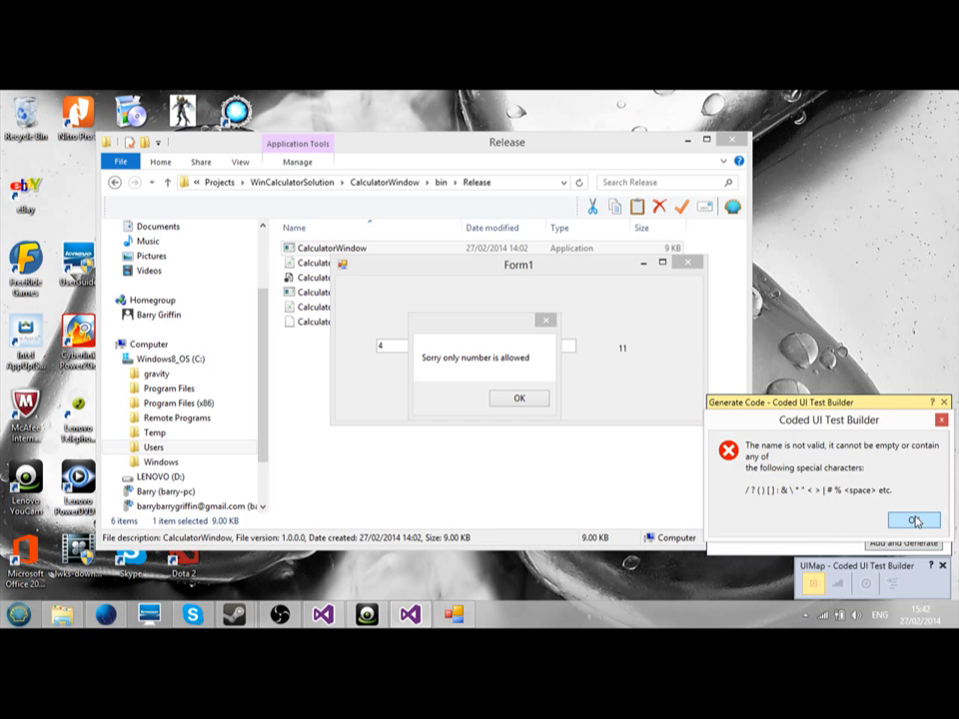
left_click(919, 518)
type("EnterLetterb2")
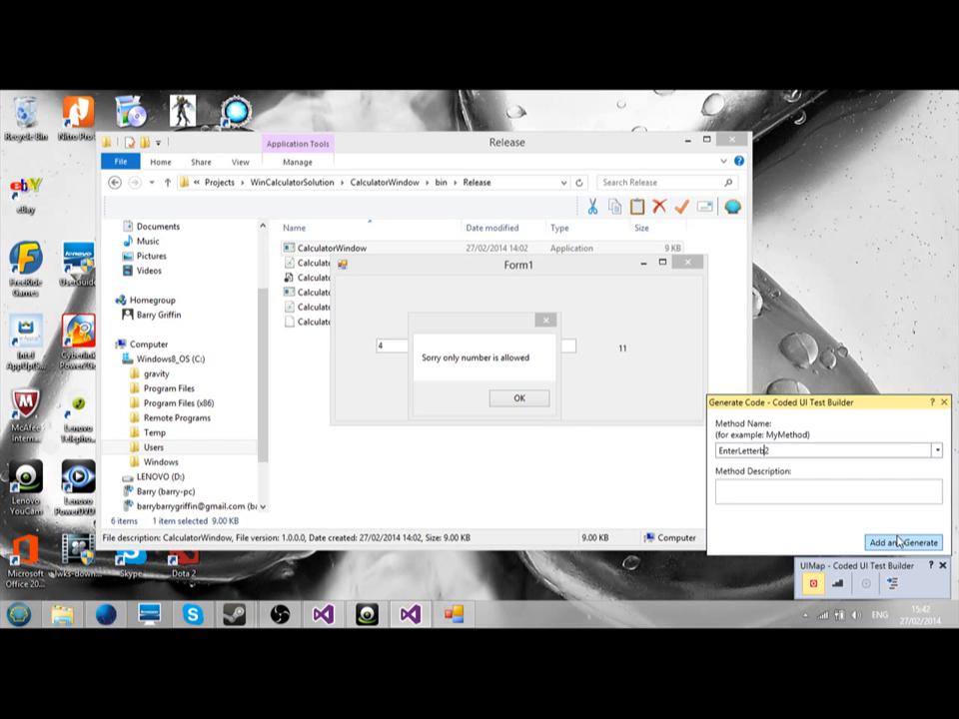
left_click(903, 541)
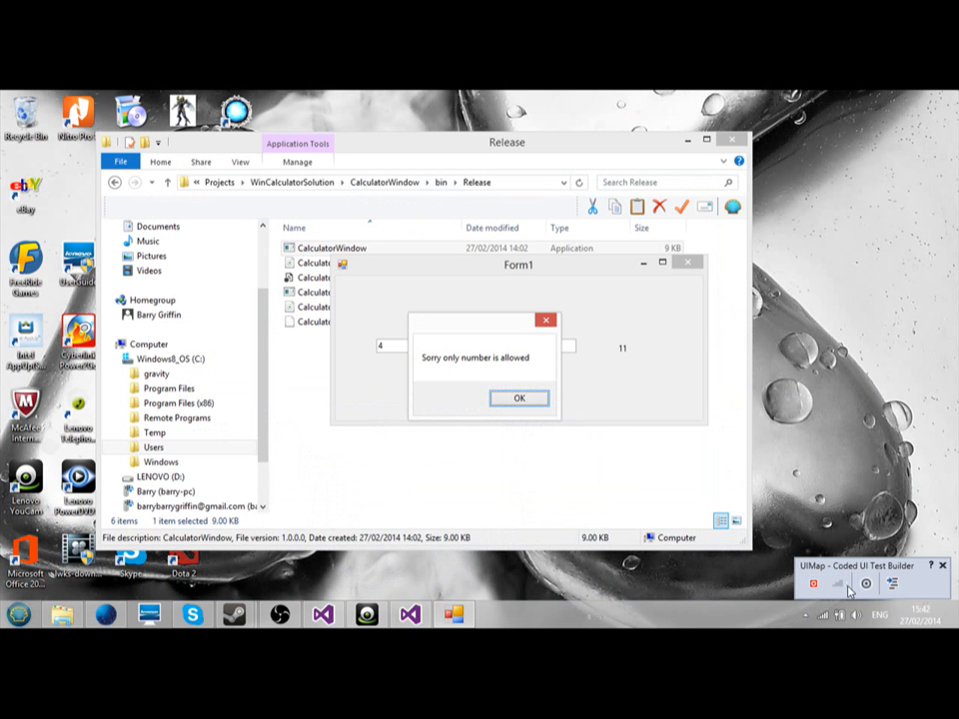
mouse_move(667, 505)
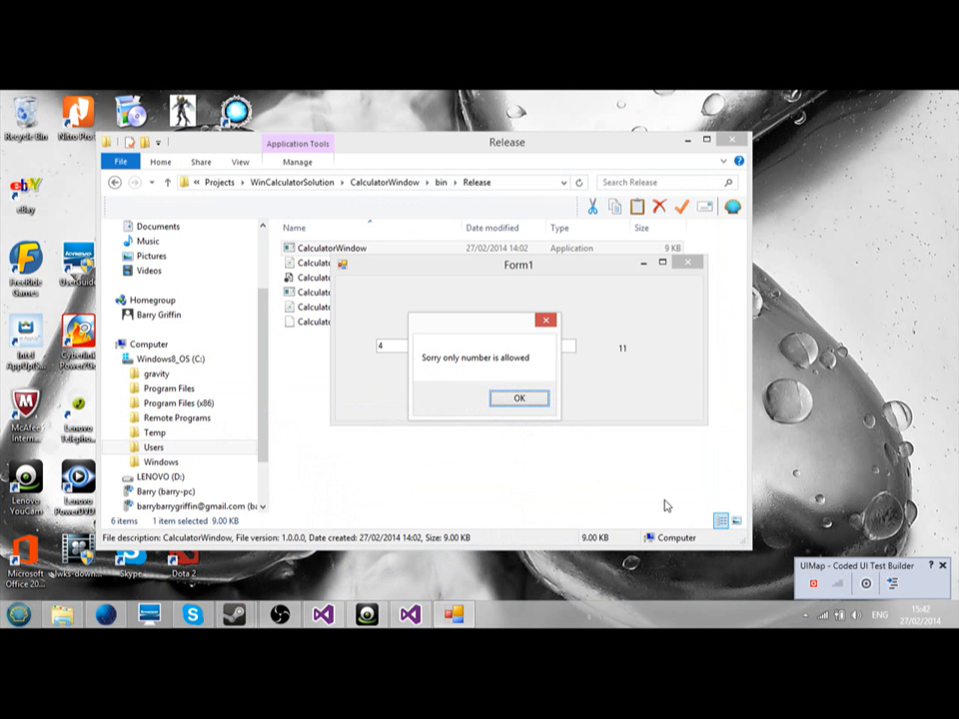
mouse_move(779, 558)
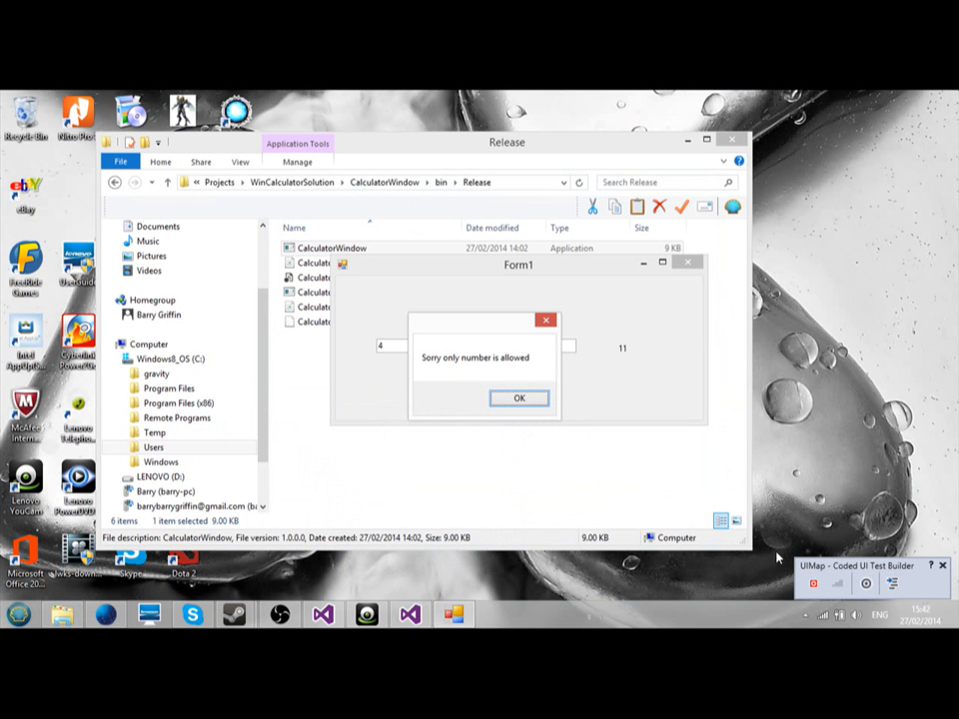
- Add an assertion on the DisplayText of the 'Sorry only number is allowed' message
left_click(814, 587)
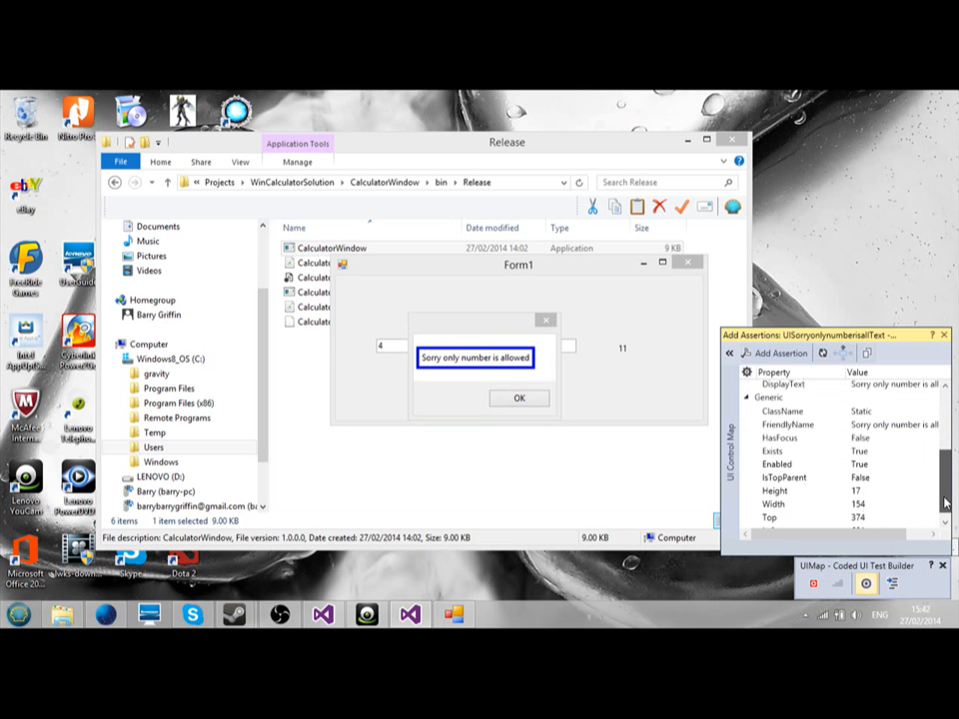
scroll("down", 3)
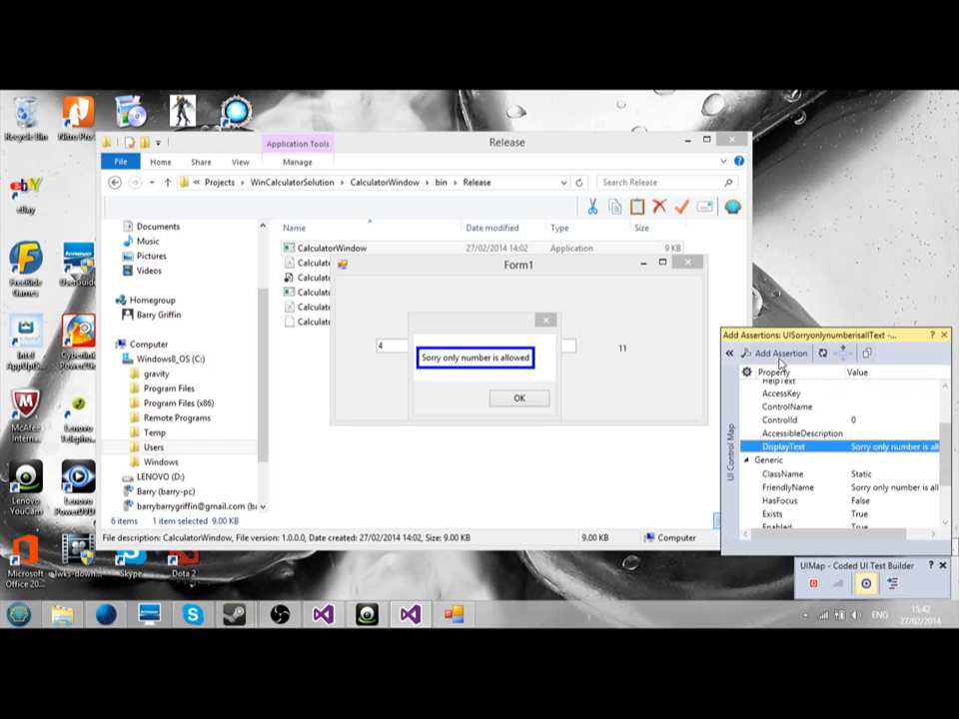
left_click(764, 352)
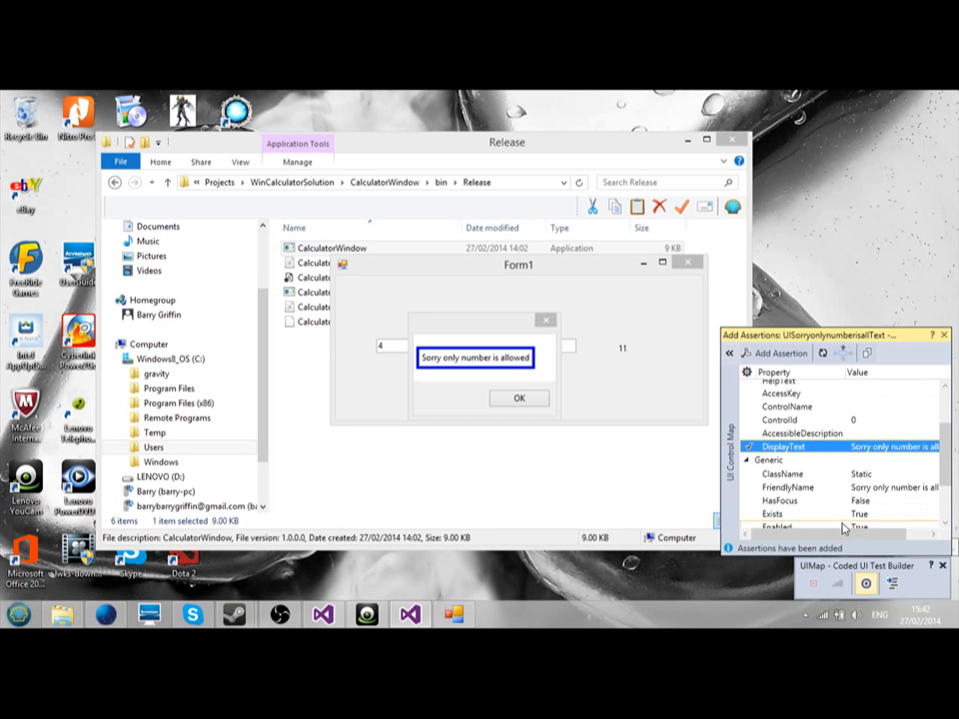
- Generate the DisplayText assertion as method AssertDisplayBox1
left_click(899, 585)
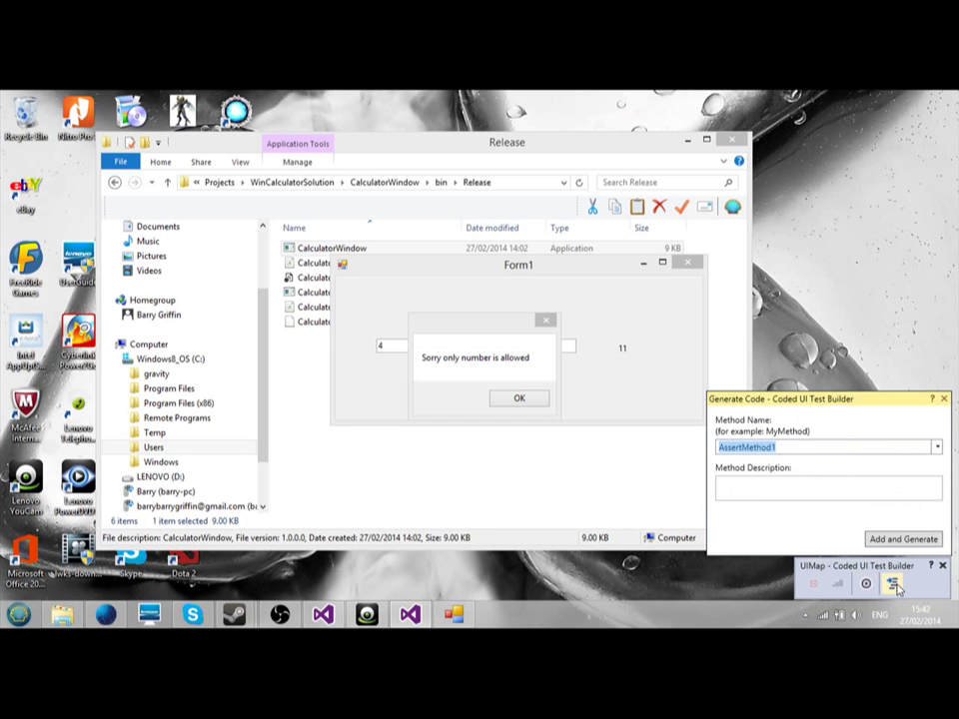
mouse_move(774, 541)
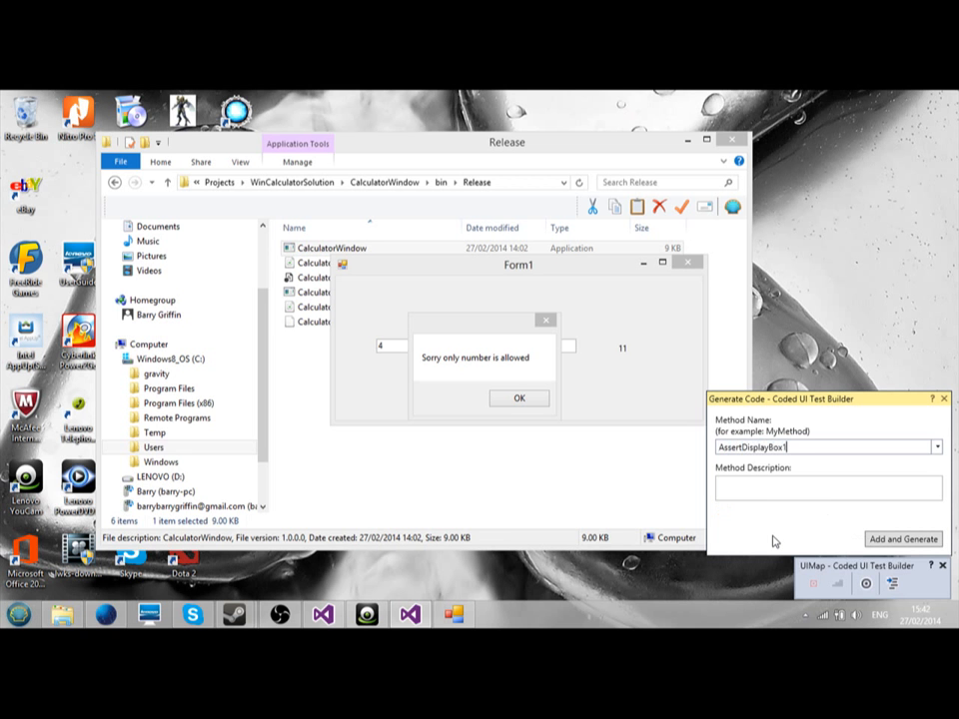
left_click(903, 538)
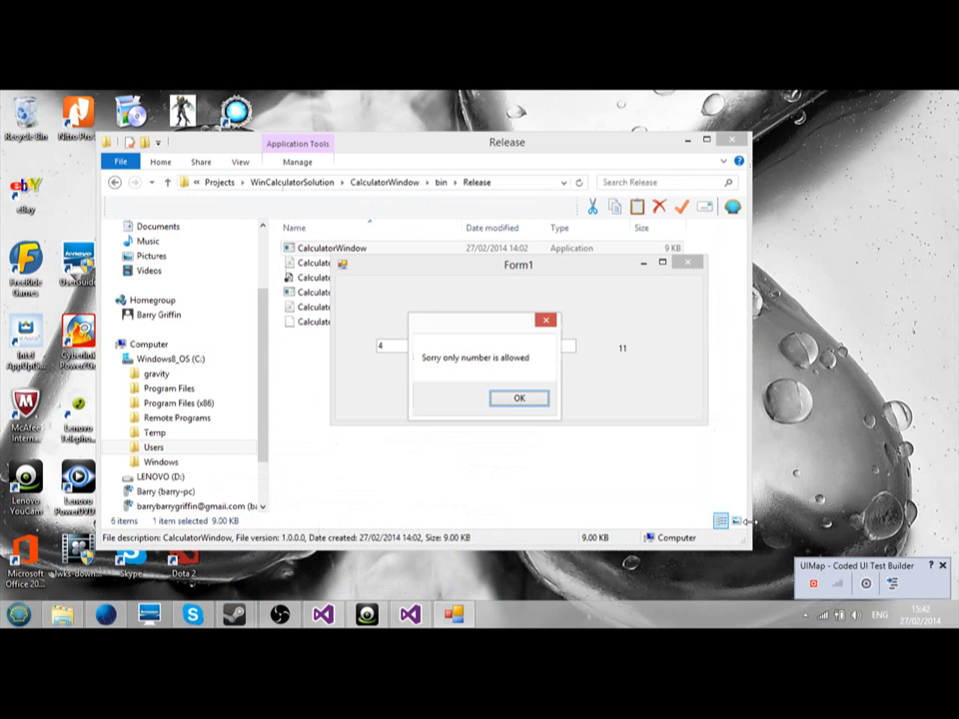
mouse_move(546, 320)
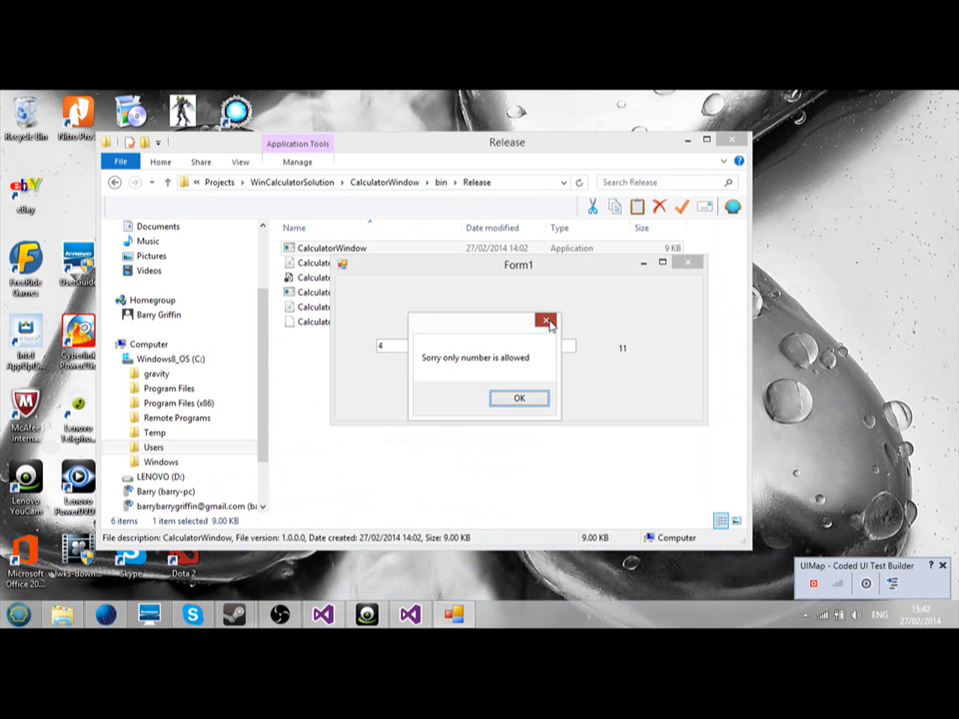
- Dismiss the number-only warning and return to Visual Studio with CodedUITest4.cs open
left_click(548, 317)
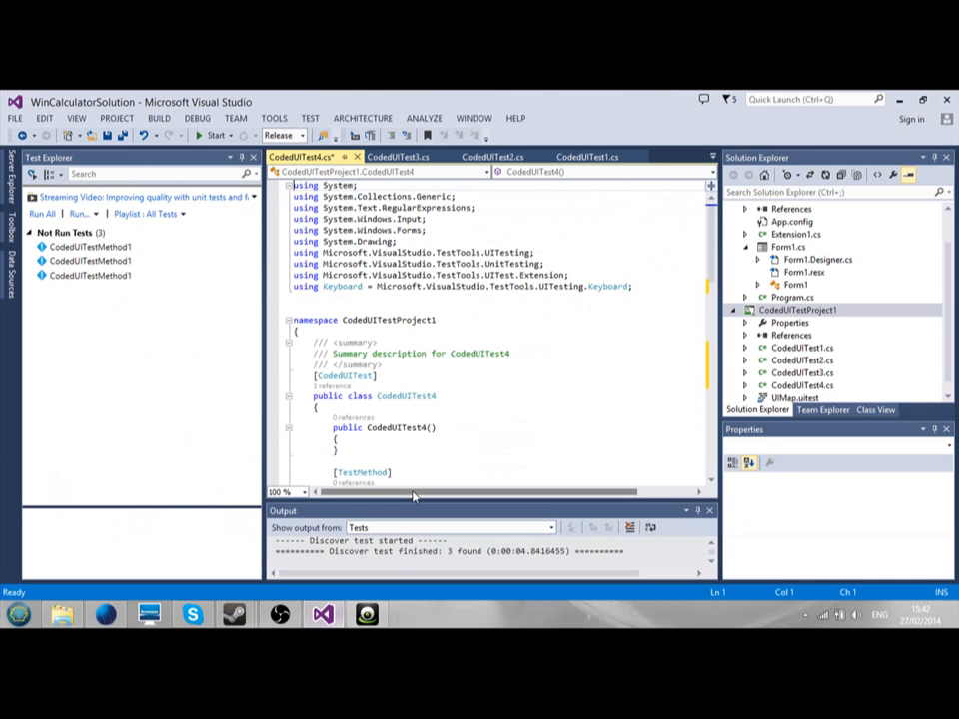
left_click(127, 116)
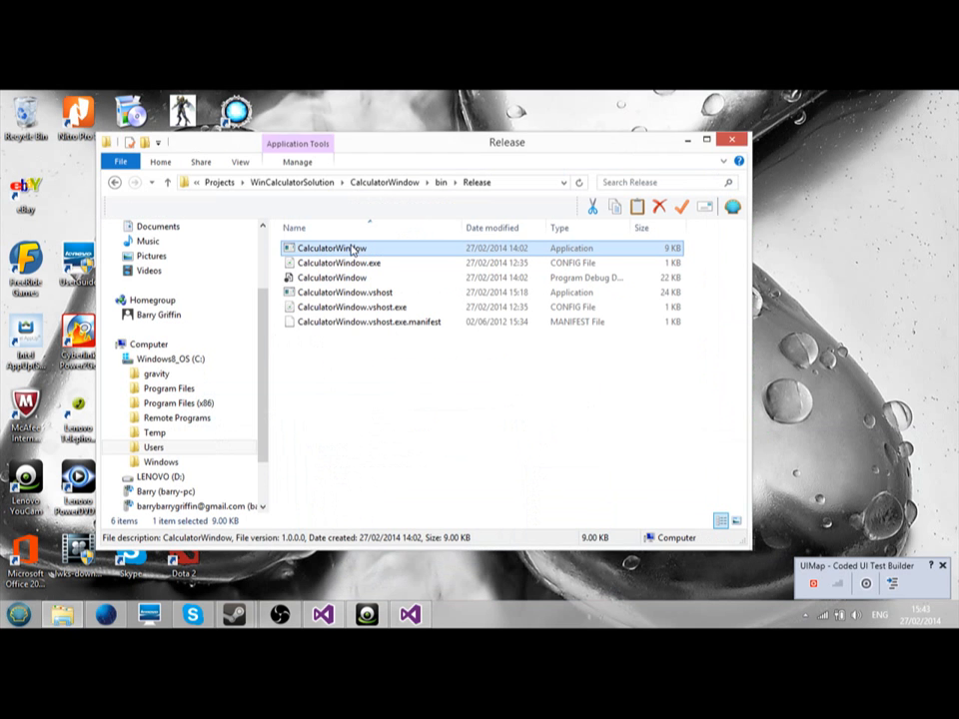
mouse_move(830, 619)
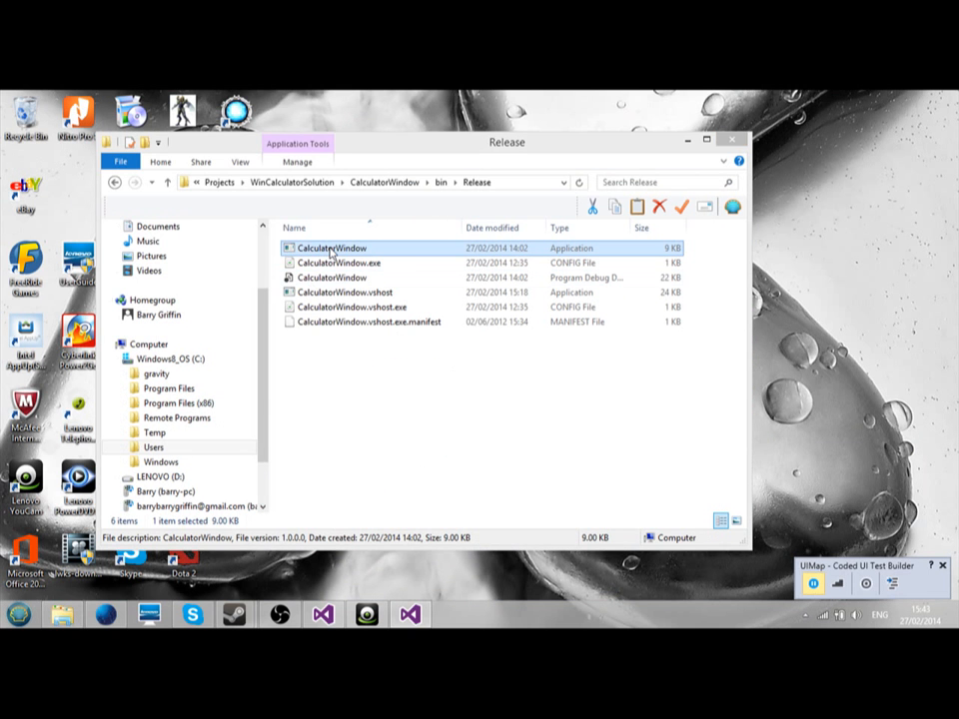
- Record relaunching the calculator and entering 33 and 44 for a total of 77
double_click(333, 247)
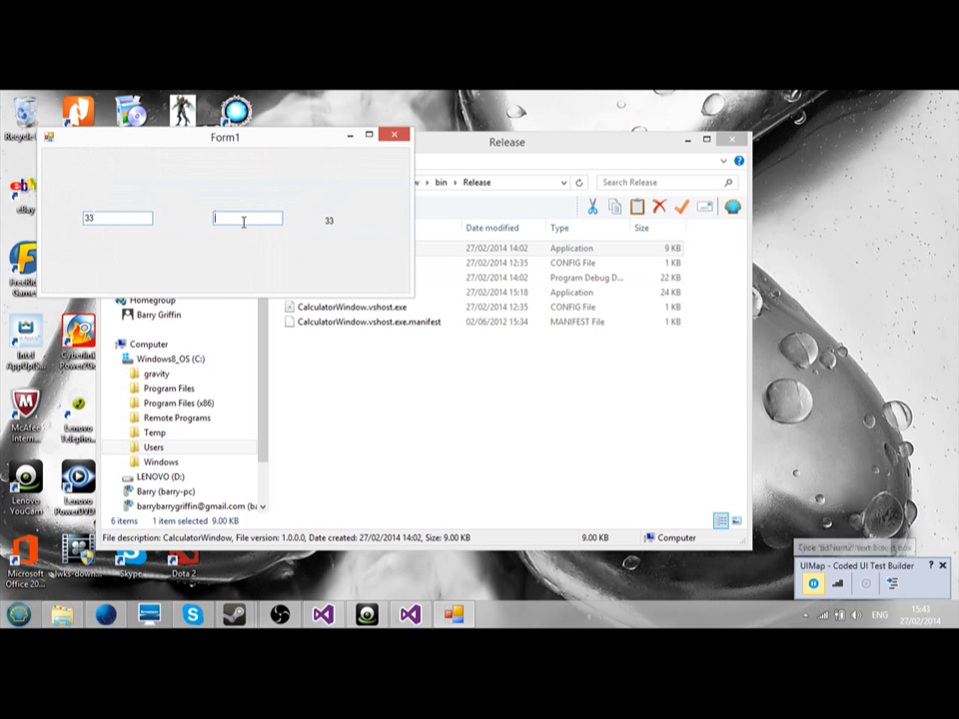
type("44")
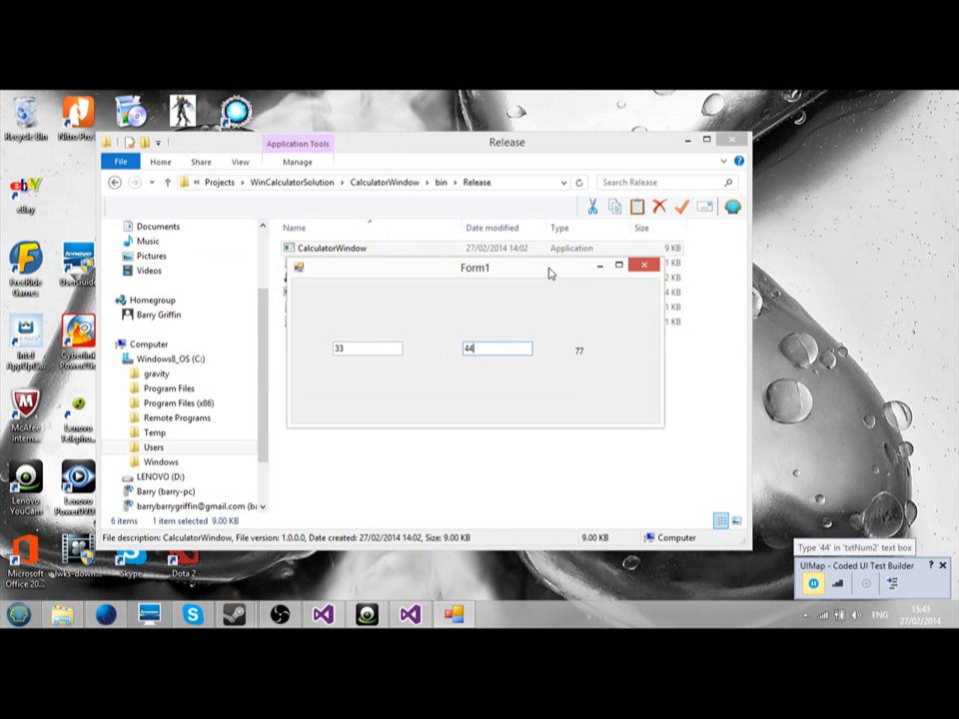
mouse_move(532, 392)
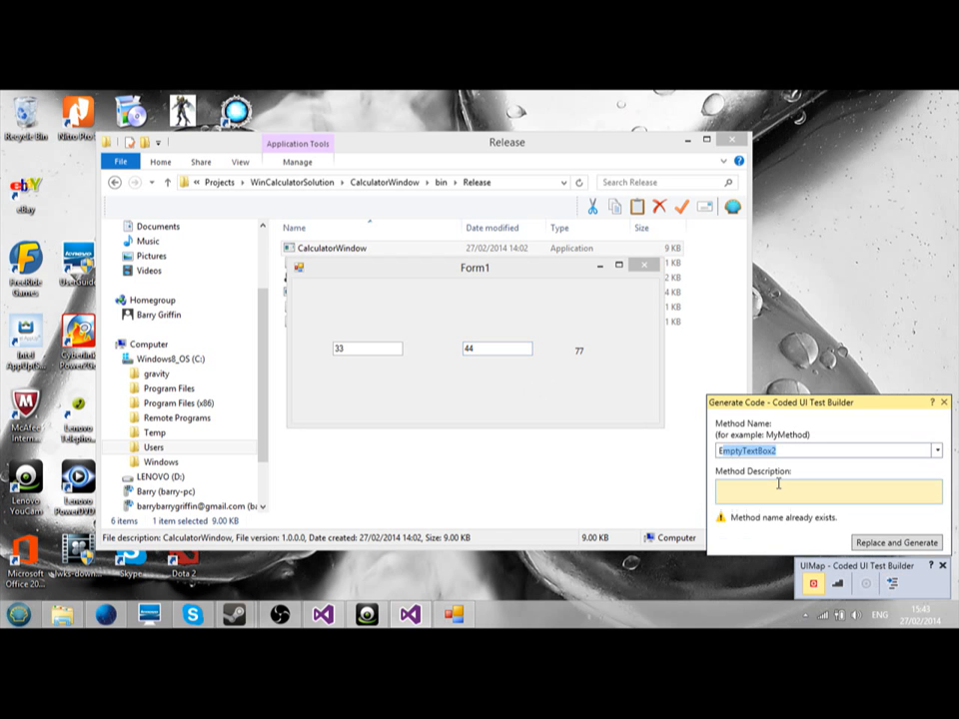
- Generate the 33-and-44 entry as method Enter33and44
type("Enter33and33")
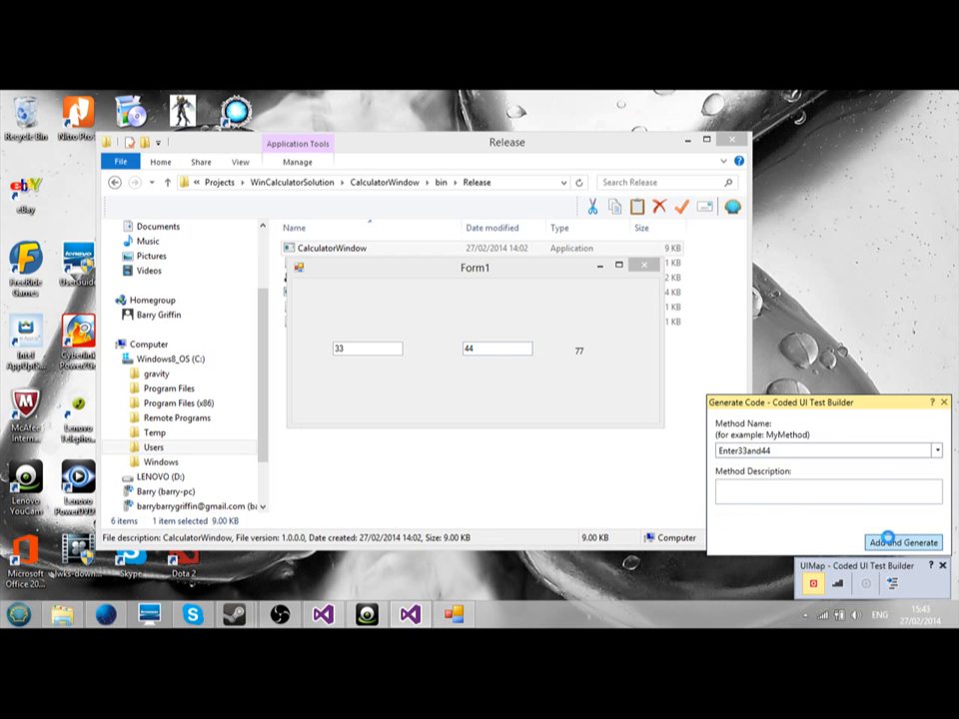
left_click(901, 541)
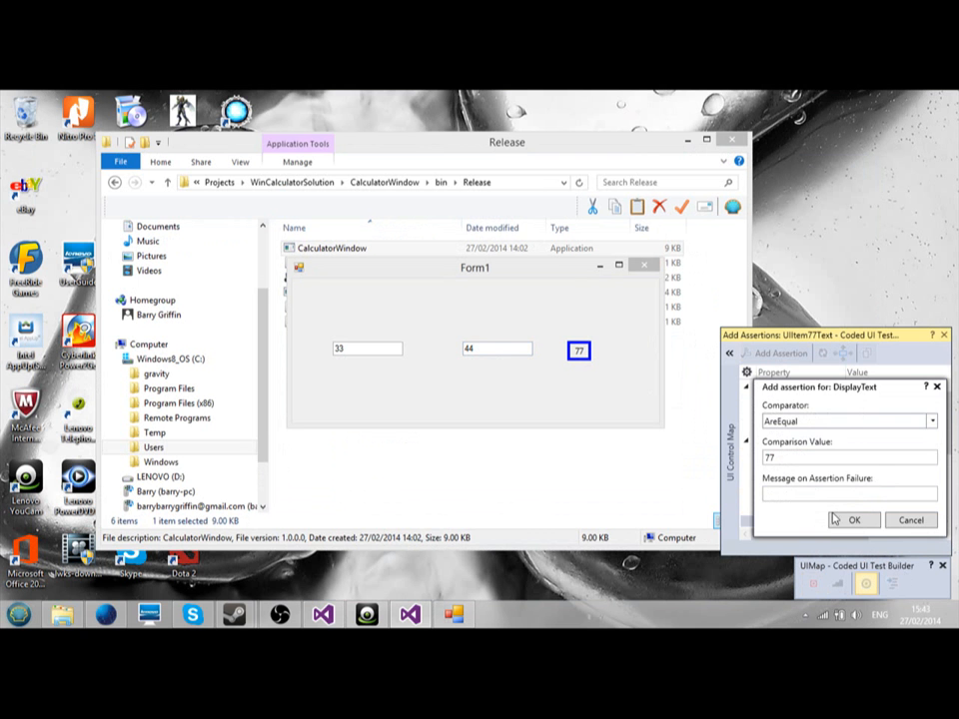
- Confirm the AreEqual 77 assertion and generate it as method Check77
left_click(855, 519)
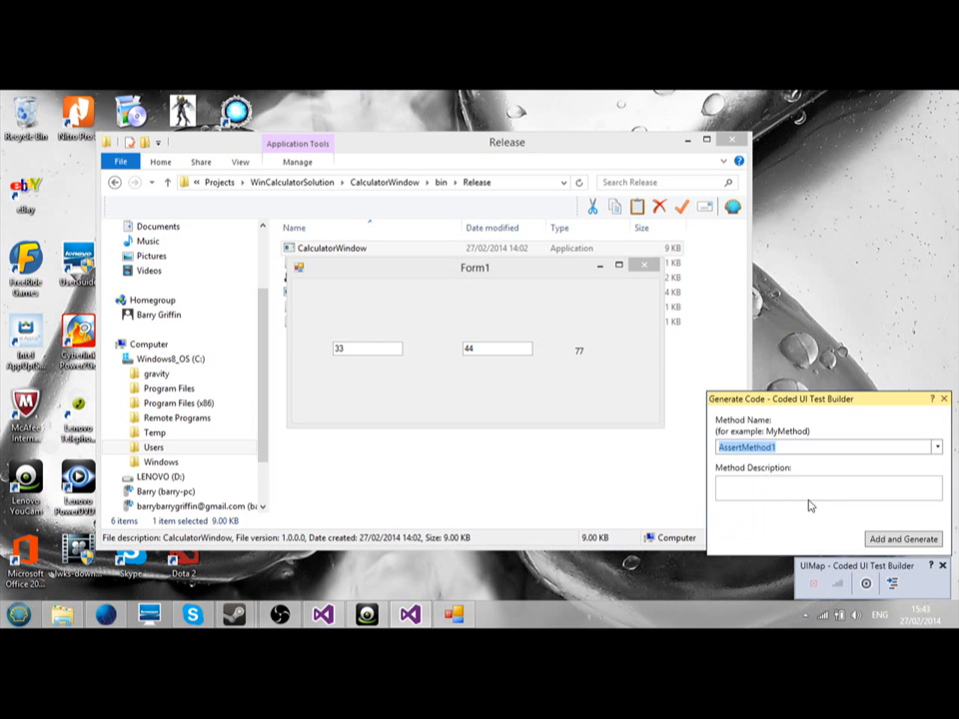
type("Chec77")
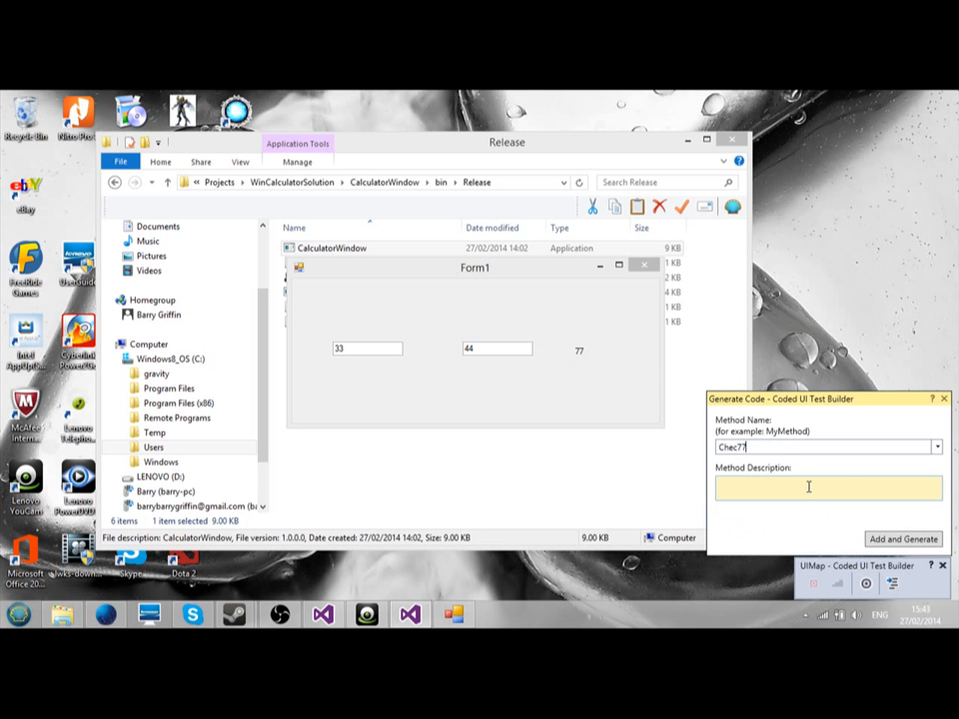
type("k")
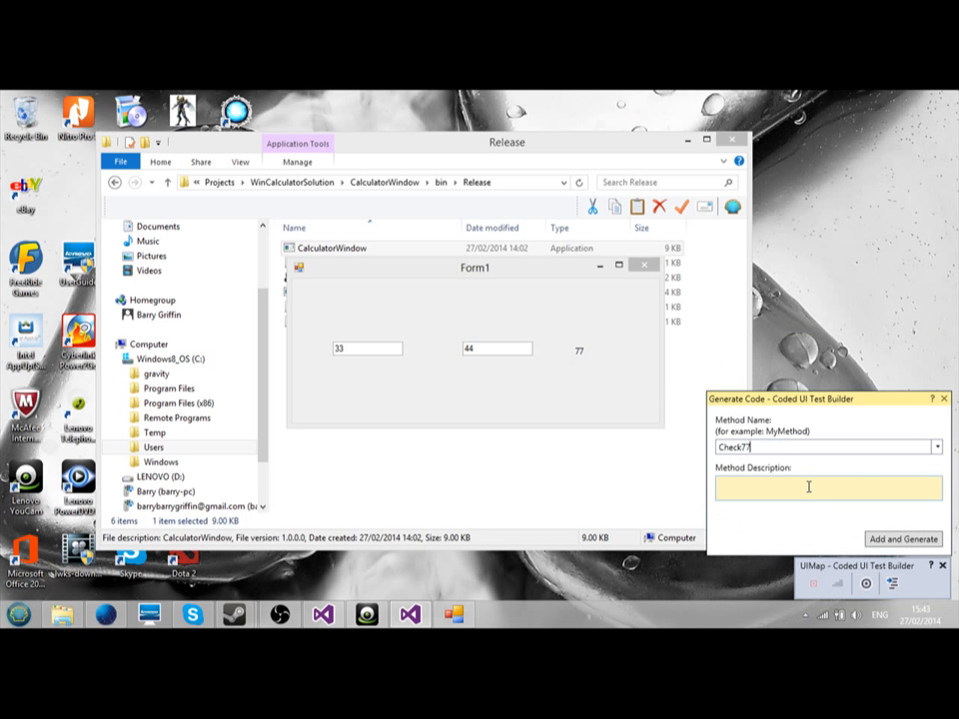
left_click(908, 538)
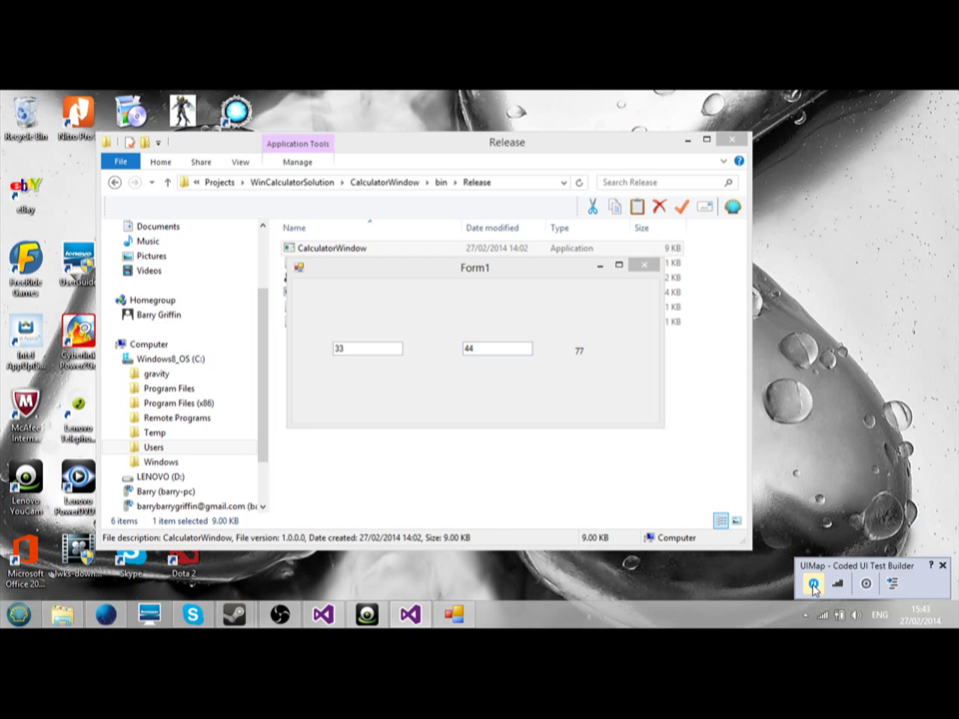
- Record changing the second number from 44 to 4 (result 37) and generate it as method Change44to4
left_click(491, 349)
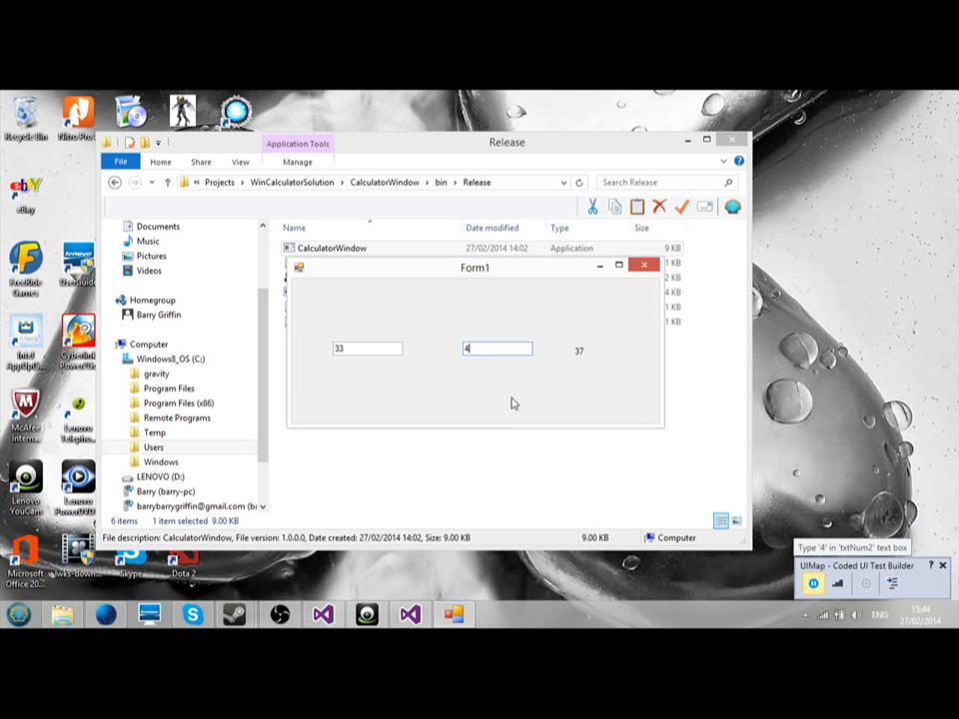
mouse_move(847, 571)
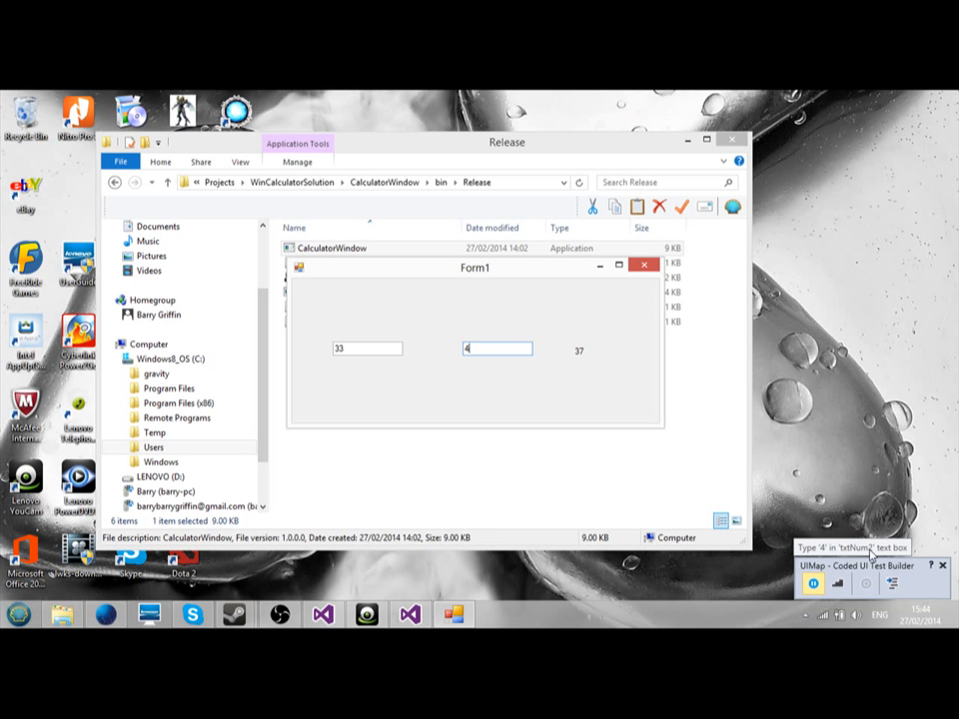
left_click(813, 579)
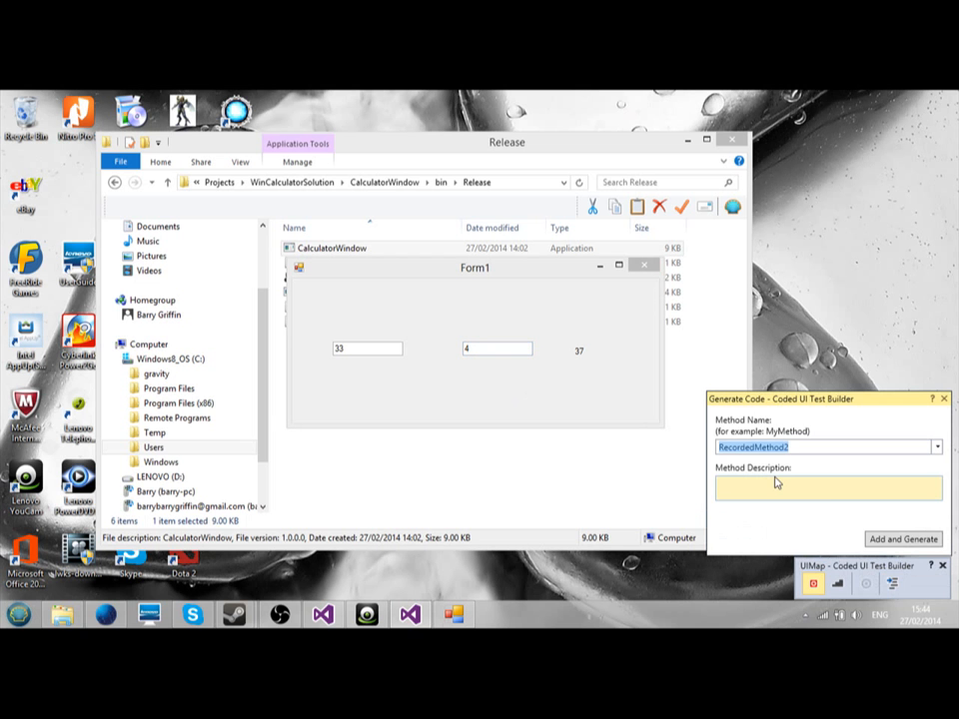
type("Change32to3")
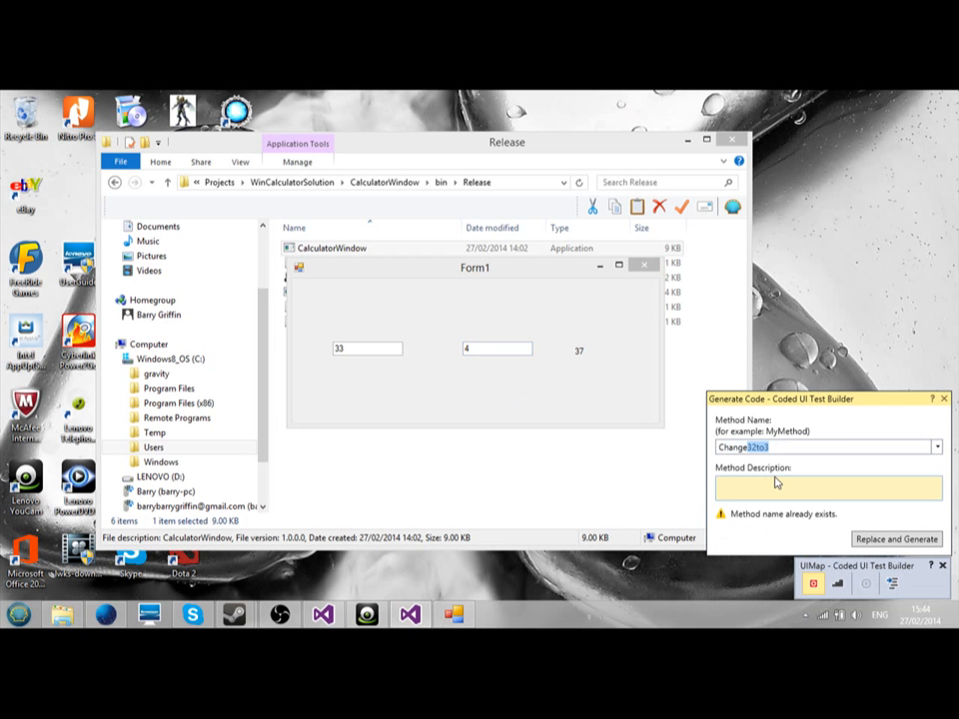
type("Change44to4n2")
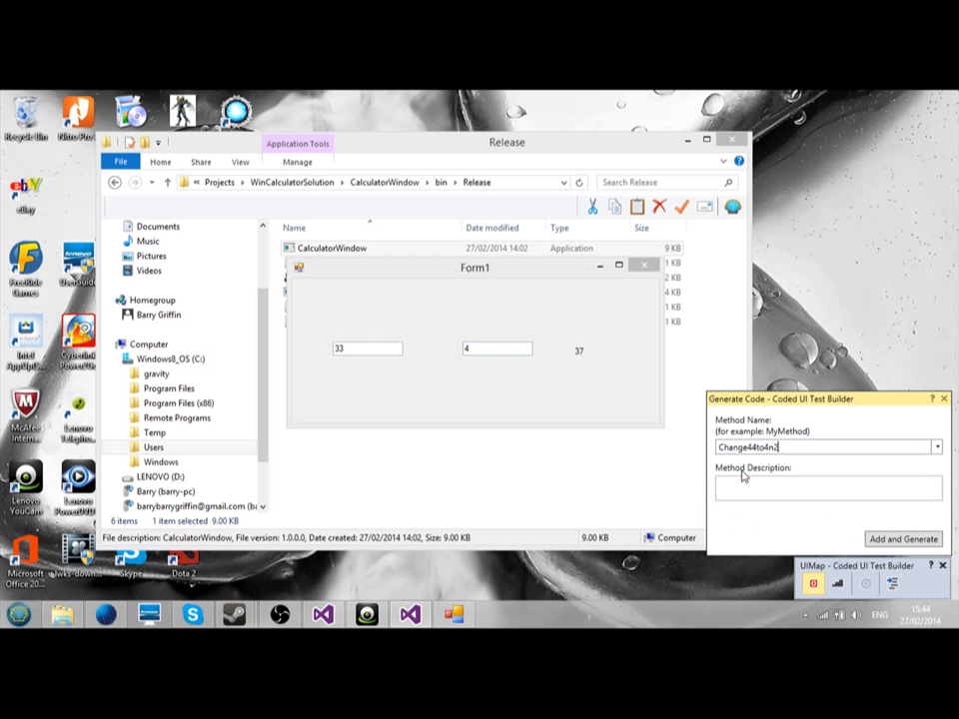
left_click(905, 537)
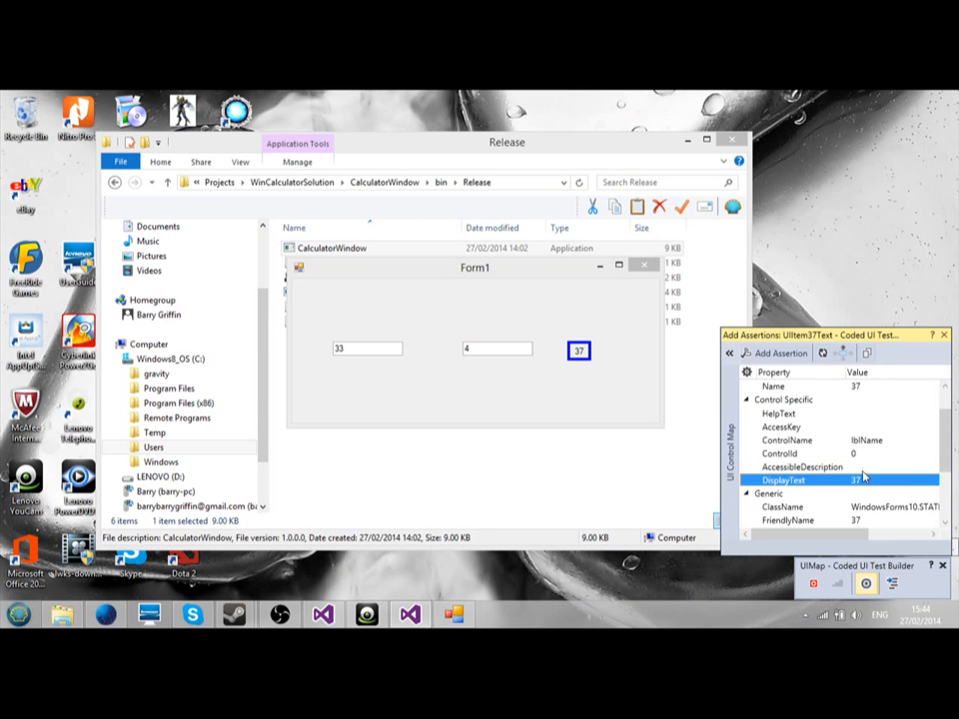
mouse_move(774, 354)
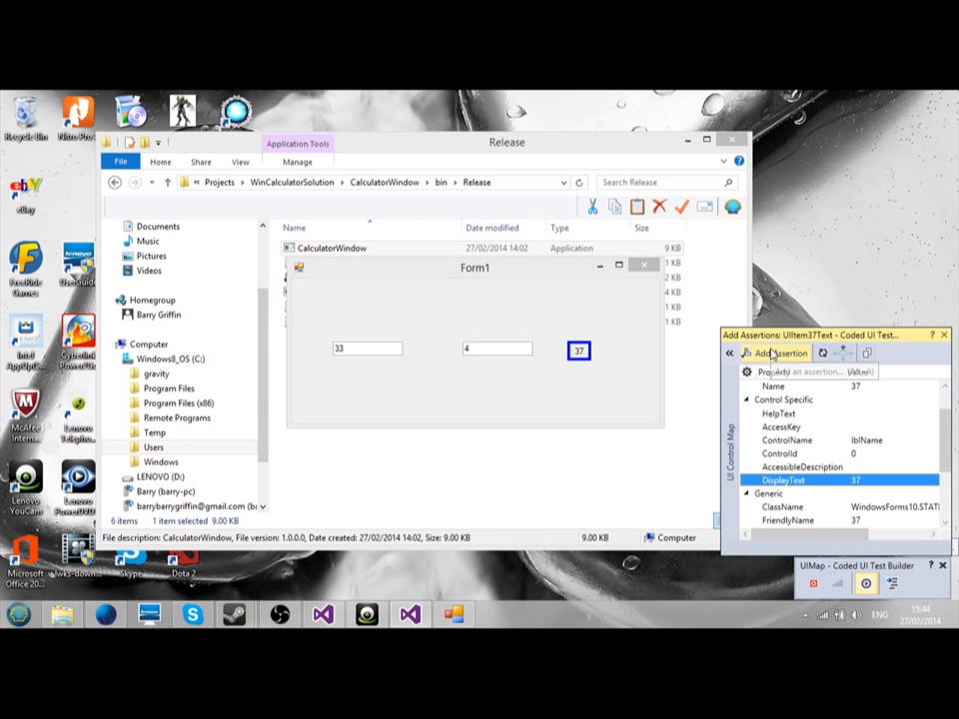
- Add an assertion that the result reads 37 and generate it as method AssertEnsure37
left_click(772, 353)
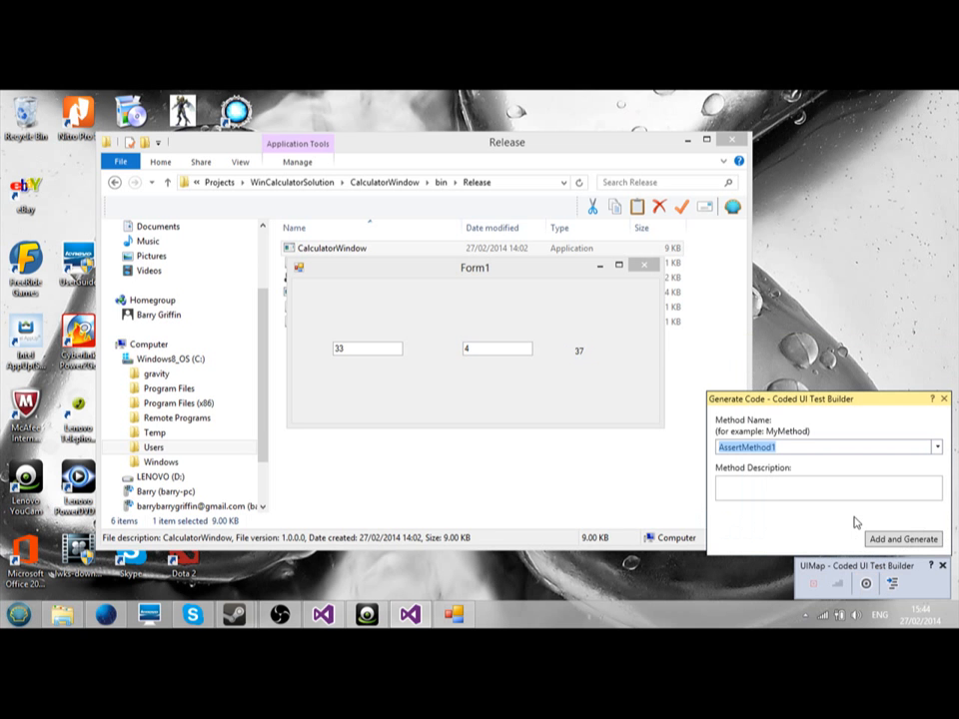
type("AssertDisplayBox1")
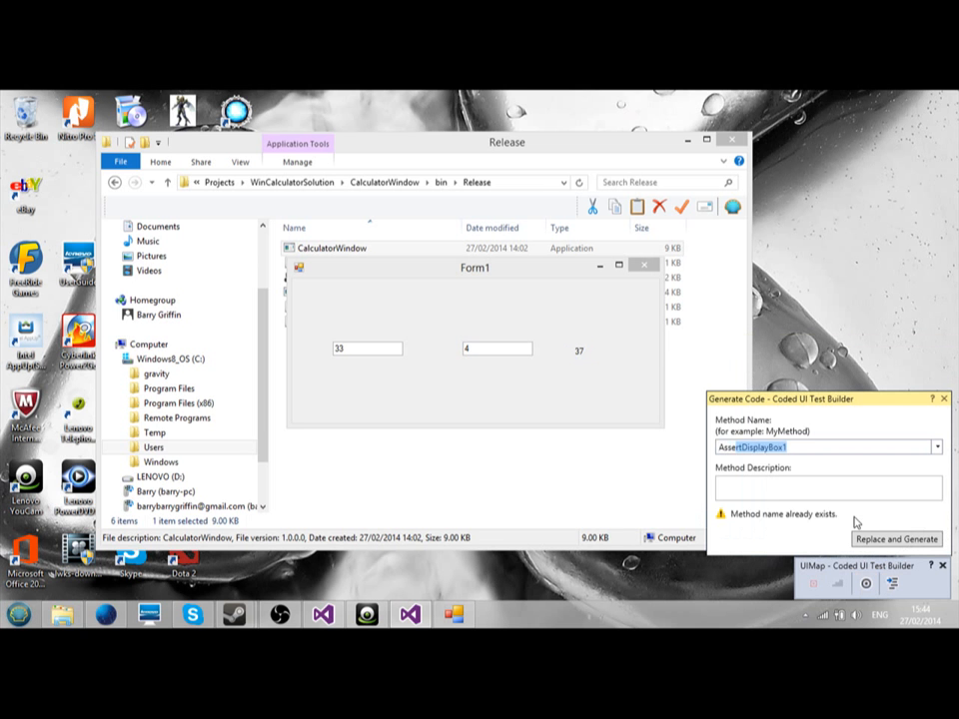
type("AssertEnsure37")
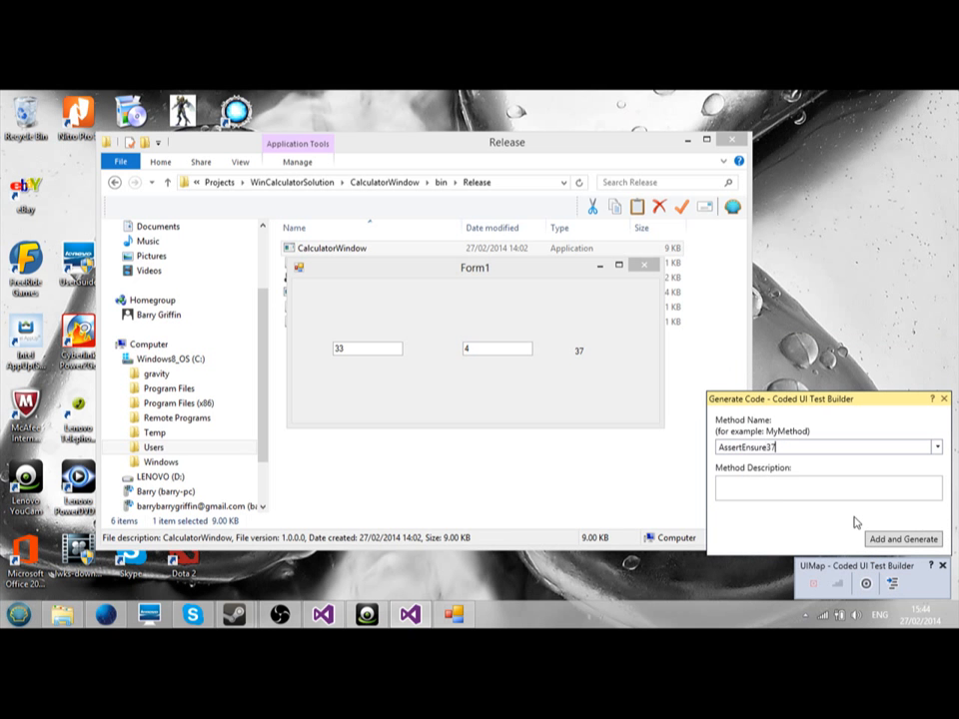
left_click(903, 537)
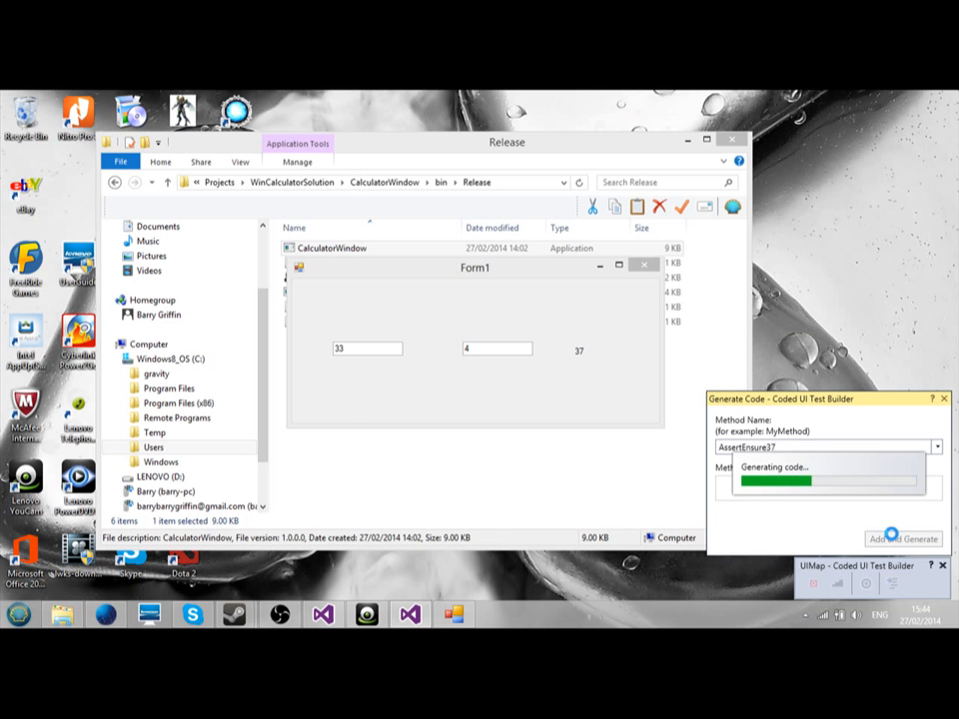
left_click(902, 537)
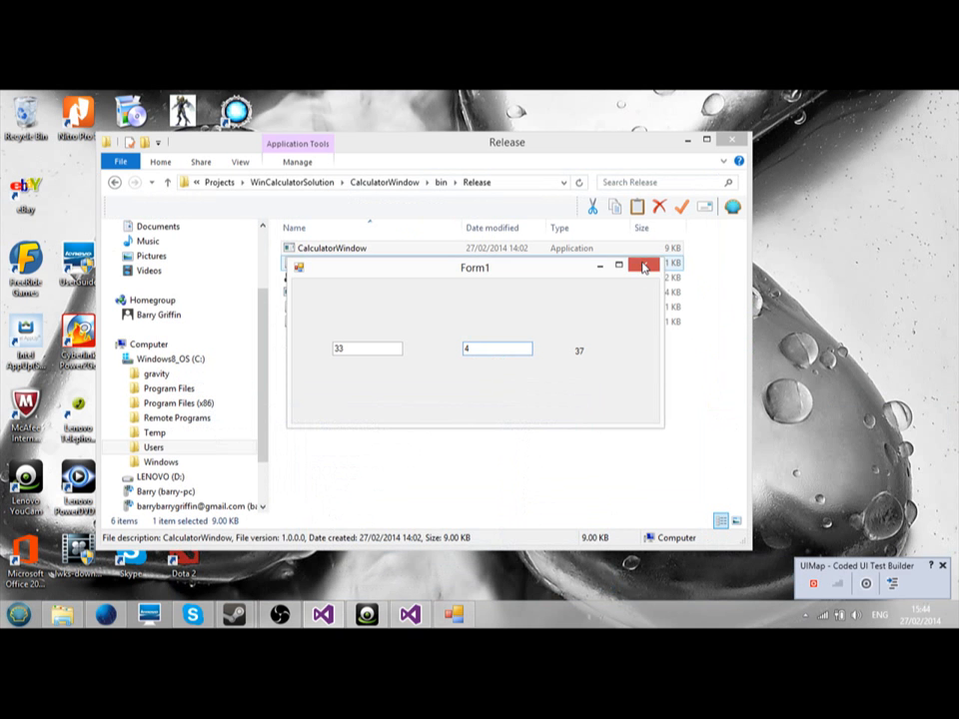
- Close the calculator form and add a new Coded UI Test via the PROJECT menu
left_click(644, 266)
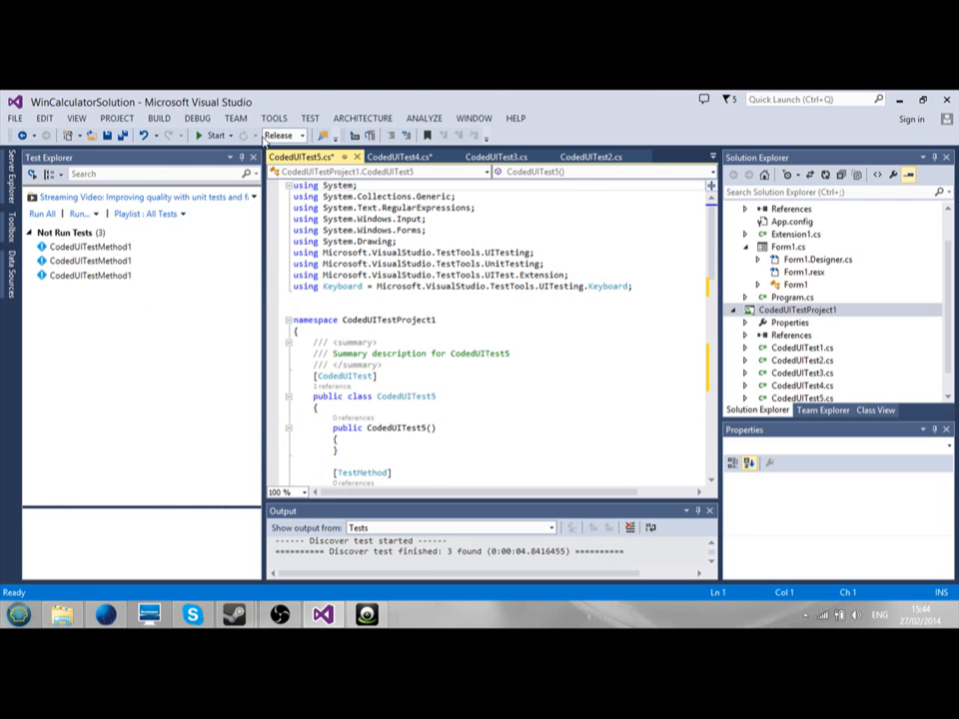
left_click(117, 116)
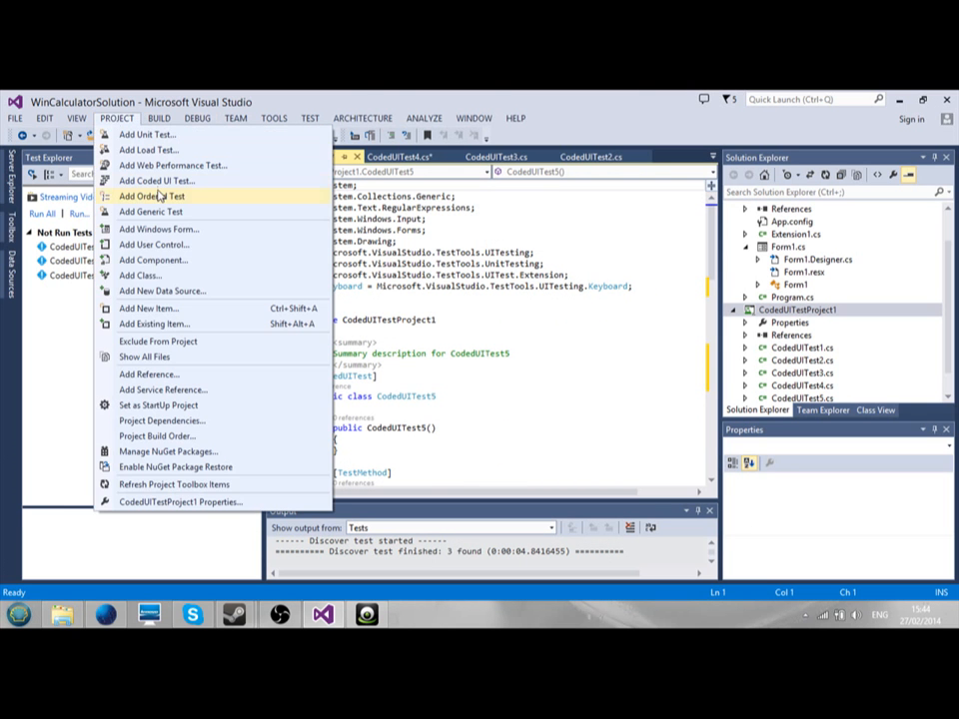
left_click(152, 179)
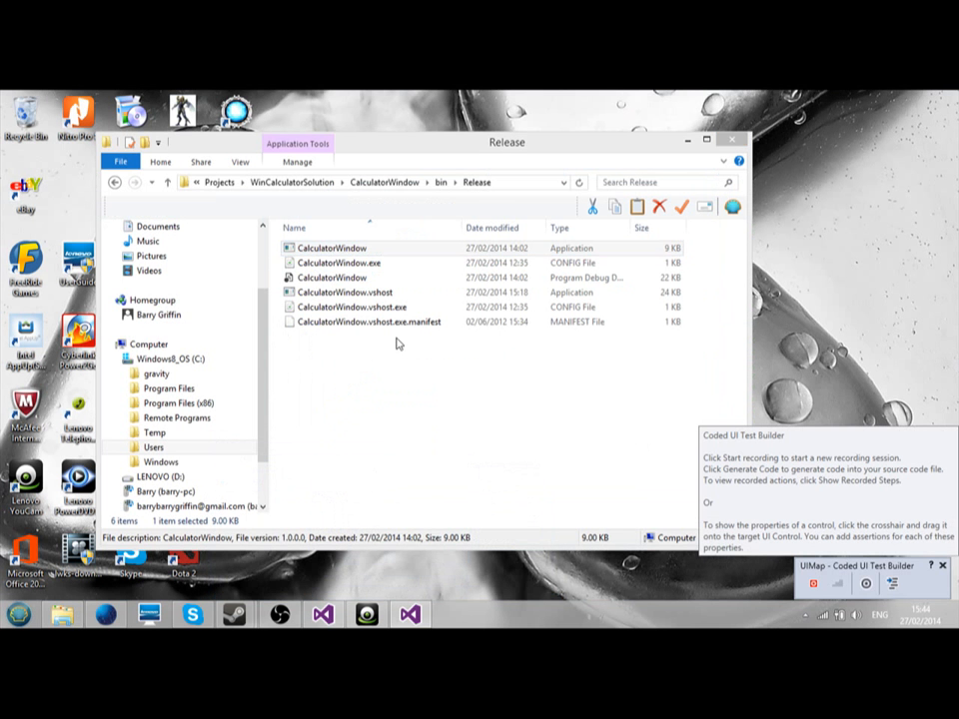
- Record launching CalculatorWindow and entering 22 and 28 (total 50), generated as method Enter22and28
left_click(331, 248)
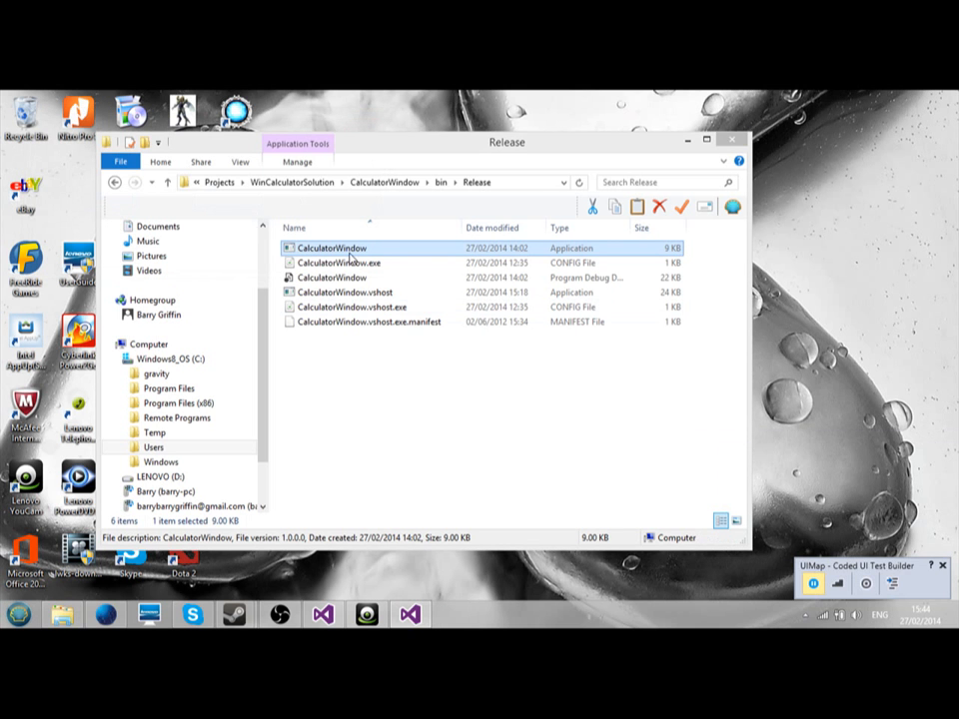
double_click(330, 248)
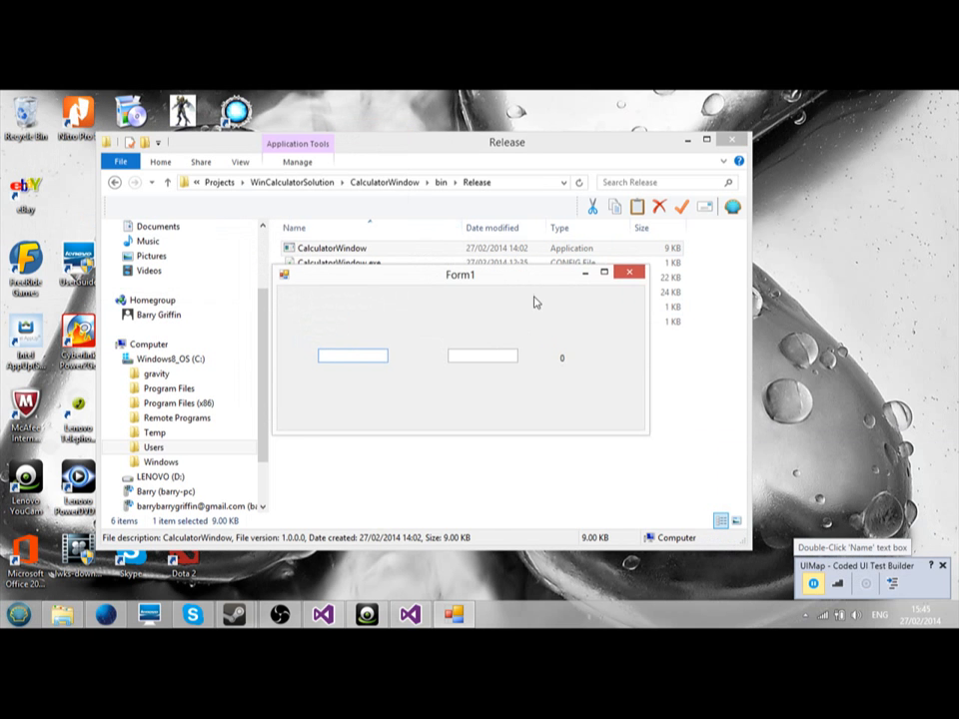
type("22")
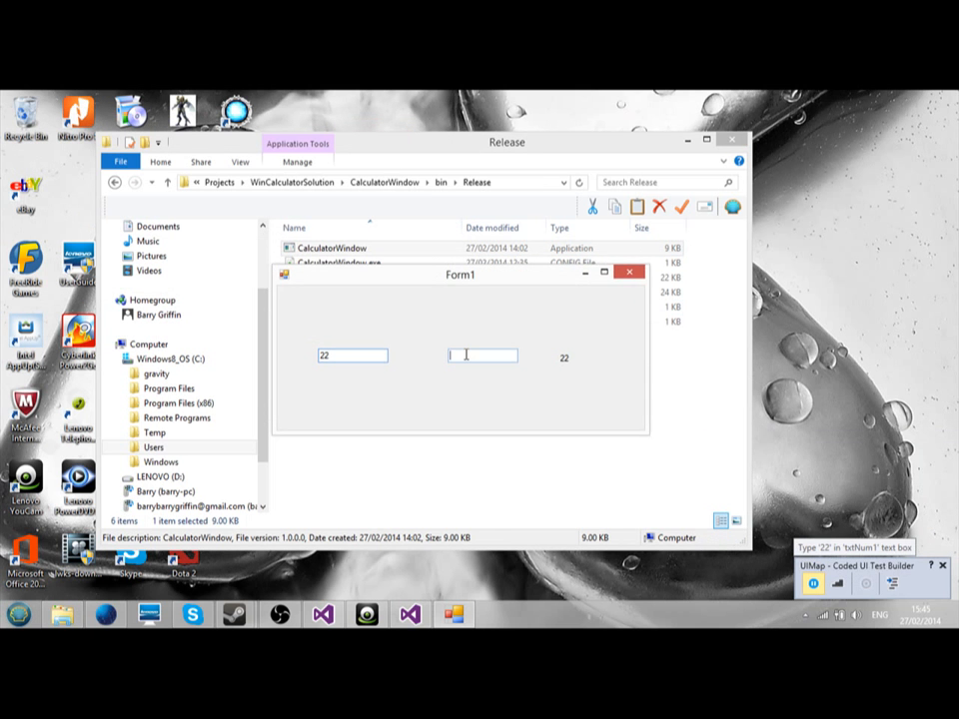
type("28")
type("Enter22and28")
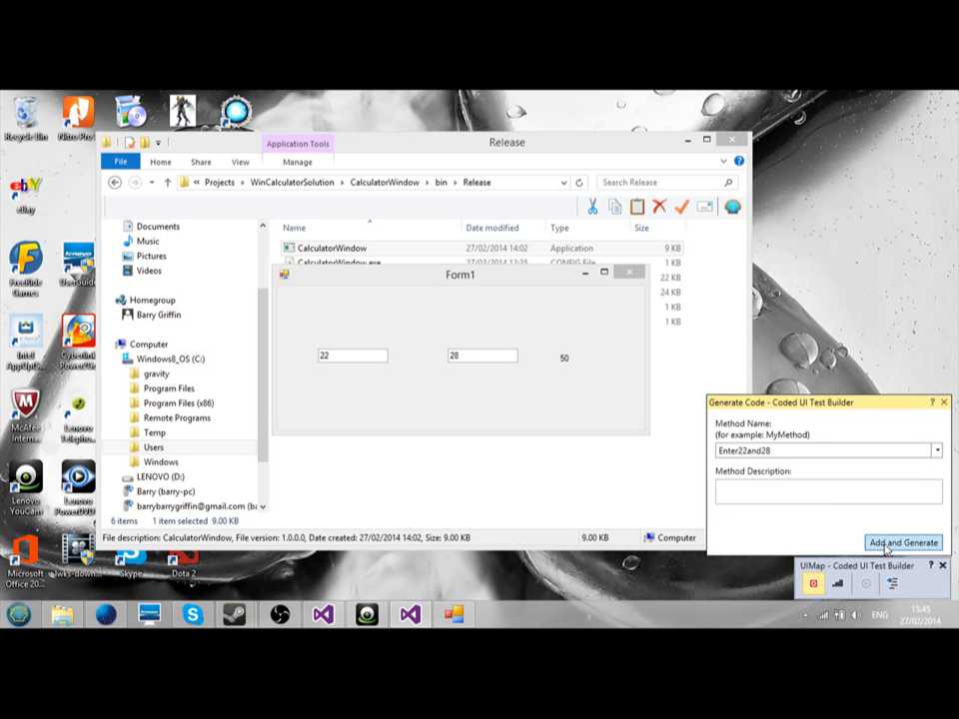
left_click(903, 542)
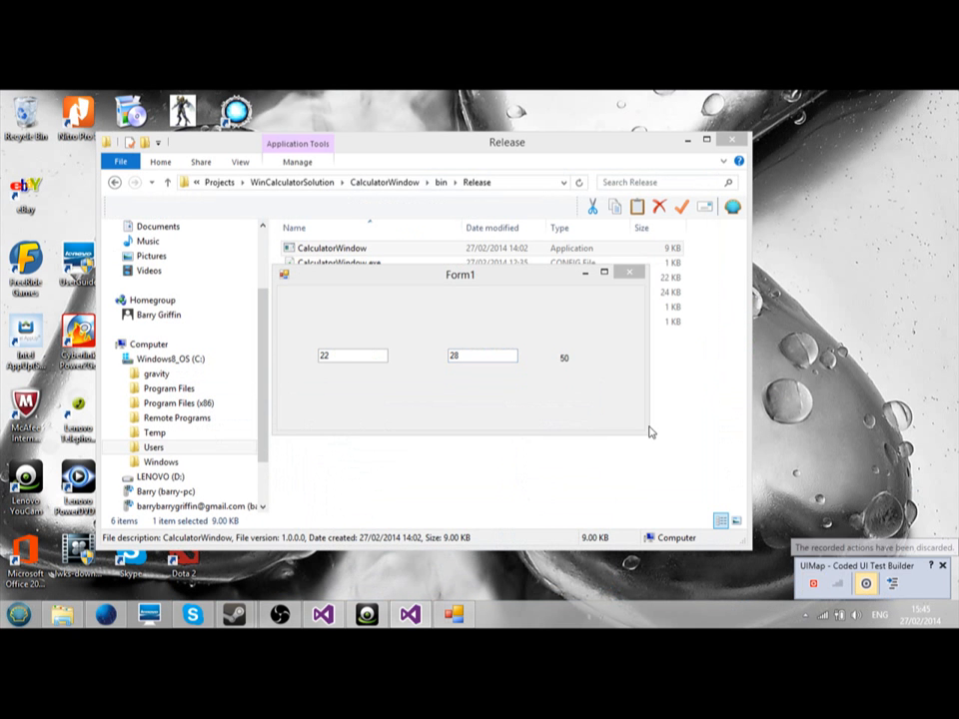
- Assert the result label shows 50 and generate the check as method Ensure50
left_click(562, 356)
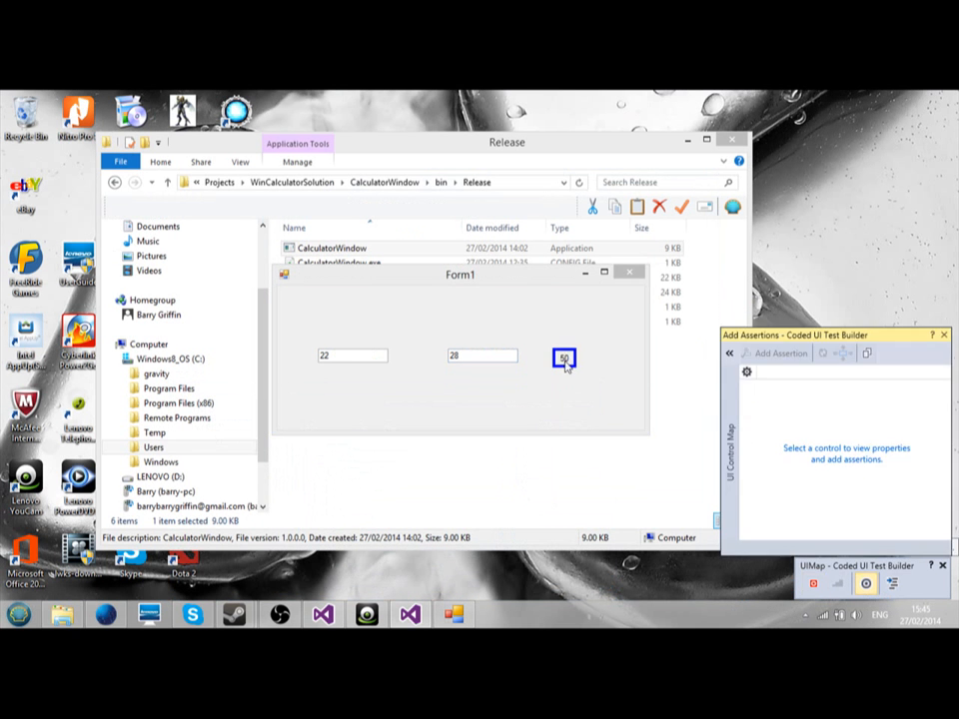
left_click(562, 356)
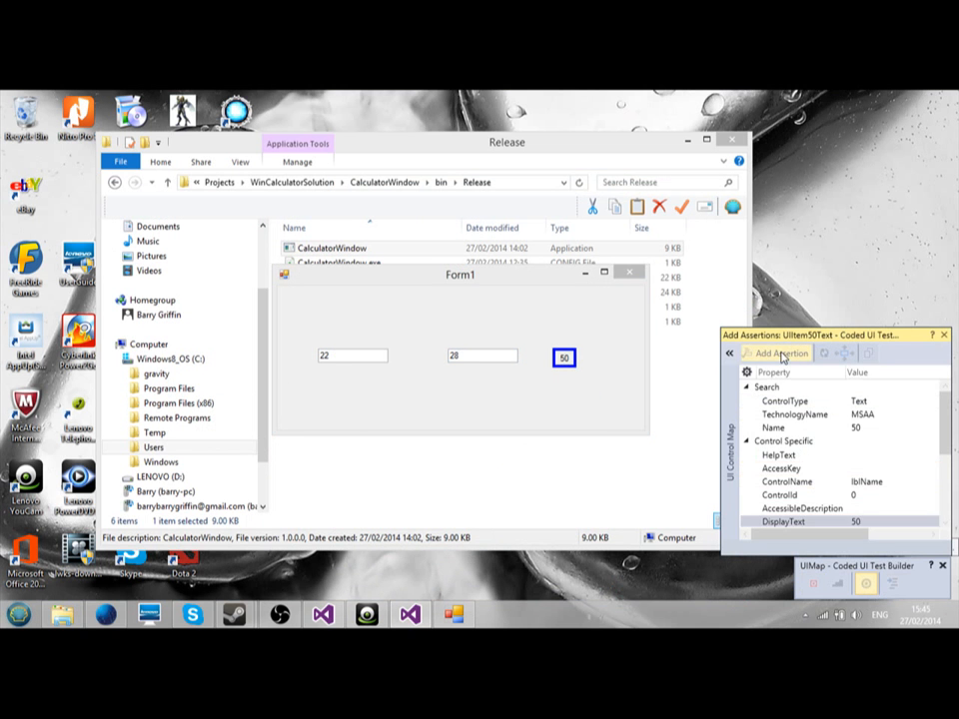
left_click(771, 354)
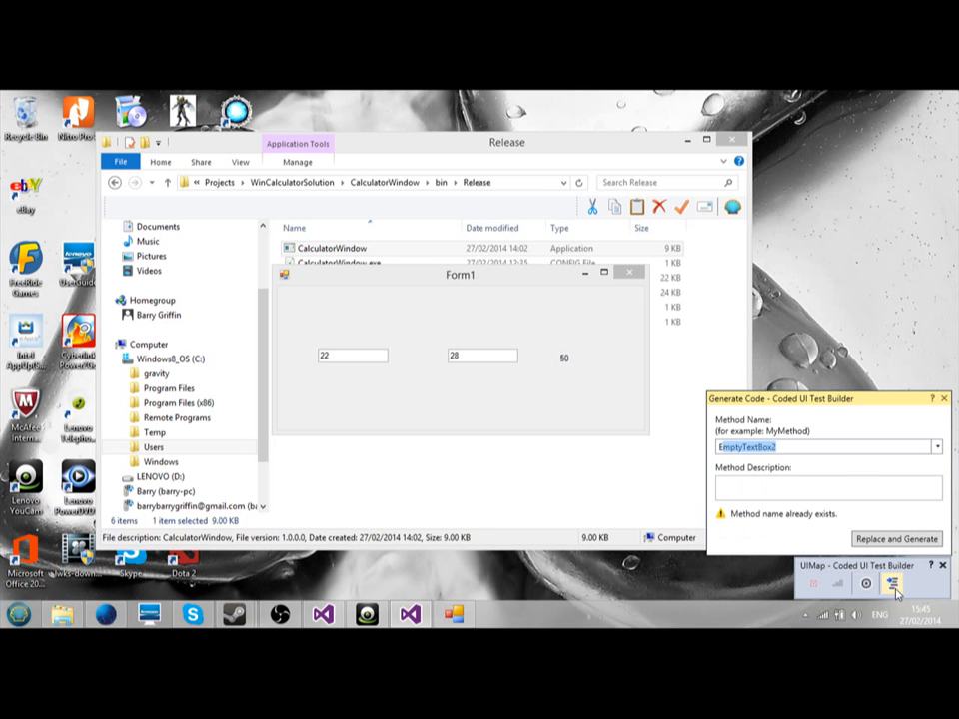
type("Ensure50")
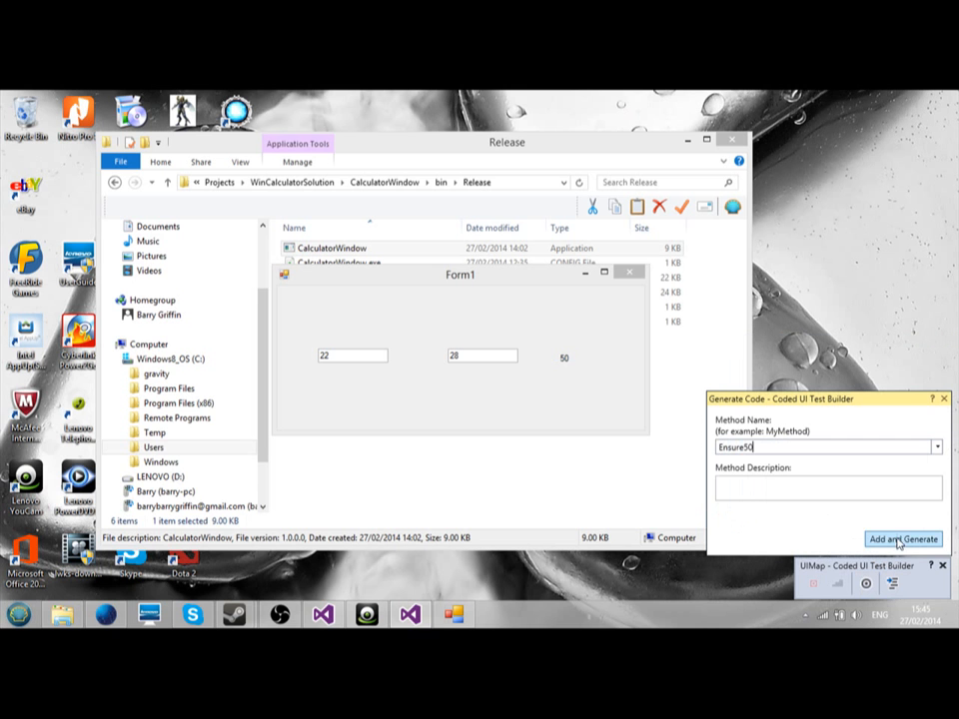
left_click(904, 539)
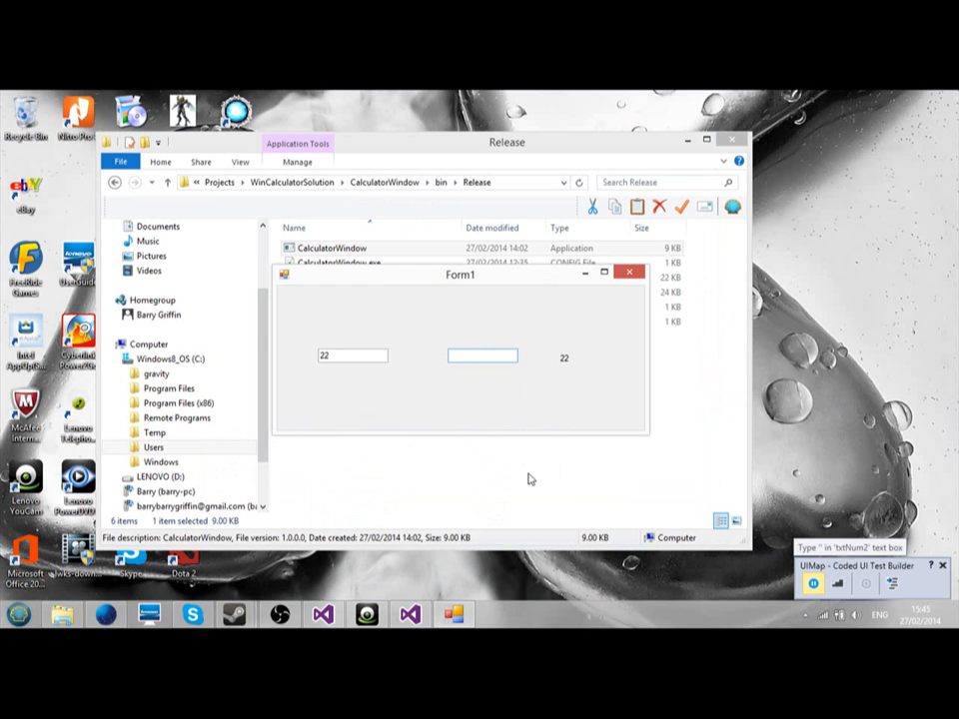
mouse_move(886, 598)
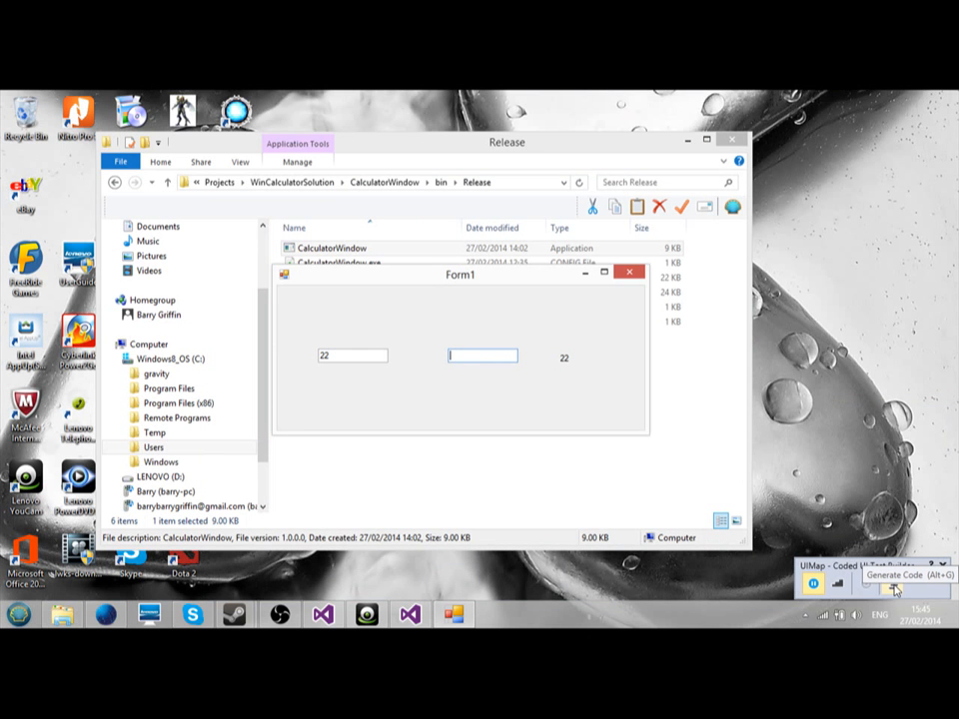
- Generate the recorded clearing of the second number as method Remove28
left_click(892, 590)
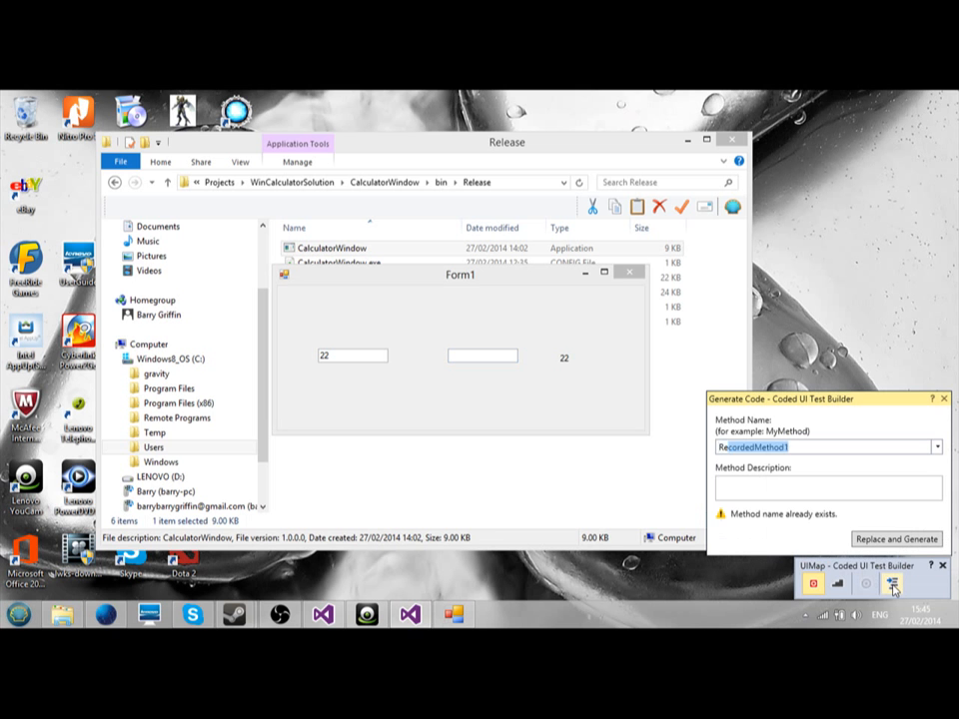
type("Remove28")
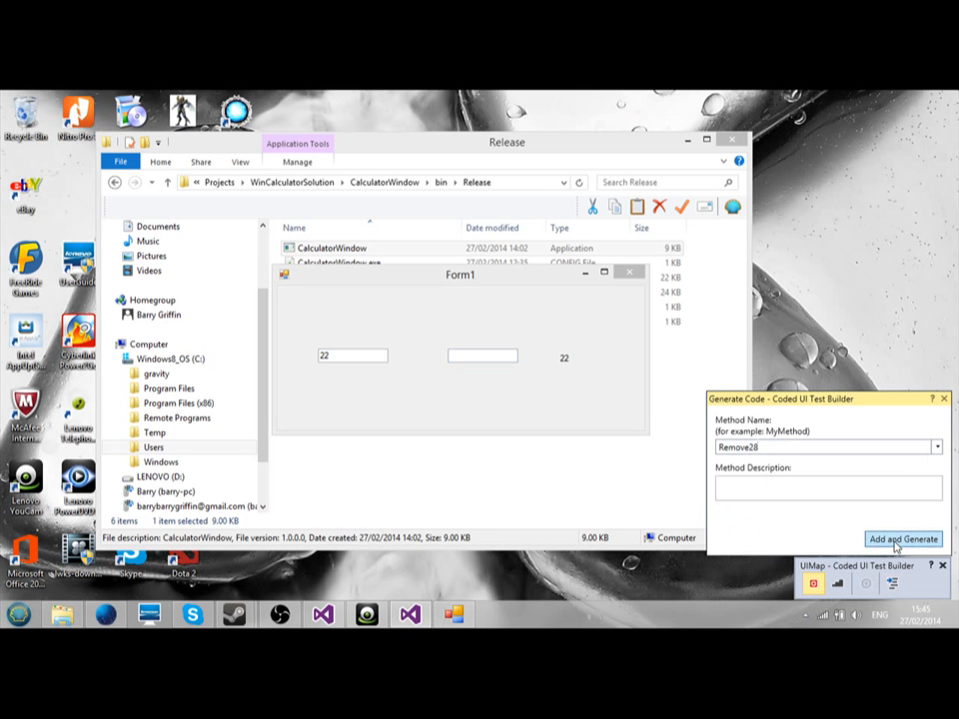
left_click(902, 538)
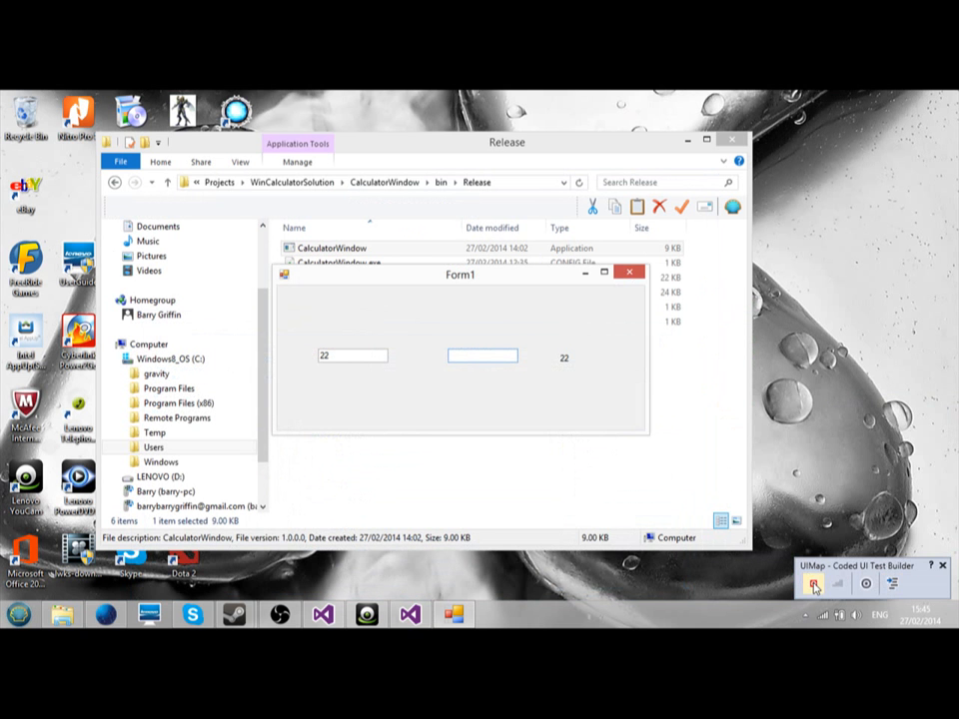
- Assert the second number box's Text is empty and generate it as method EnsureEmpty
left_click(804, 583)
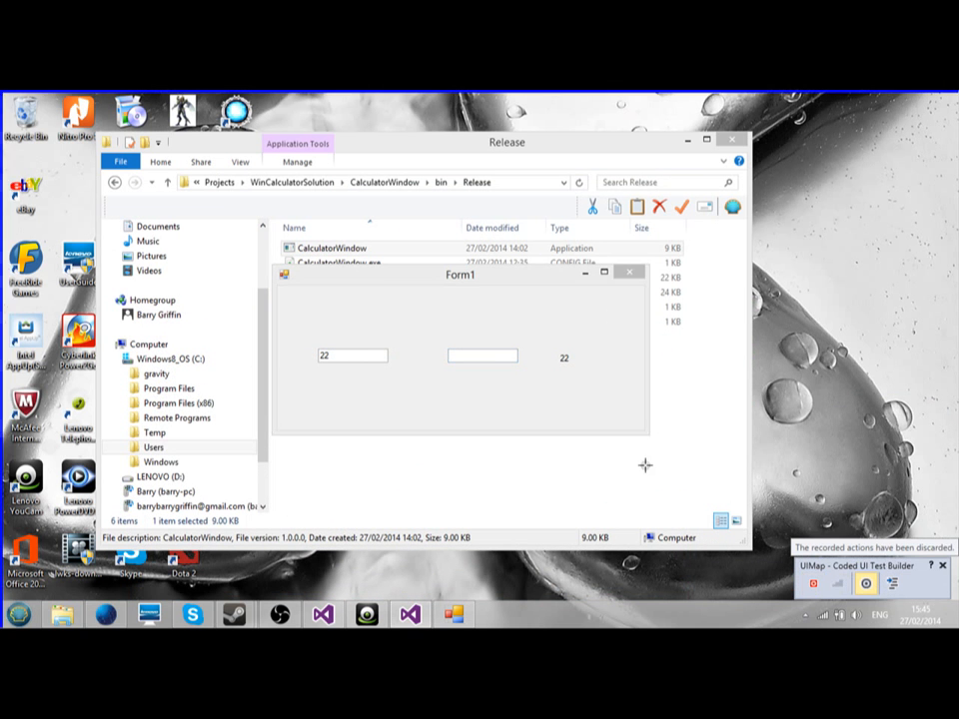
left_click(480, 356)
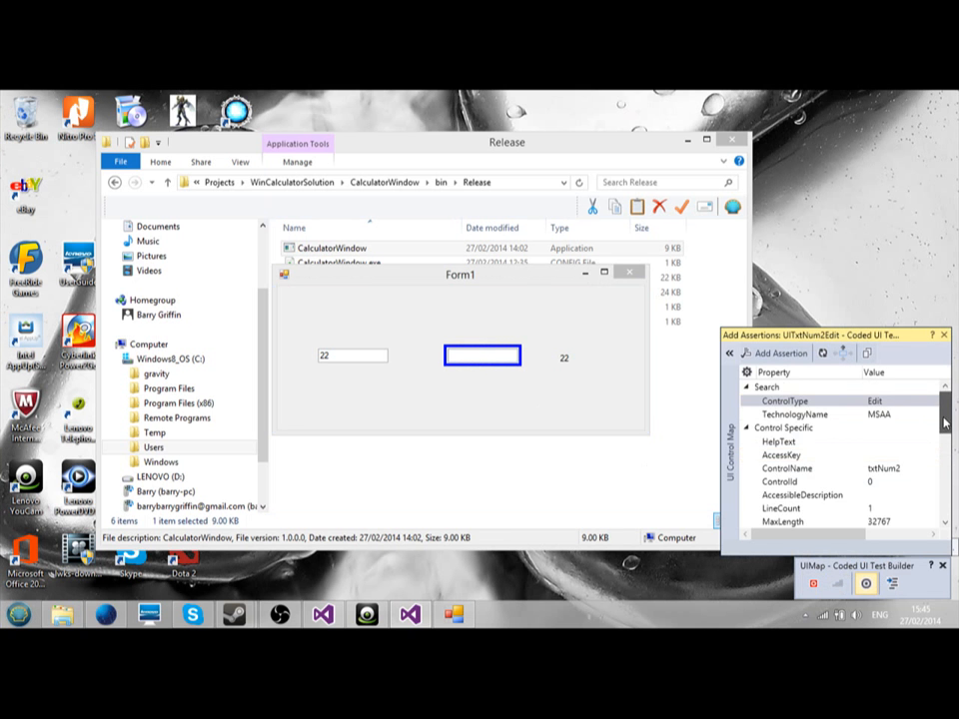
scroll("down", 3)
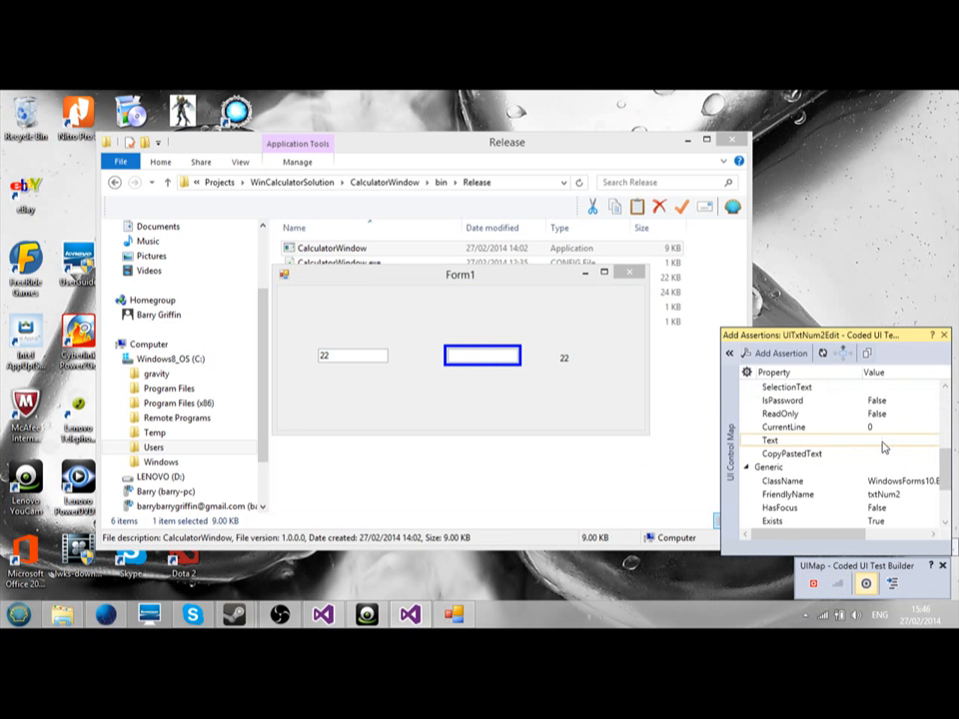
left_click(776, 439)
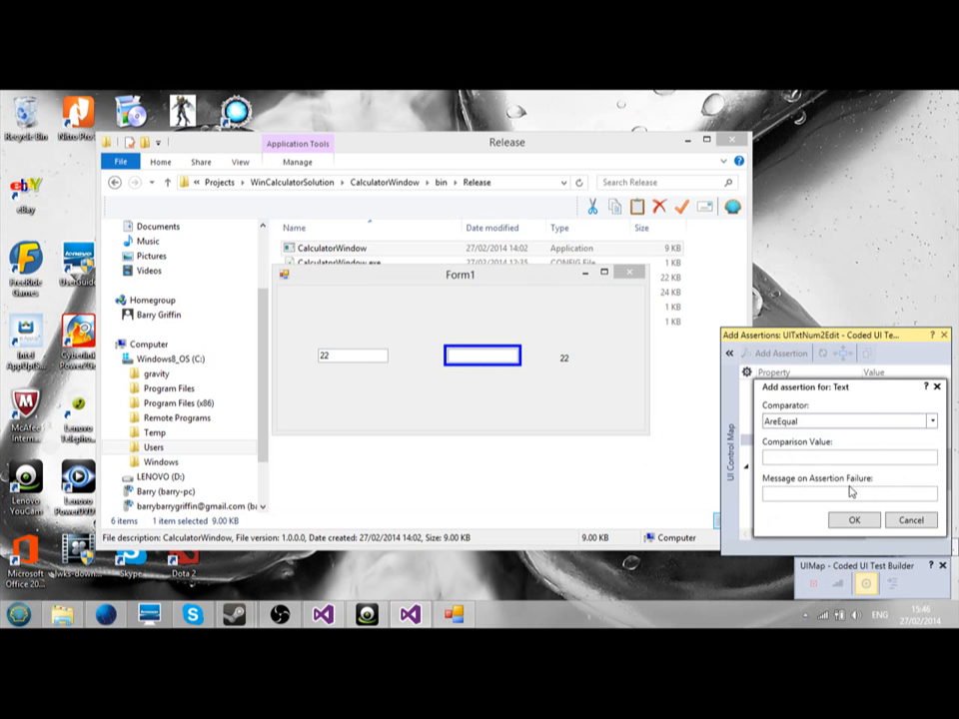
left_click(854, 519)
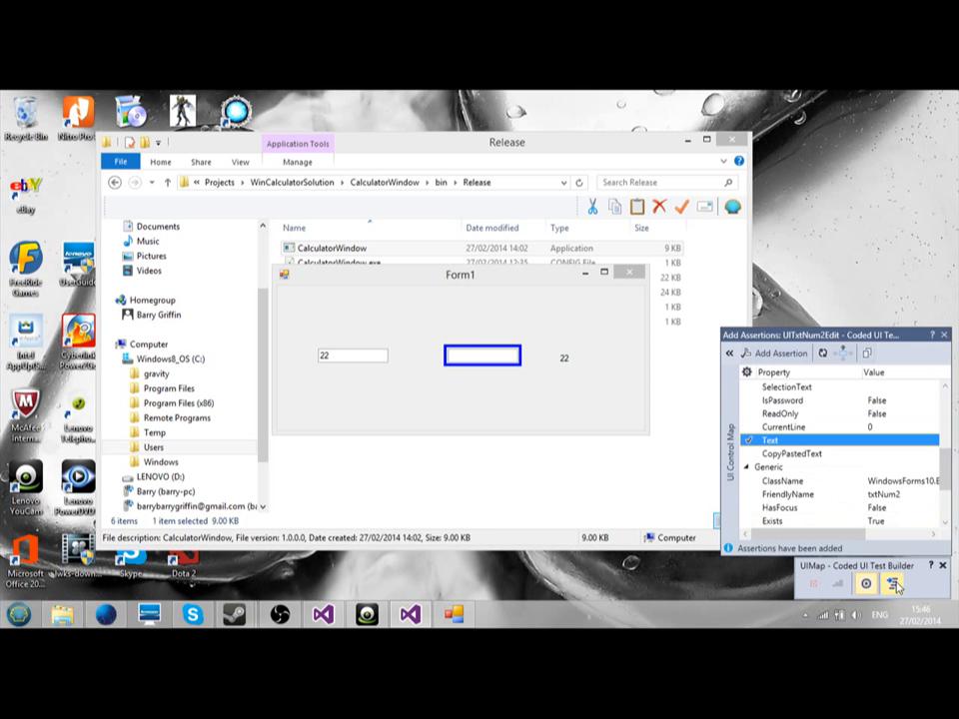
left_click(901, 586)
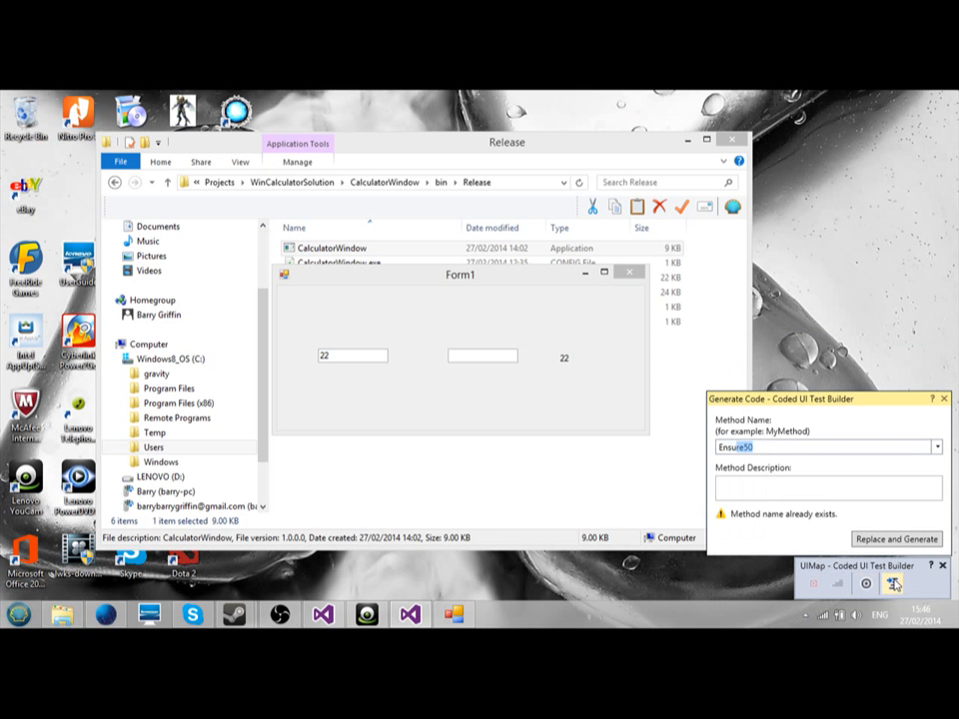
type("EnsureEmpty")
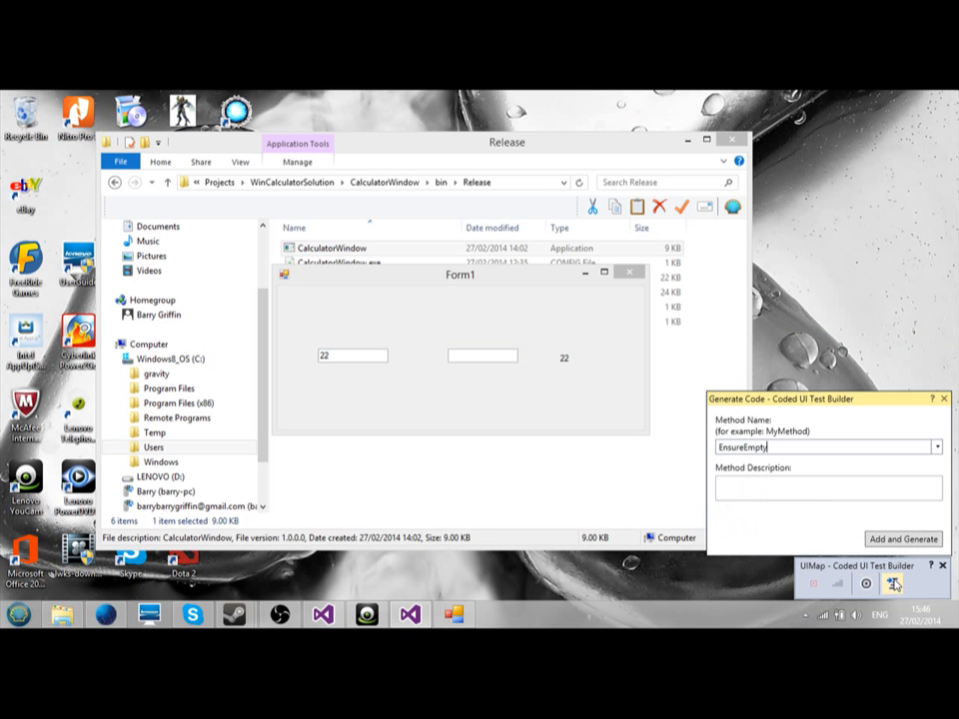
left_click(904, 537)
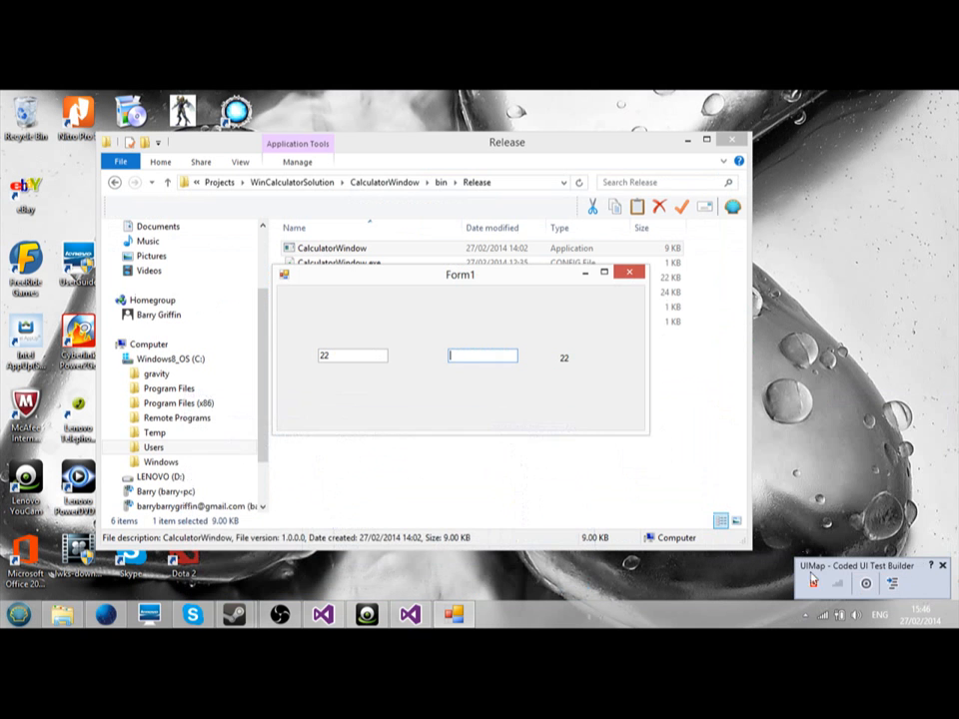
mouse_move(812, 589)
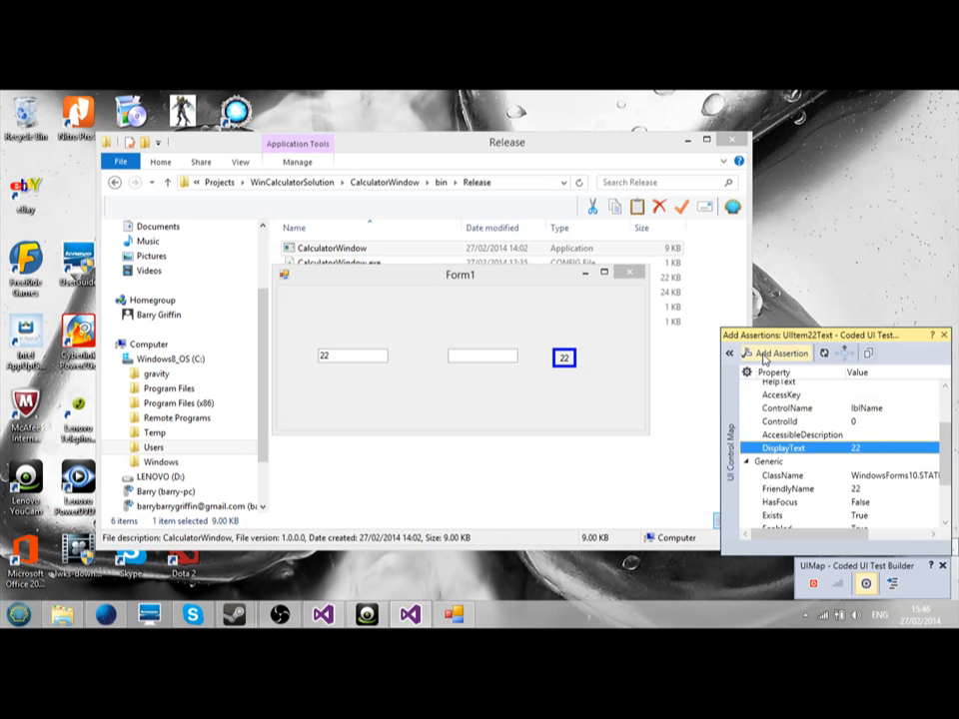
- Assert the result label's DisplayText equals 22 and generate it as method Ensure22
left_click(775, 354)
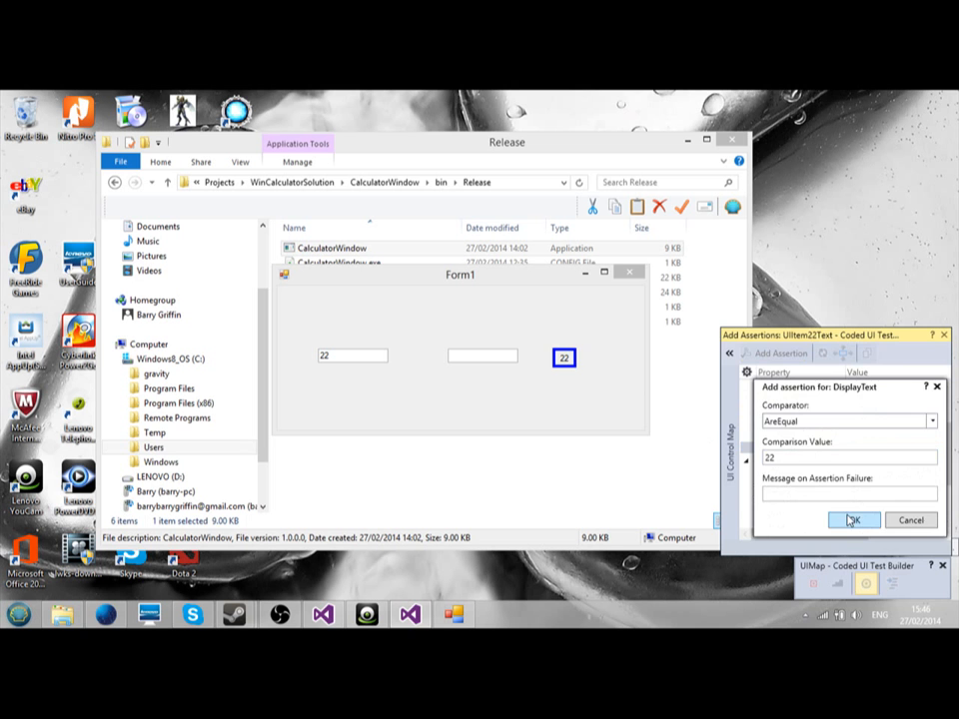
left_click(854, 519)
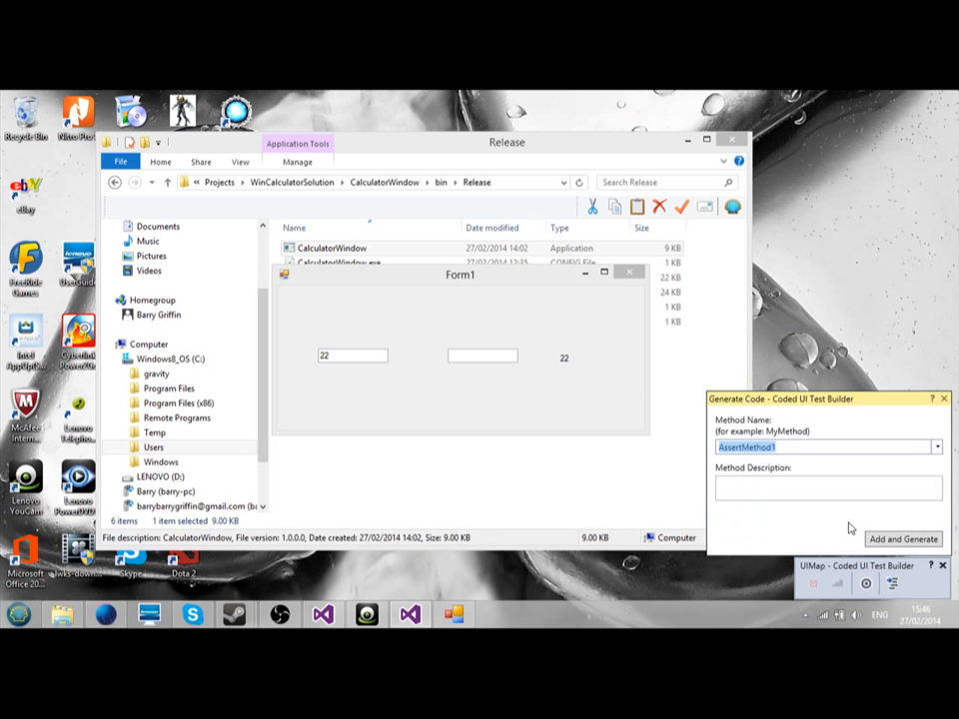
type("Ensure22")
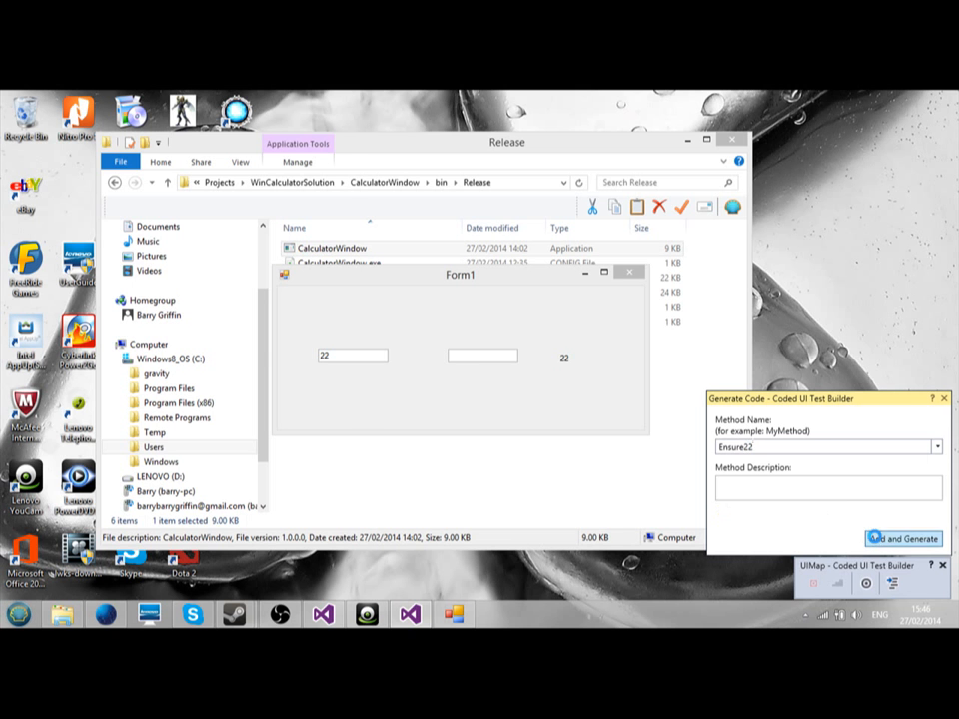
left_click(482, 355)
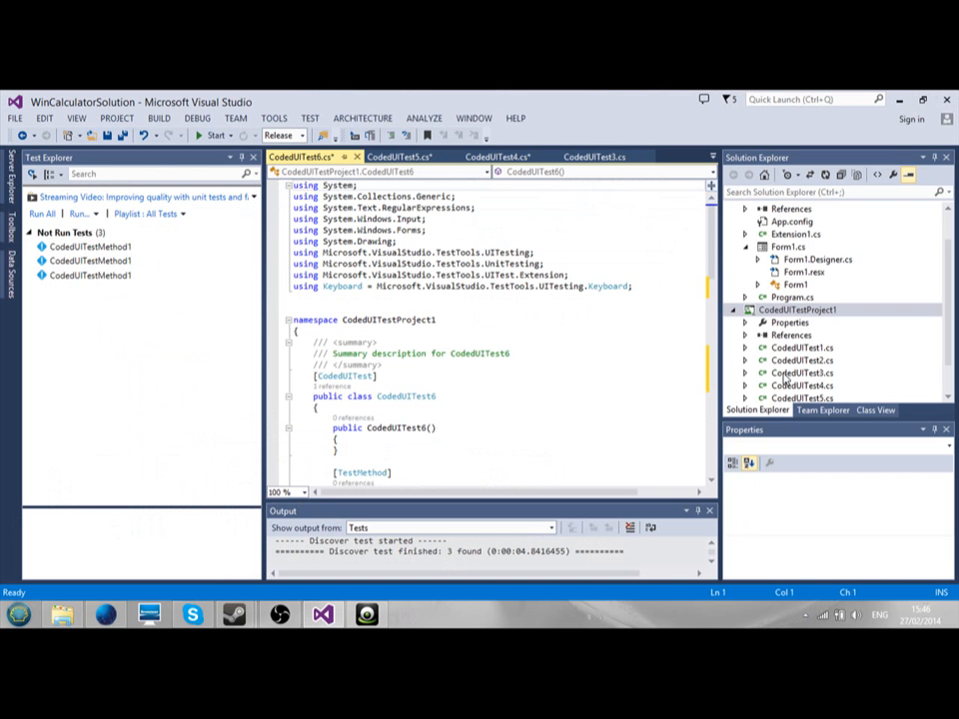
- Run the new coded UI test from its test method, letting playback drive the calculator to a pass
left_click(498, 157)
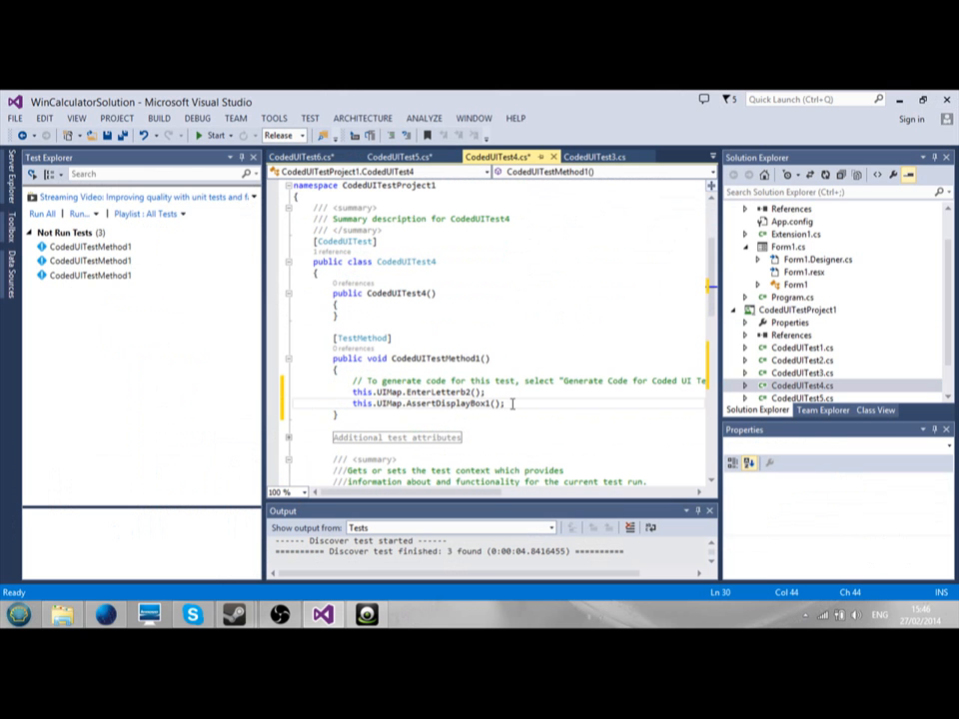
right_click(499, 405)
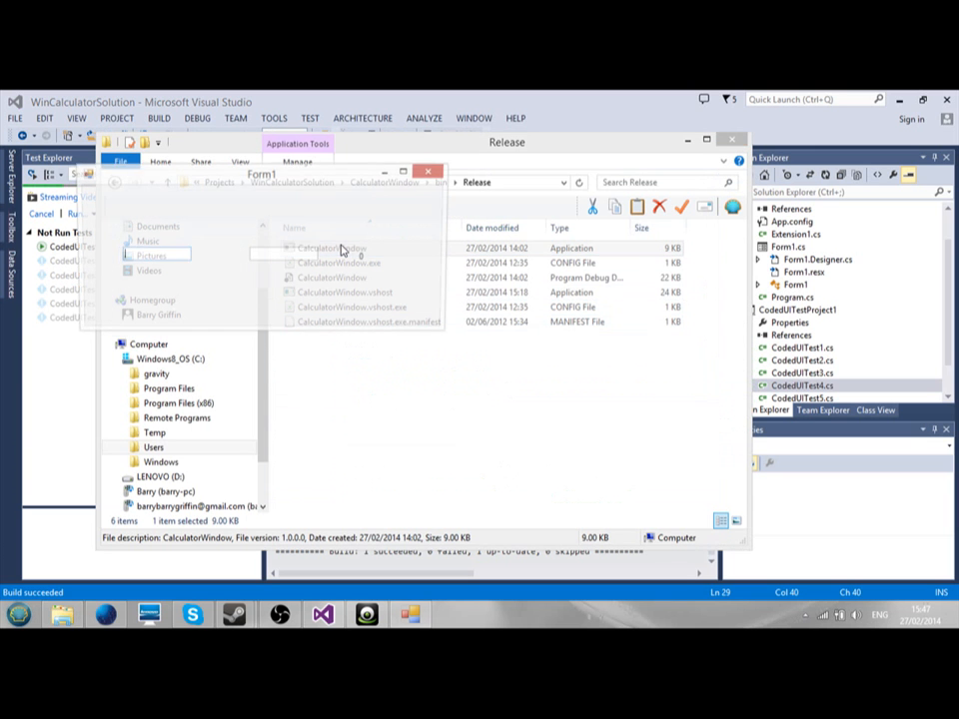
double_click(335, 248)
type("4")
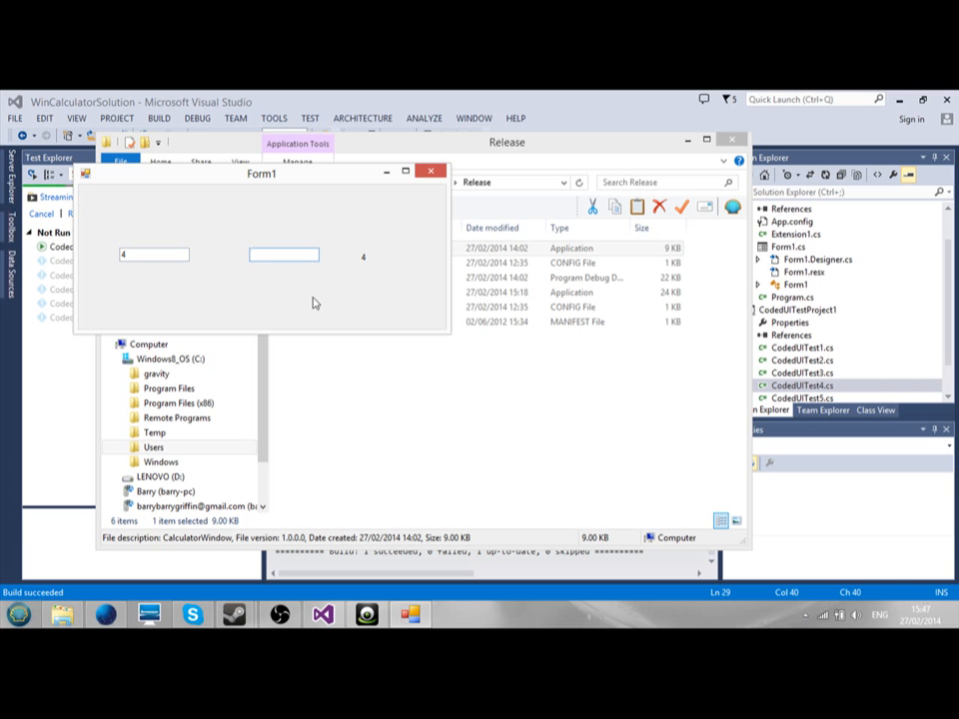
type("7b")
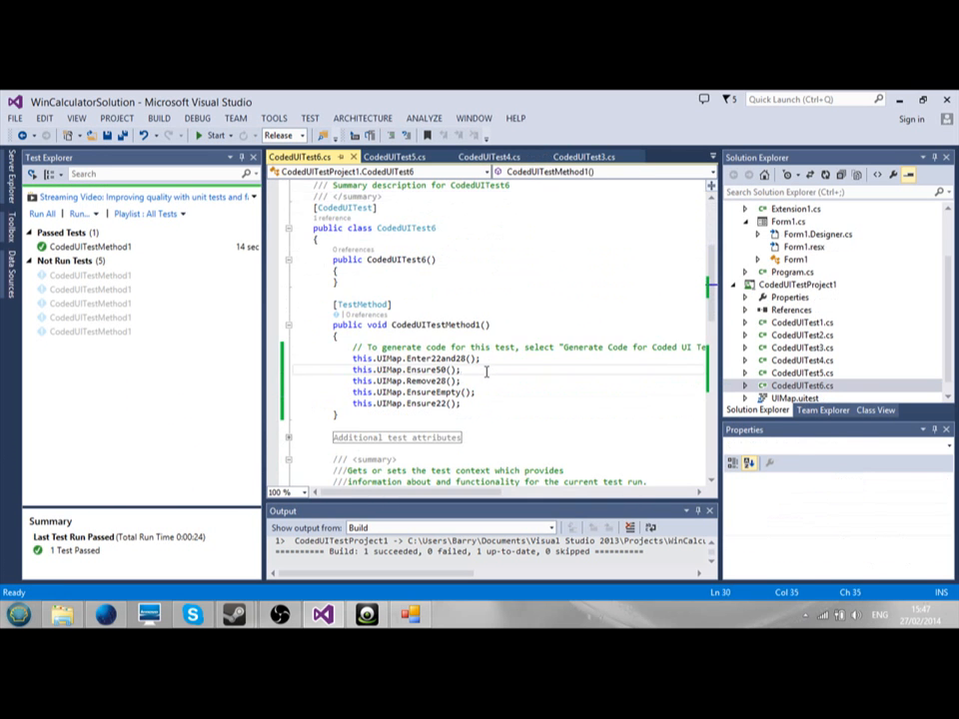
- Debug CodedUITest5, dismissing the numbers-only warning and continuing past the exception; the test fails
left_click(390, 156)
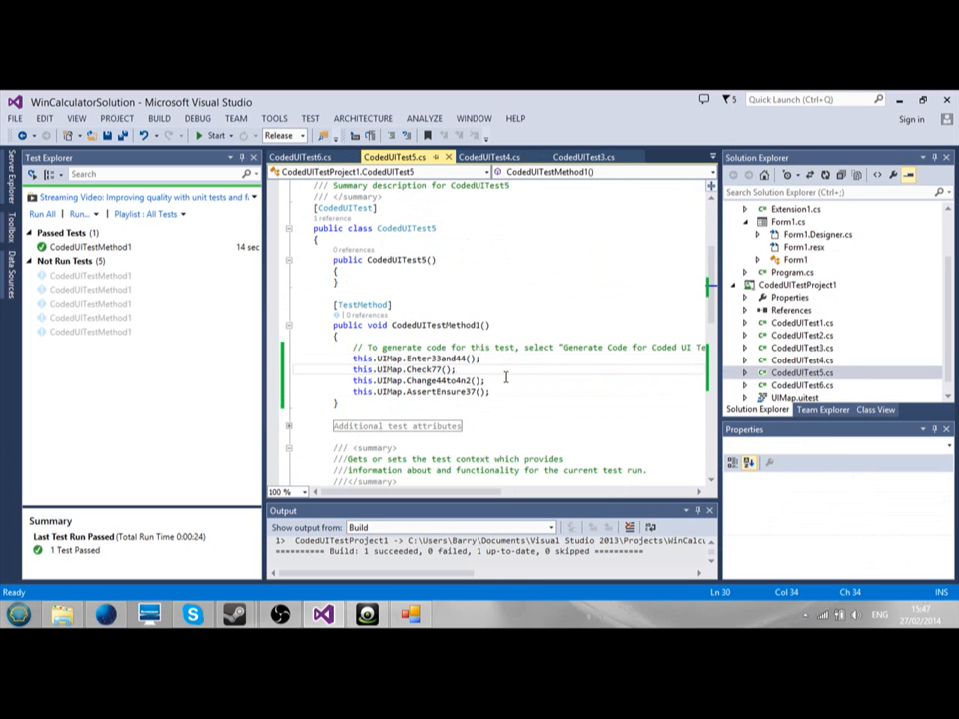
right_click(505, 379)
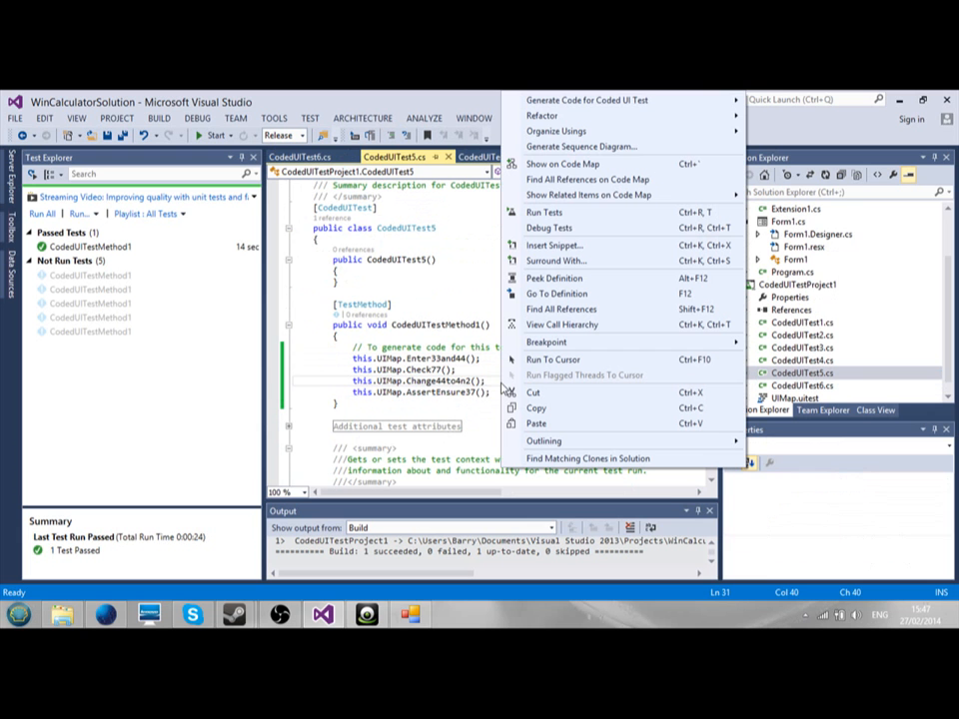
mouse_move(549, 228)
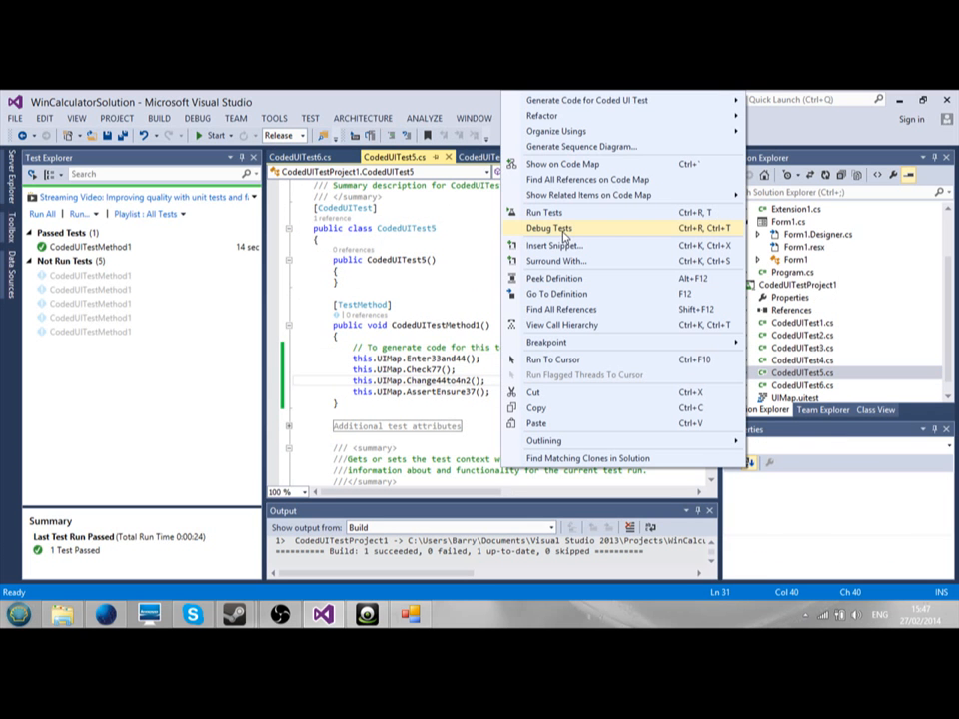
left_click(550, 224)
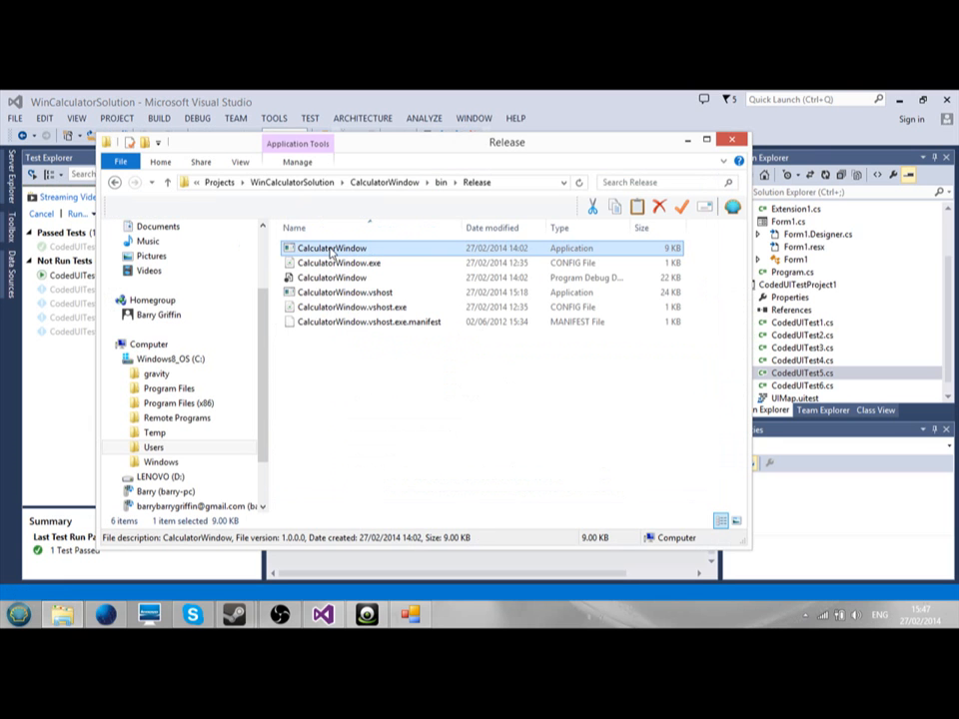
double_click(330, 246)
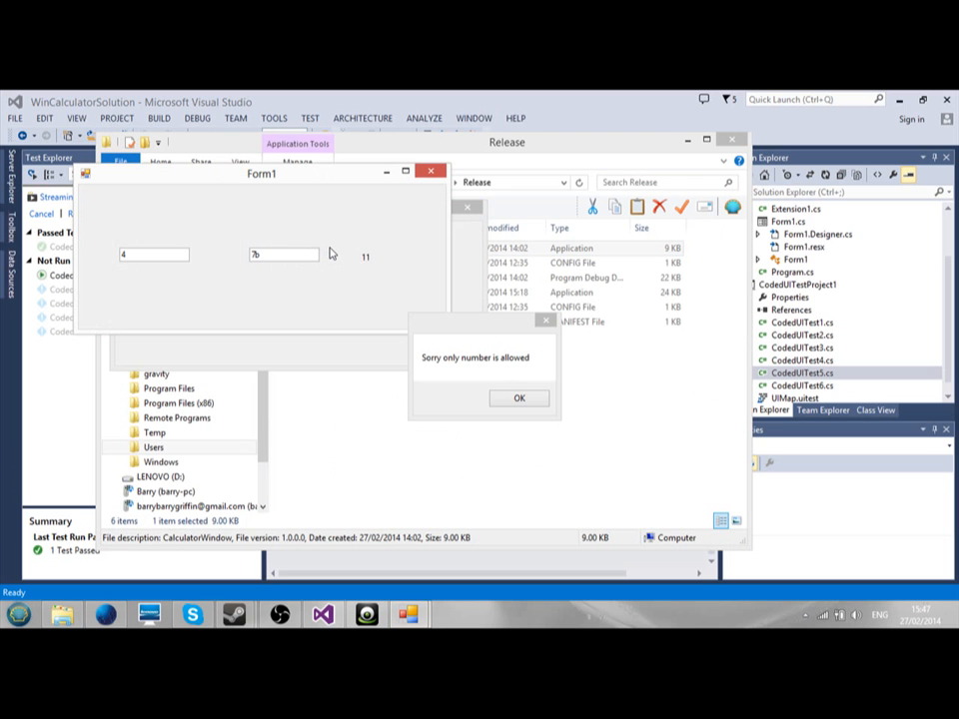
left_click(520, 398)
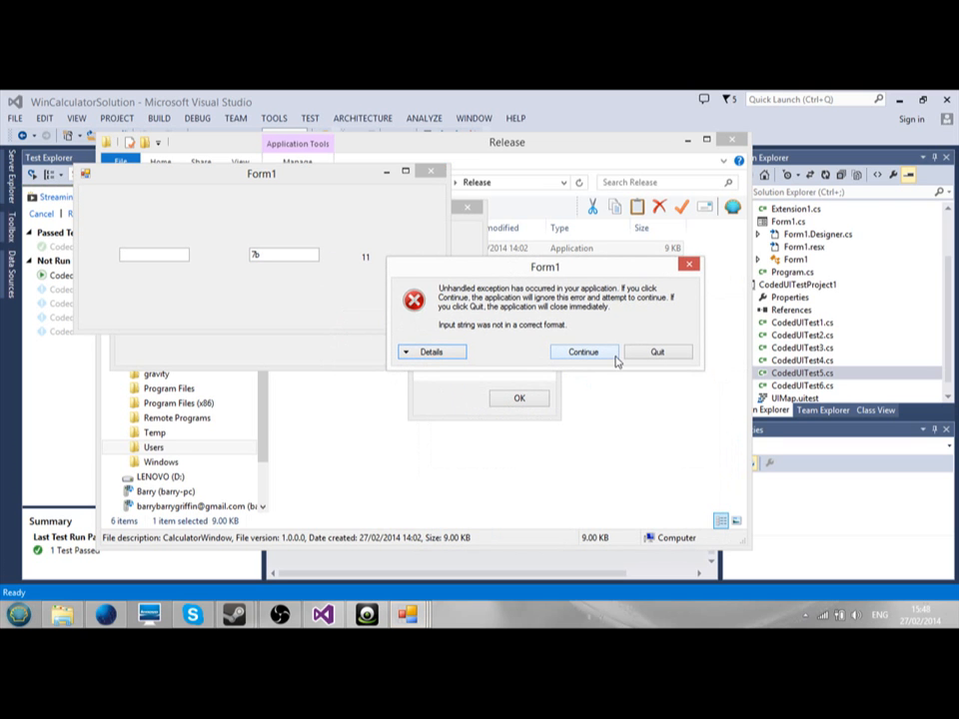
left_click(660, 351)
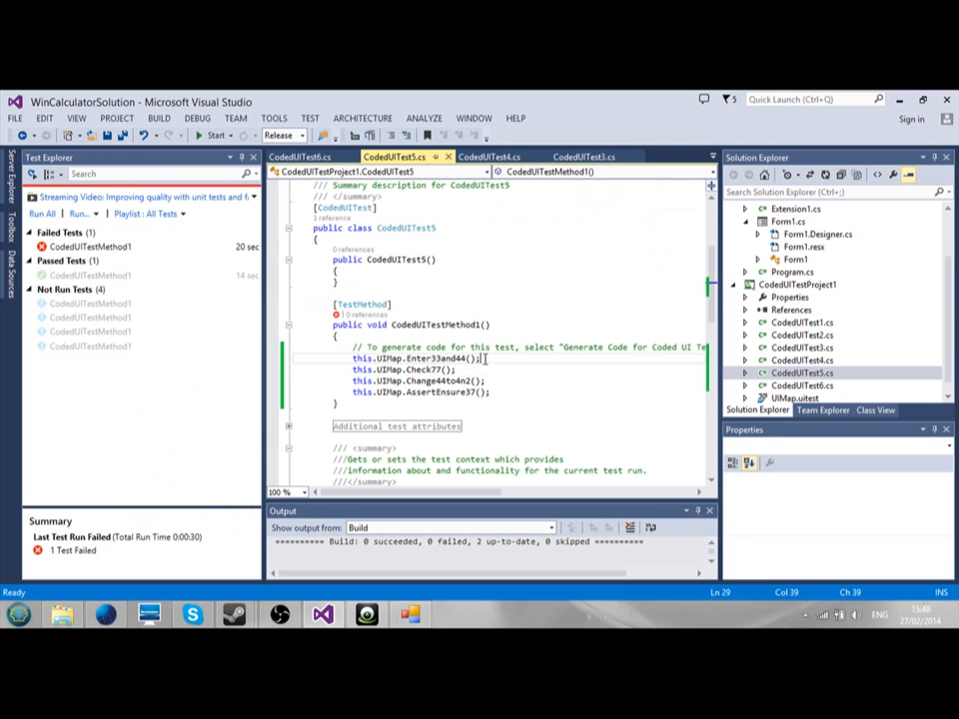
- Rerun CodedUITest5 with Debug Tests and let playback complete so it passes
right_click(479, 358)
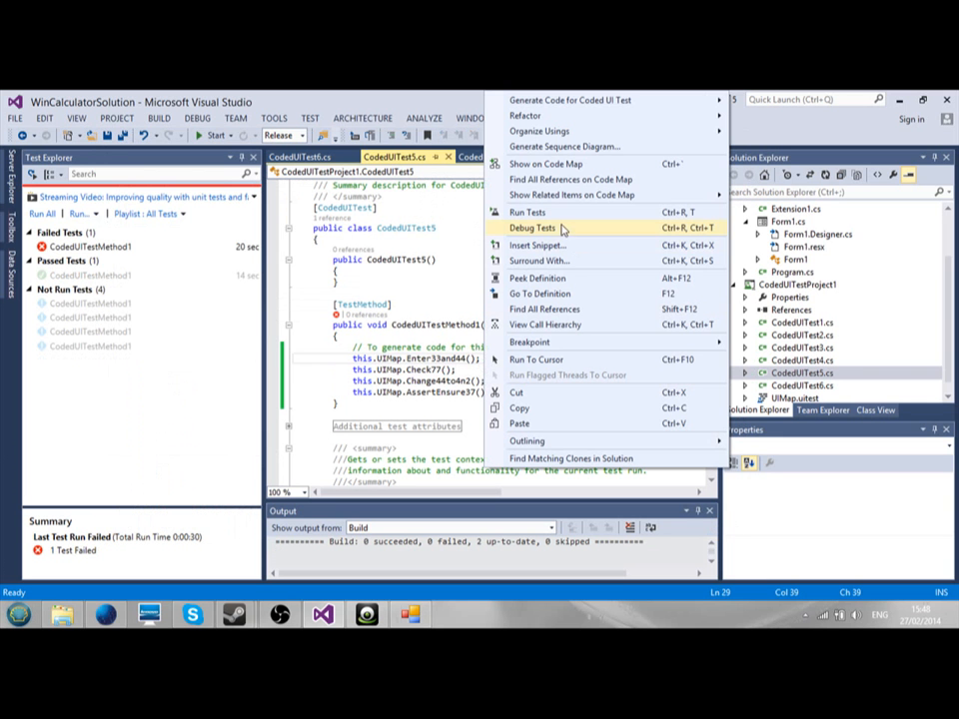
left_click(538, 228)
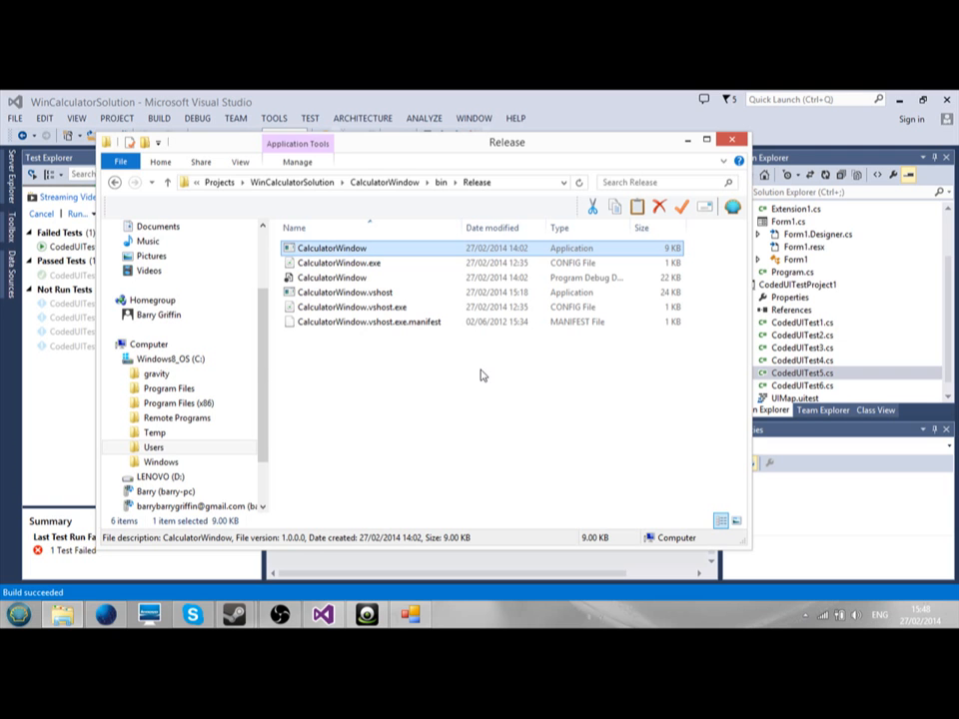
double_click(330, 248)
type("33")
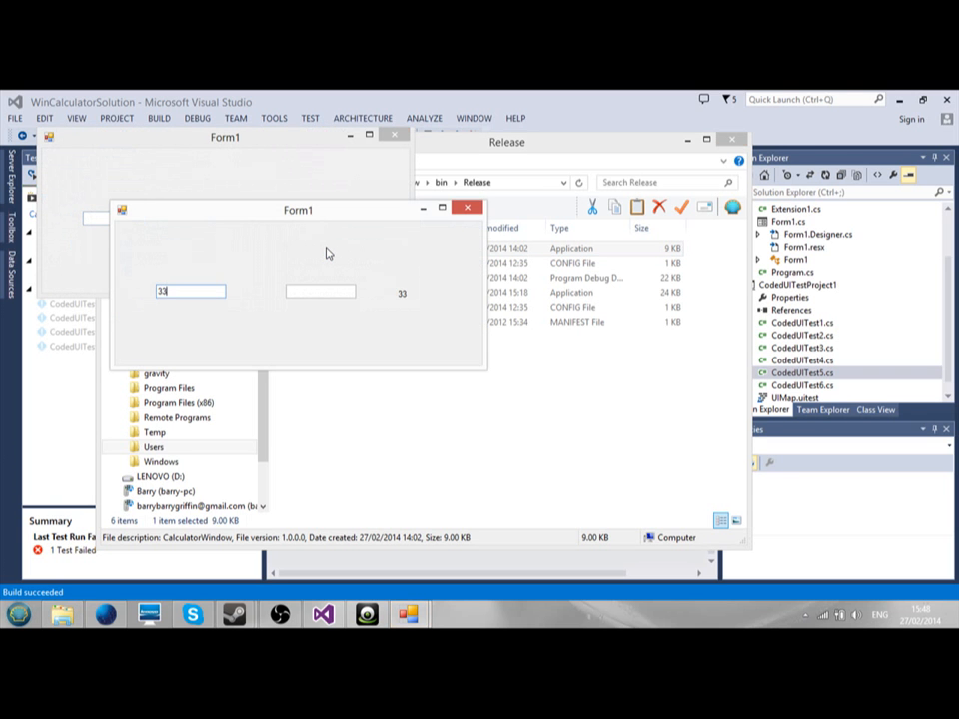
type("44")
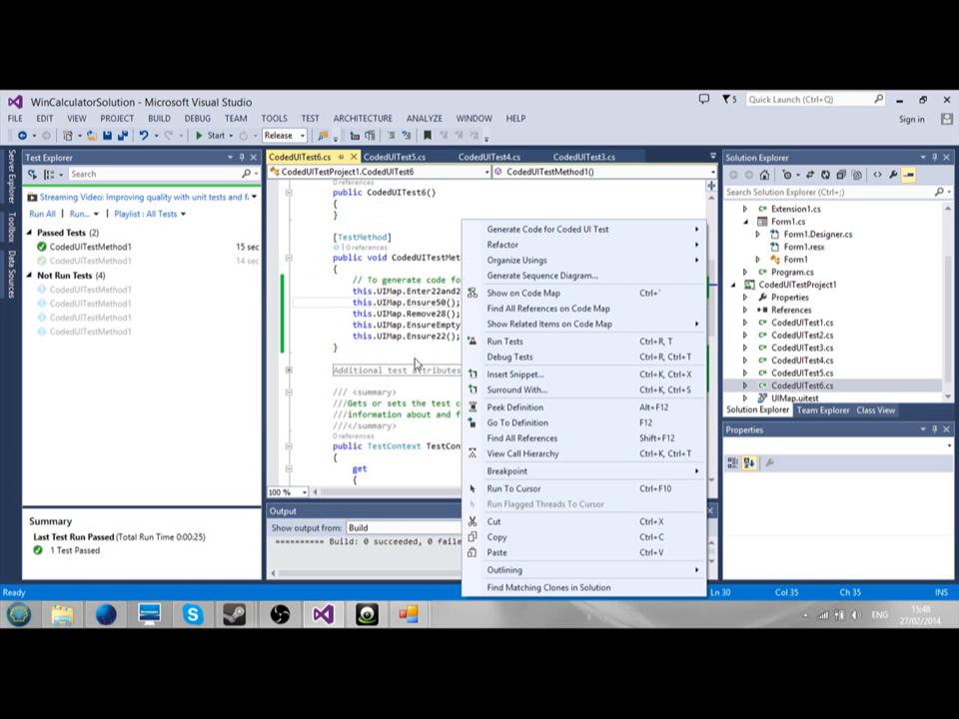
mouse_move(522, 342)
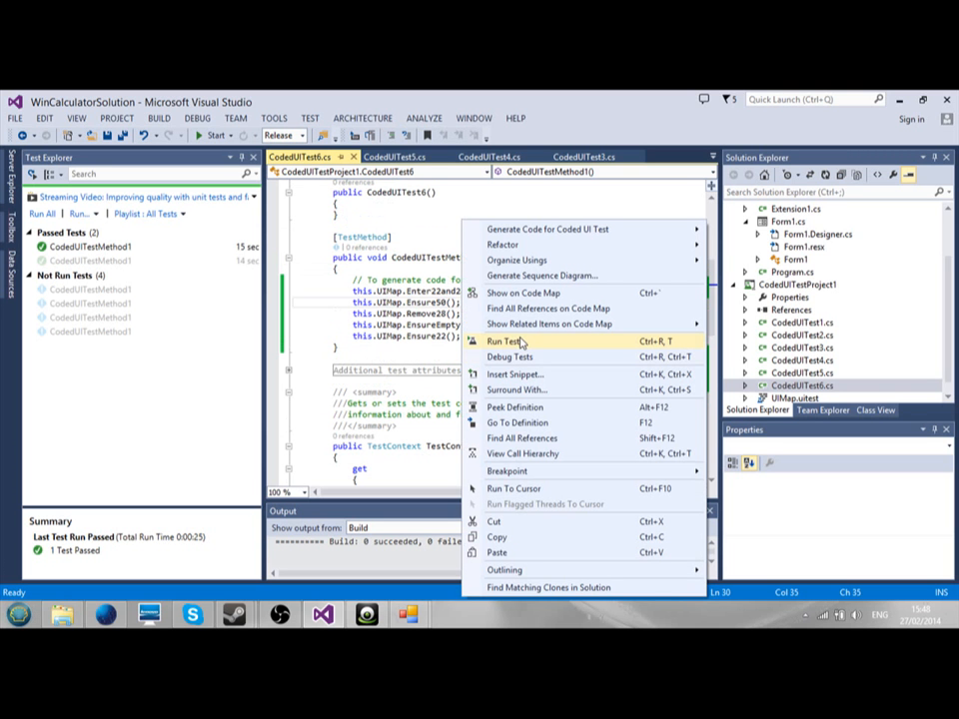
- Run CodedUITest6, replaying the 22 and 28 entries in the calculator until it passes
left_click(504, 341)
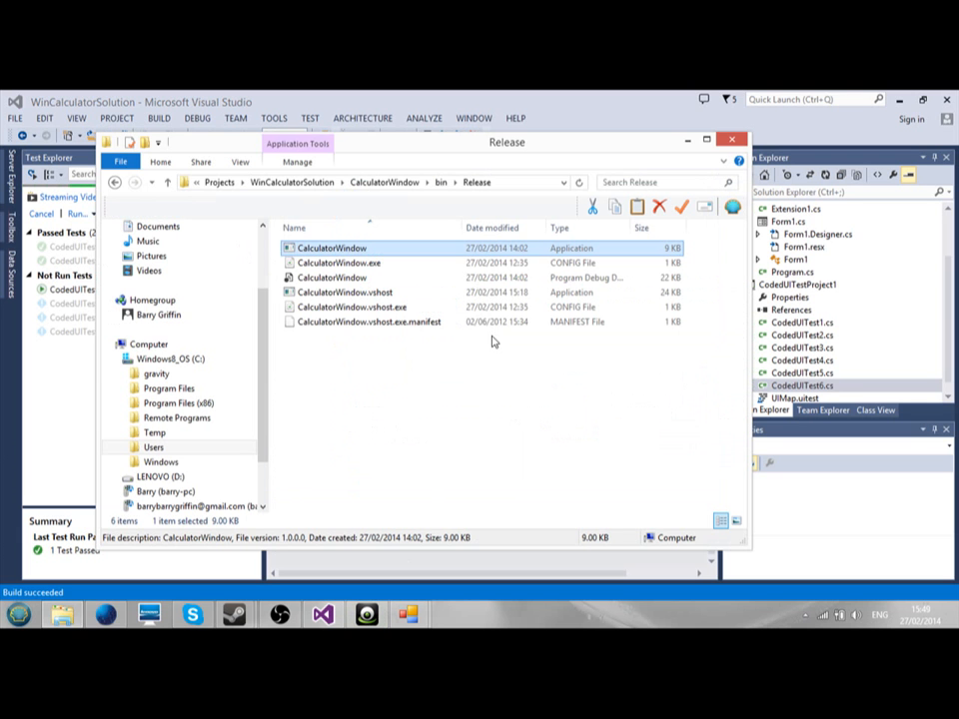
double_click(330, 248)
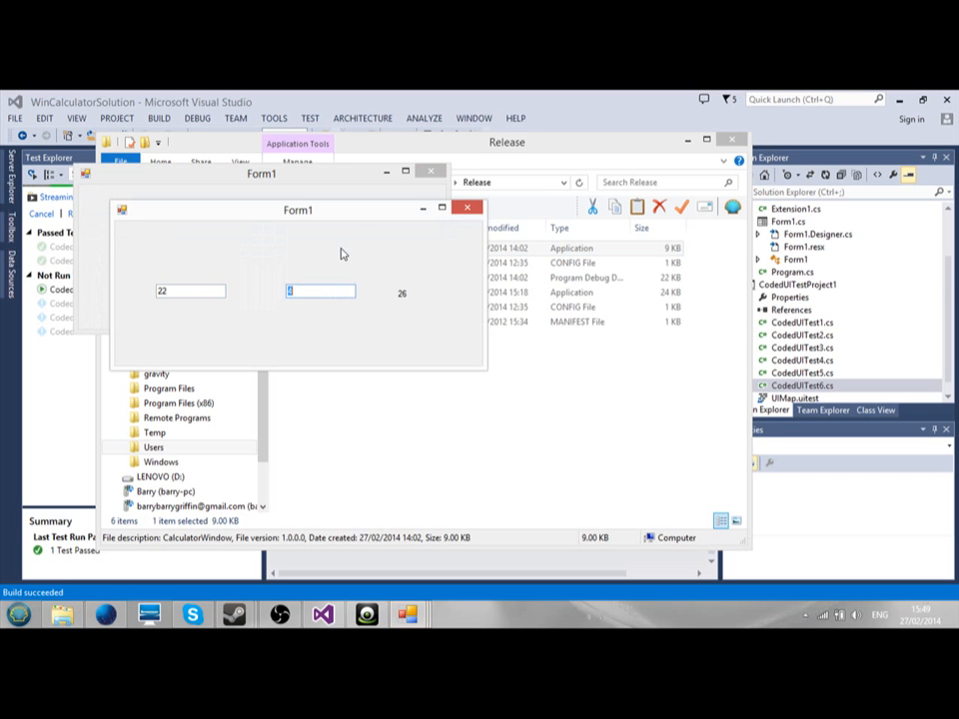
type("28")
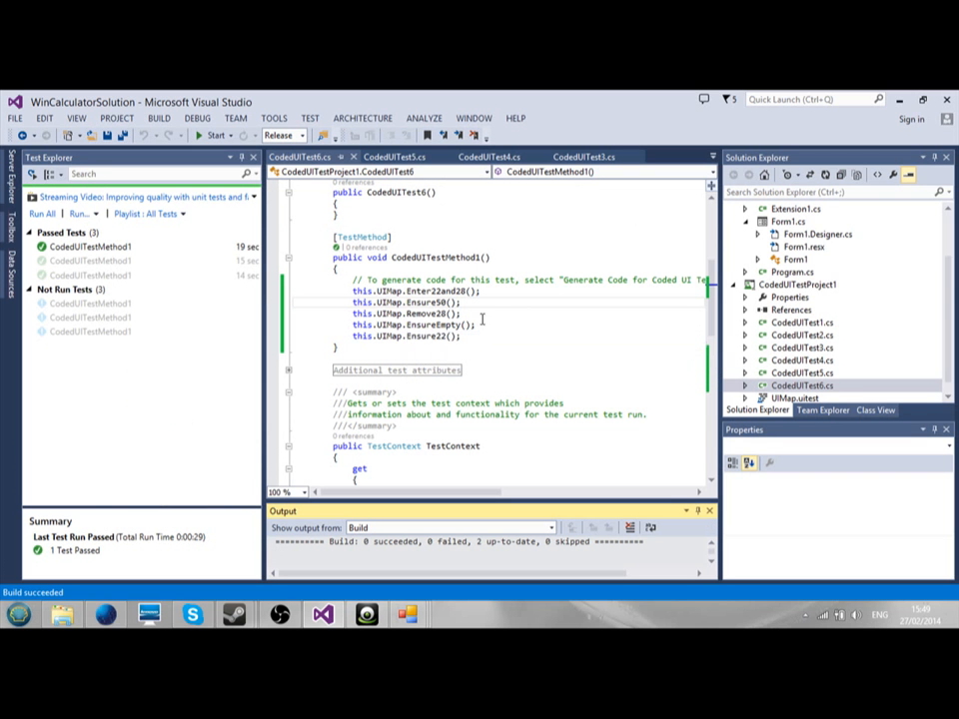
mouse_move(489, 324)
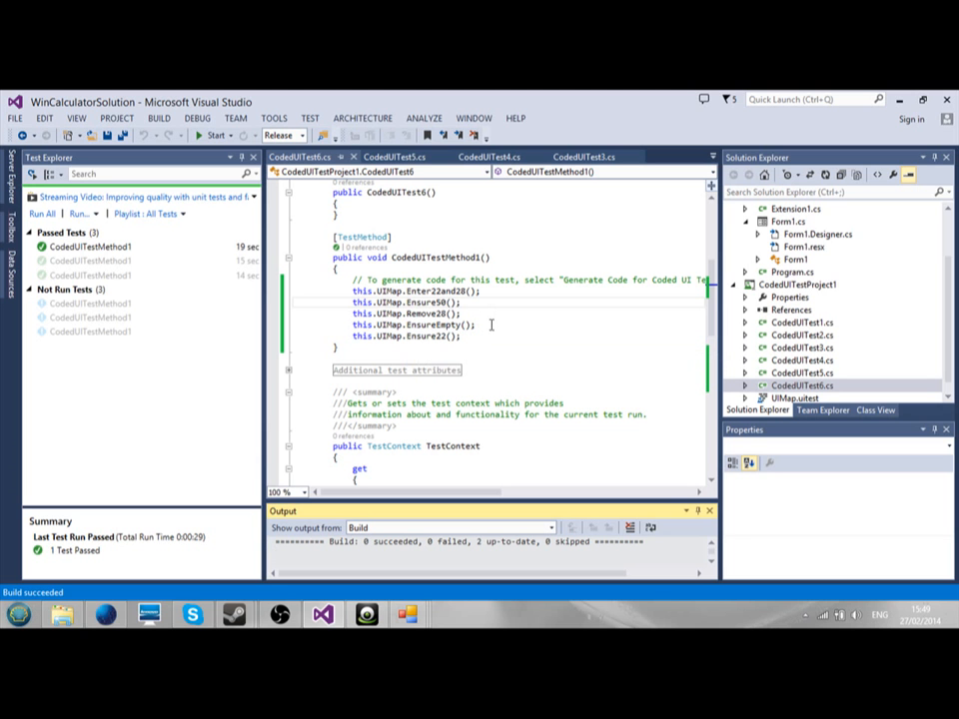
mouse_move(481, 315)
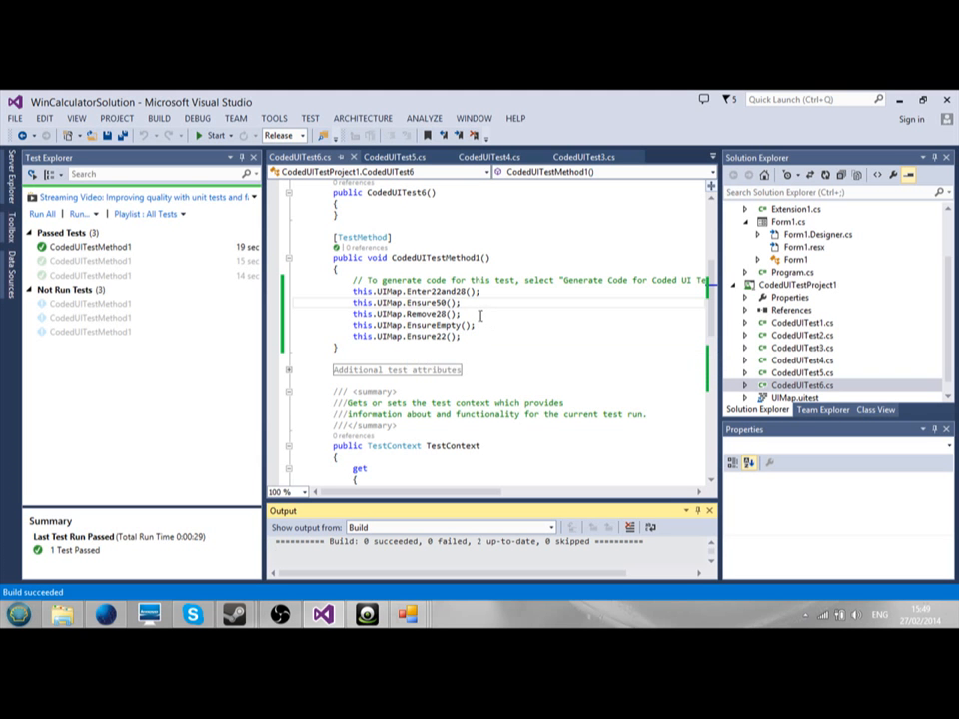